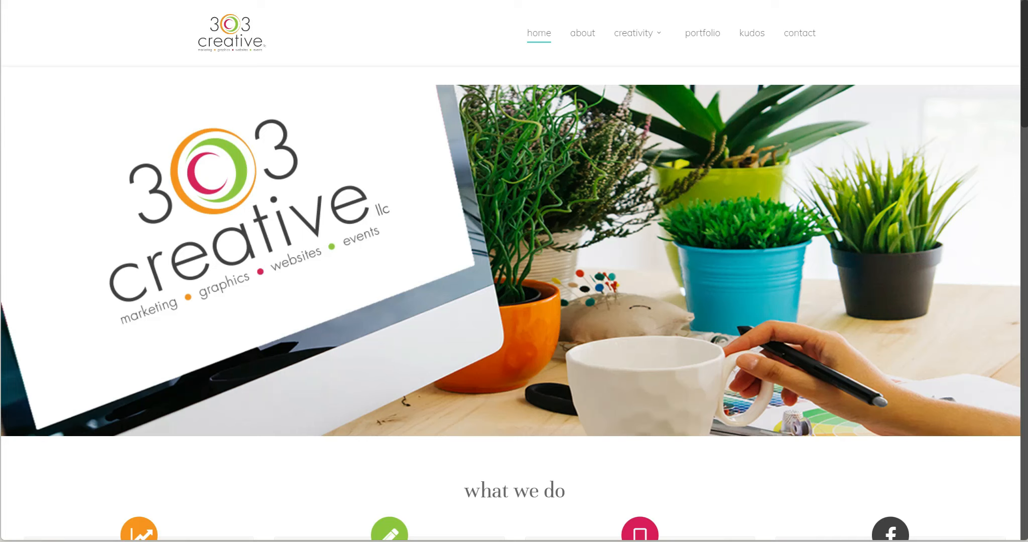
pyautogui.moveTo(178, 125)
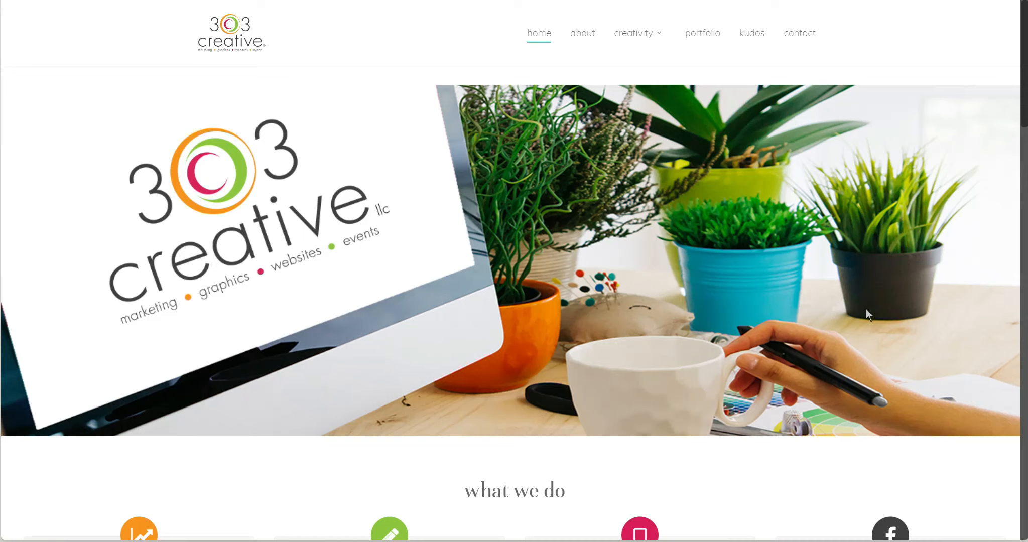
# Step: Scroll the 303 Creative home page past services and reviews to the client testimonials and footer
pyautogui.scroll(-3)
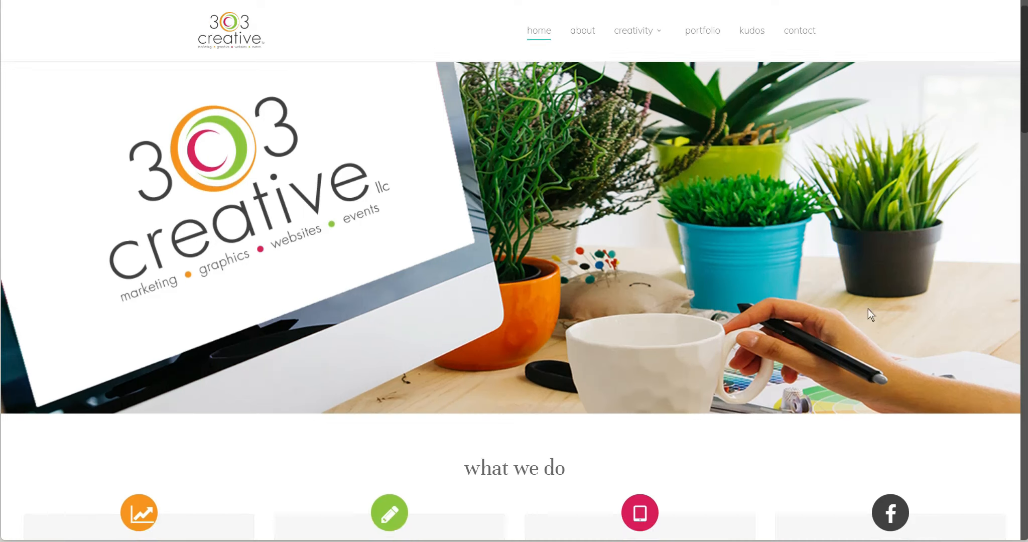
pyautogui.scroll(-3)
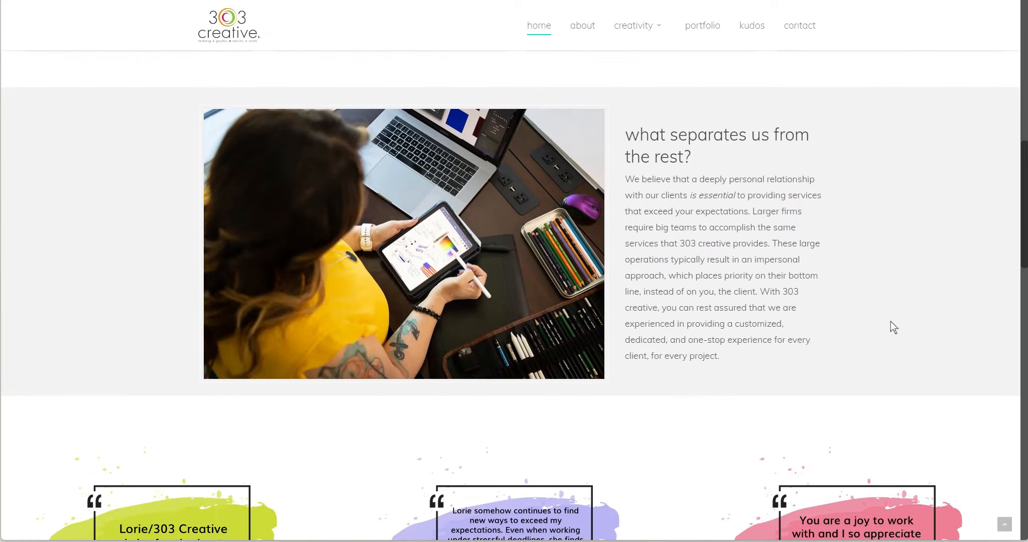
pyautogui.scroll(-3)
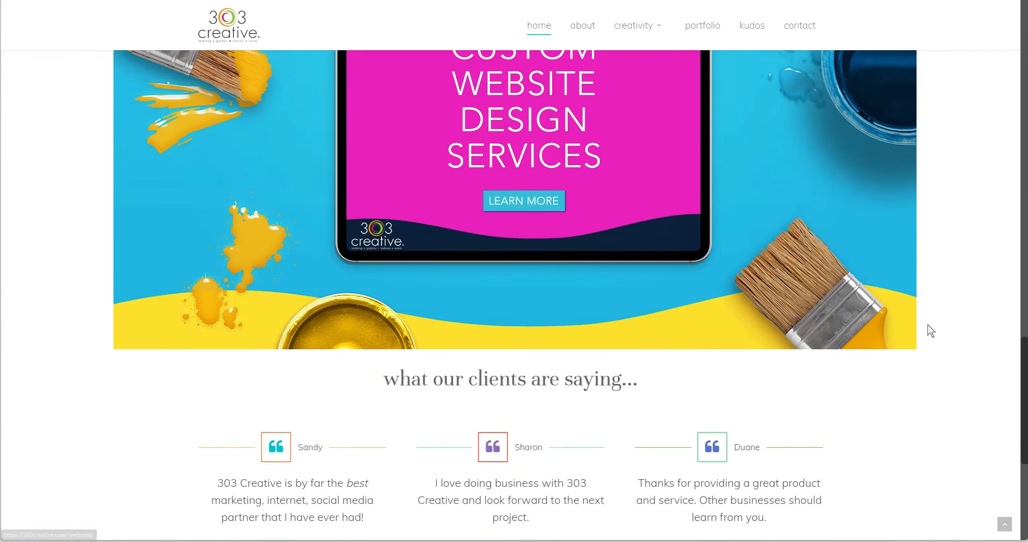
pyautogui.scroll(-3)
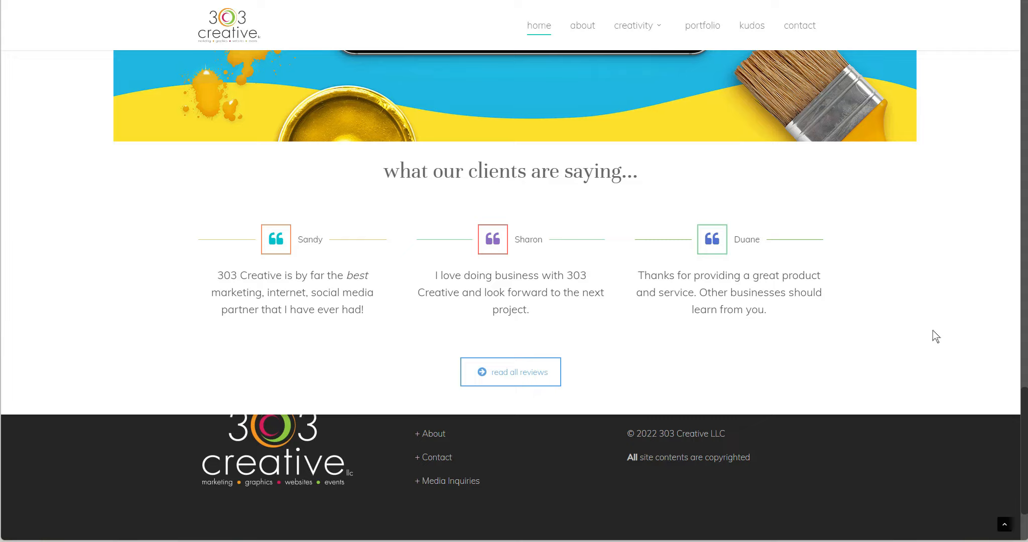
pyautogui.moveTo(701, 25)
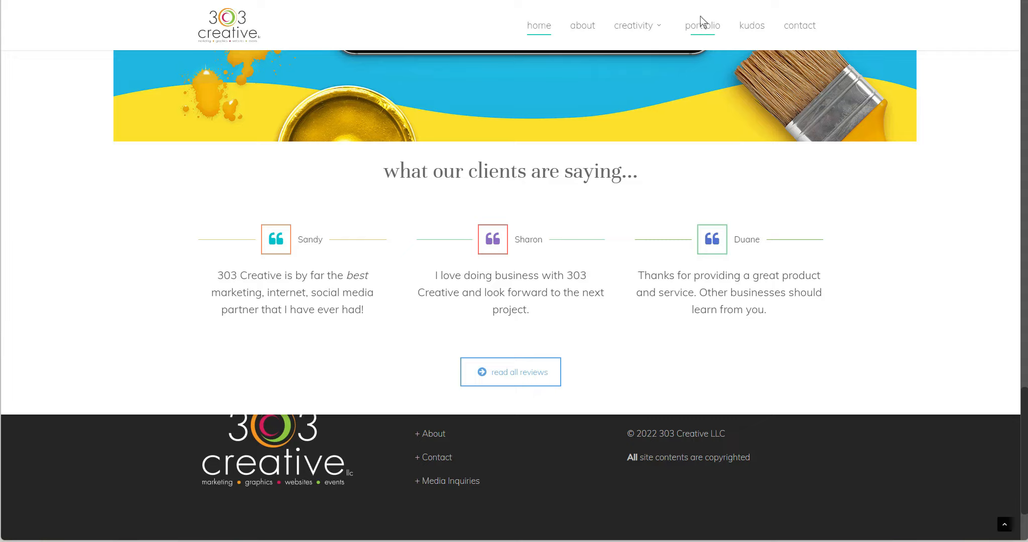
# Step: Open the Portfolio Highlights page from the top navigation and scroll into it
pyautogui.click(702, 25)
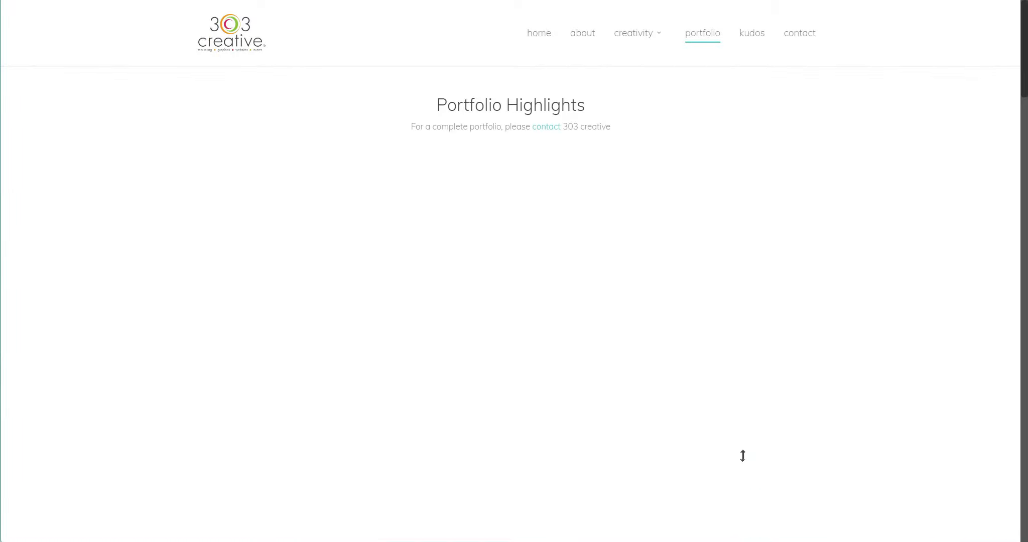
pyautogui.scroll(-3)
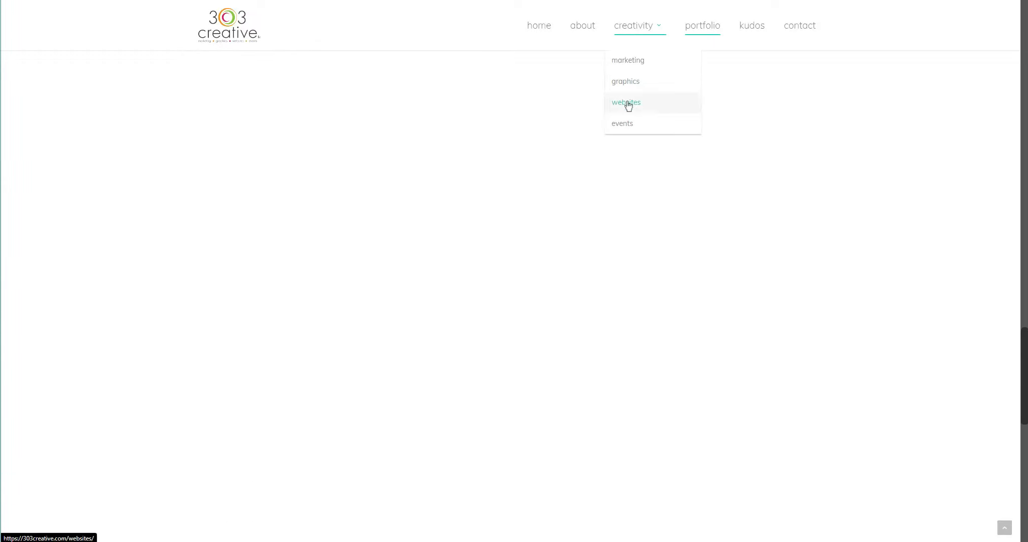
pyautogui.moveTo(655, 106)
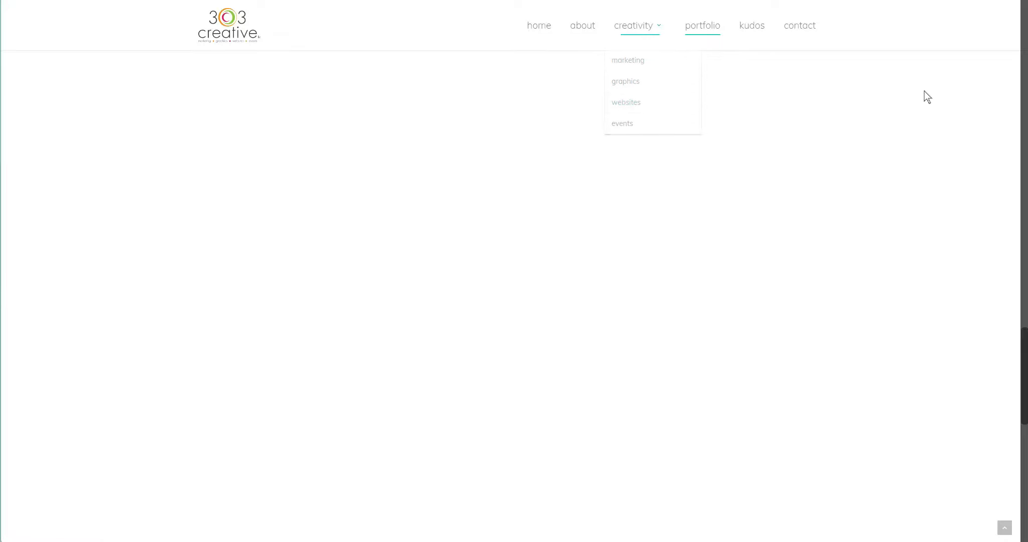
# Step: Open the website design services page and scroll to the recent website projects gallery
pyautogui.click(625, 102)
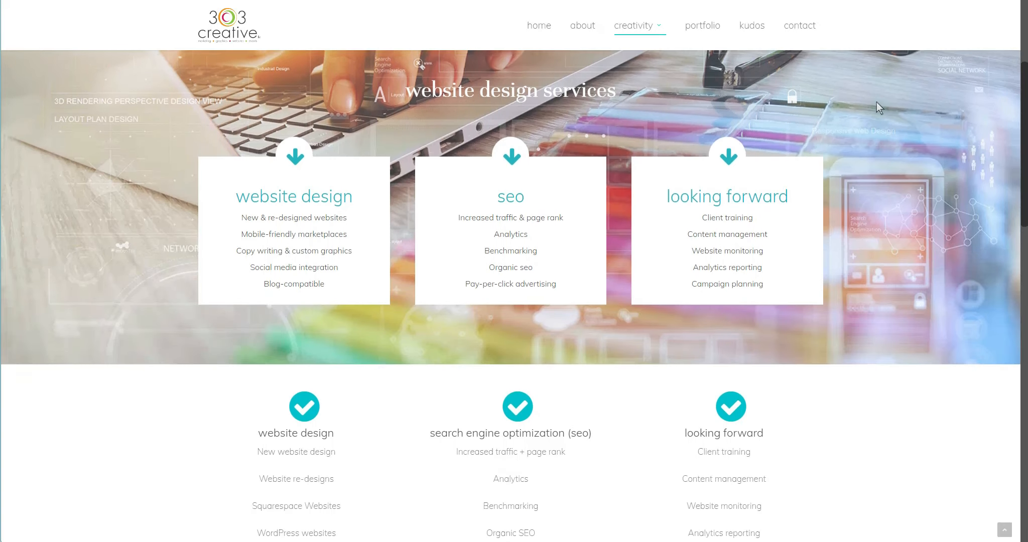
pyautogui.scroll(-3)
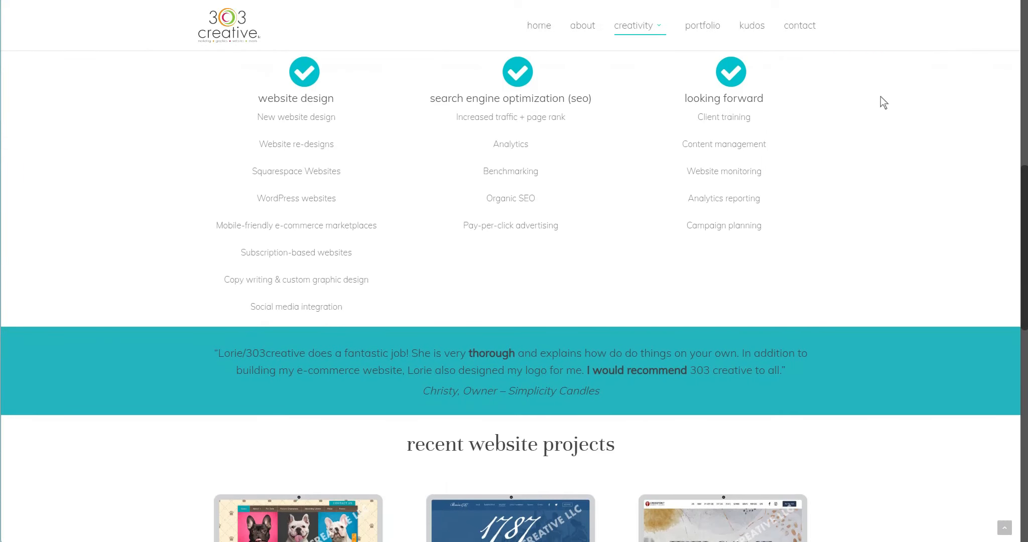
pyautogui.scroll(-3)
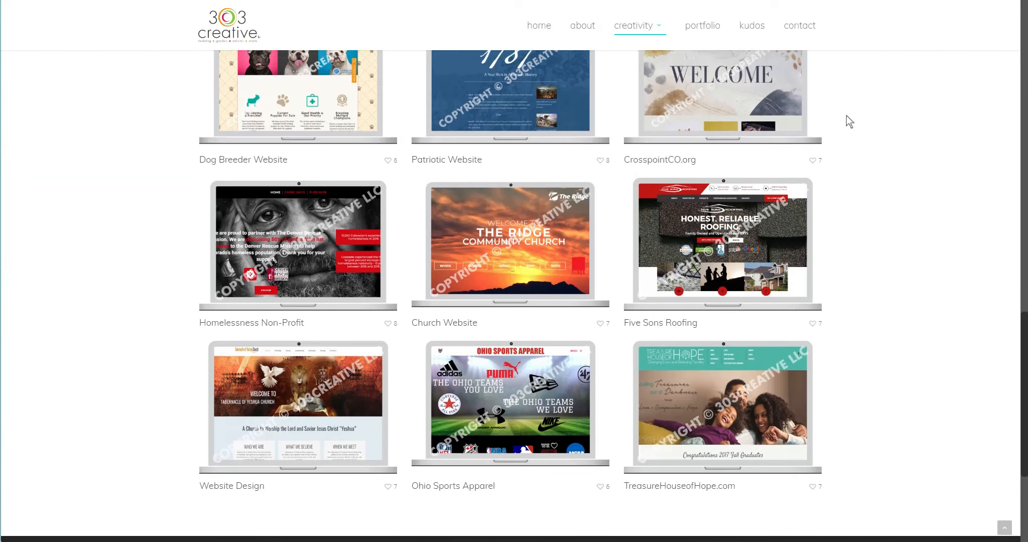
pyautogui.scroll(3)
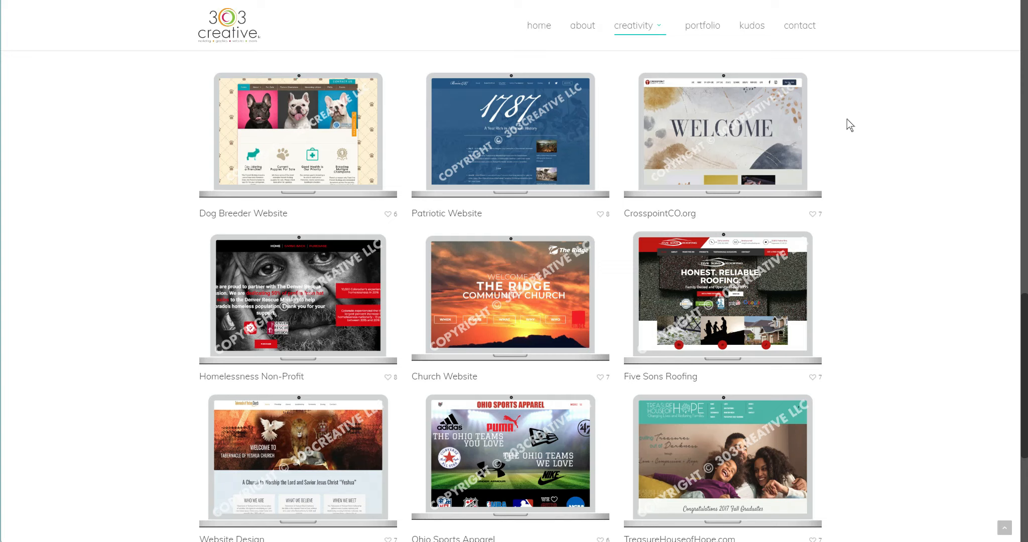
pyautogui.scroll(-3)
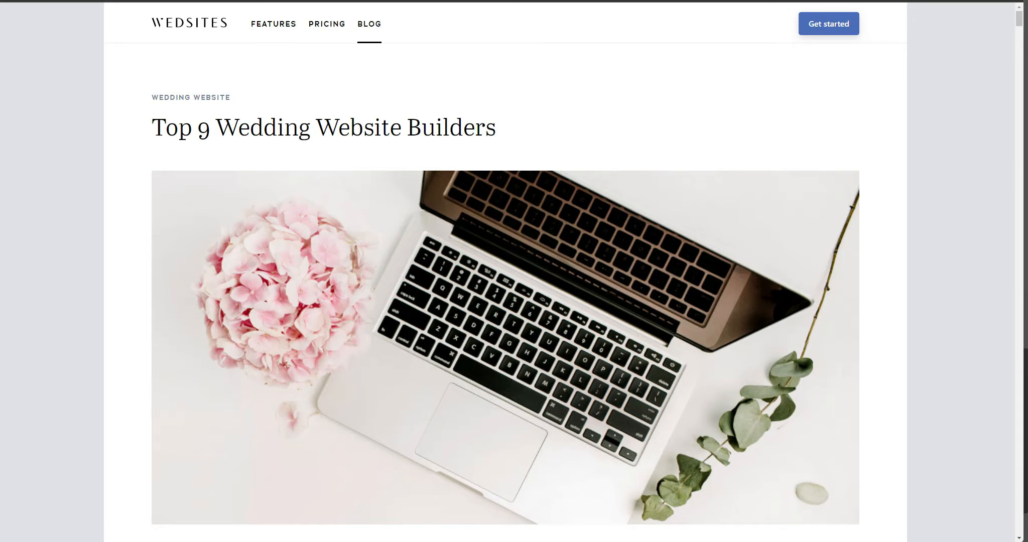
# Step: Scroll the Wedsites article through the '1. WedSites' section describing who they are
pyautogui.scroll(-3)
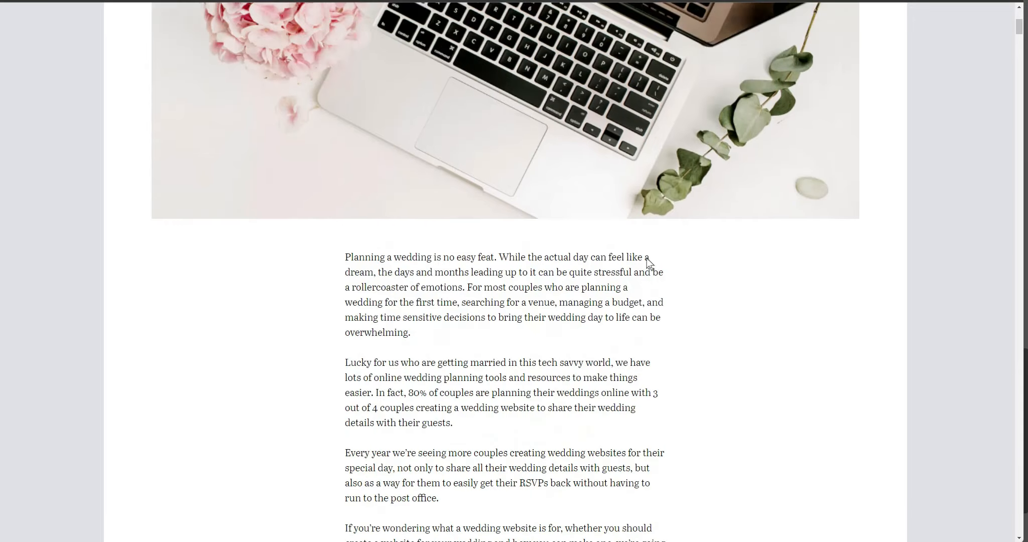
pyautogui.scroll(-3)
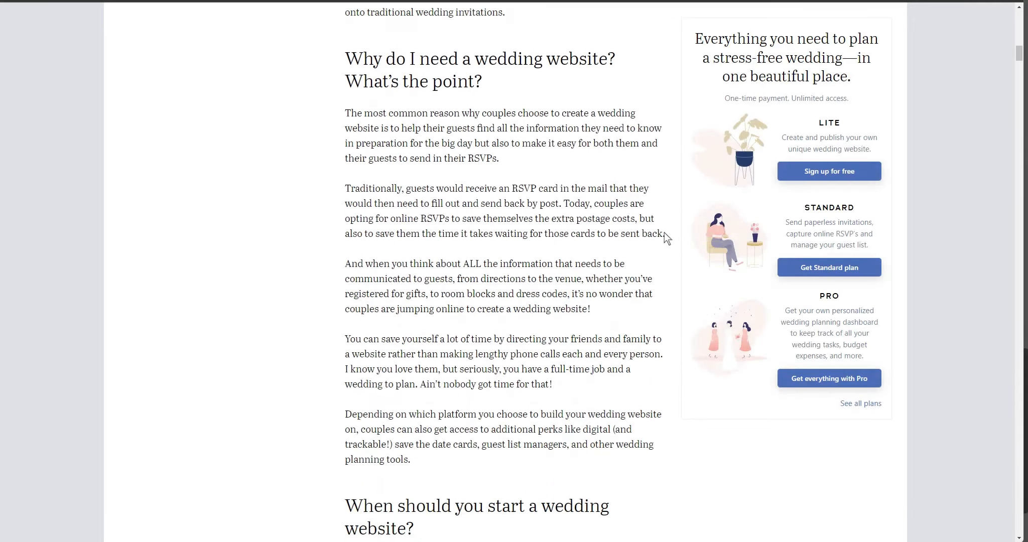
pyautogui.scroll(-3)
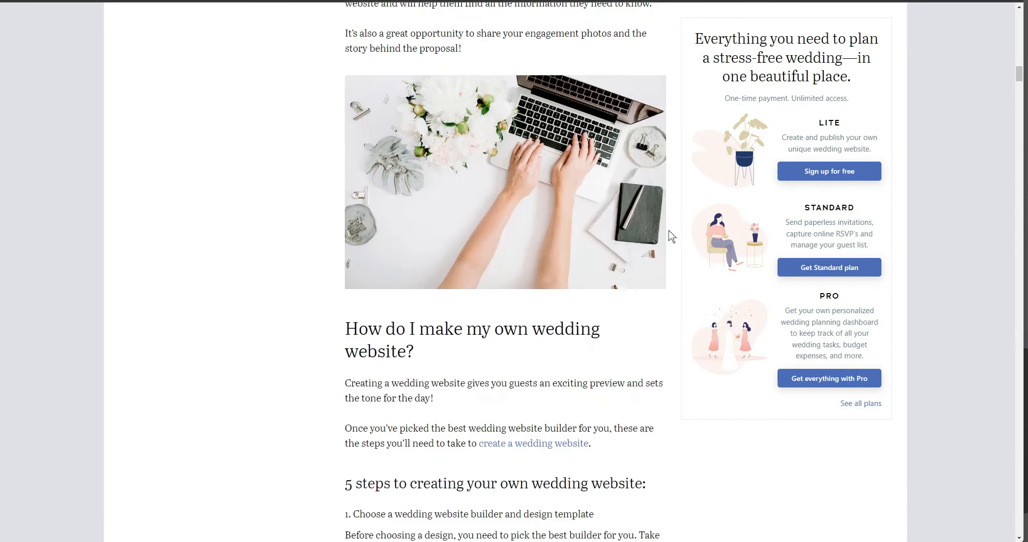
pyautogui.scroll(-3)
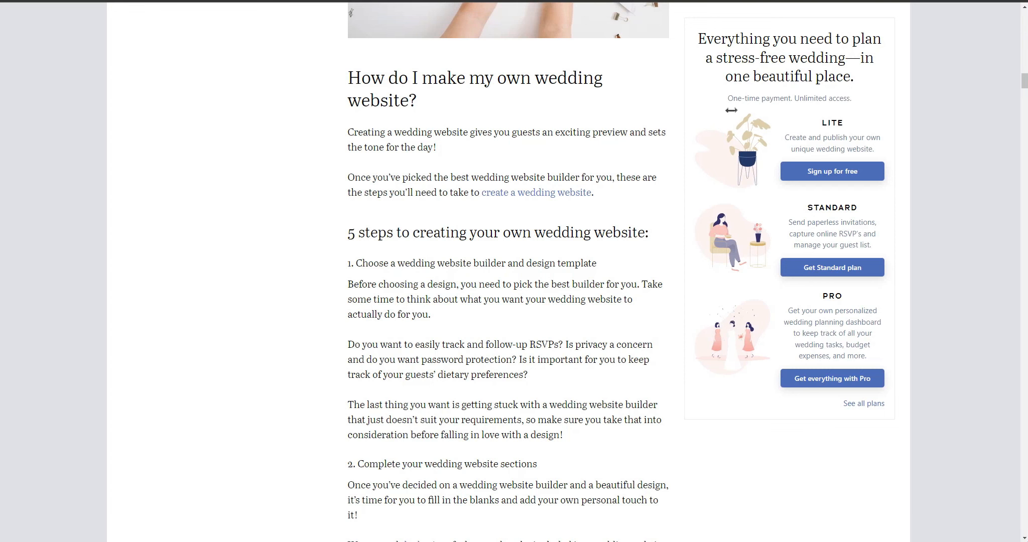
pyautogui.scroll(-3)
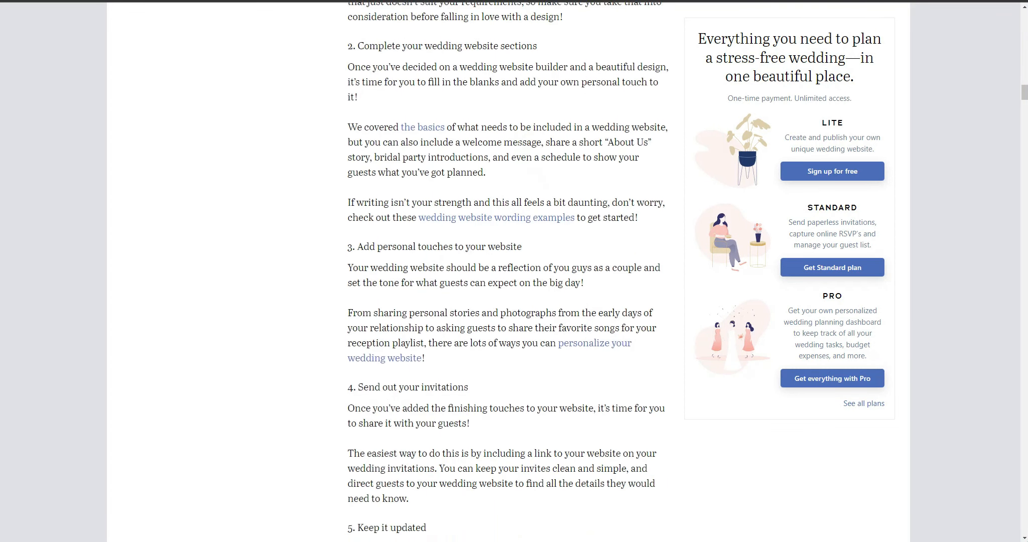
pyautogui.scroll(-3)
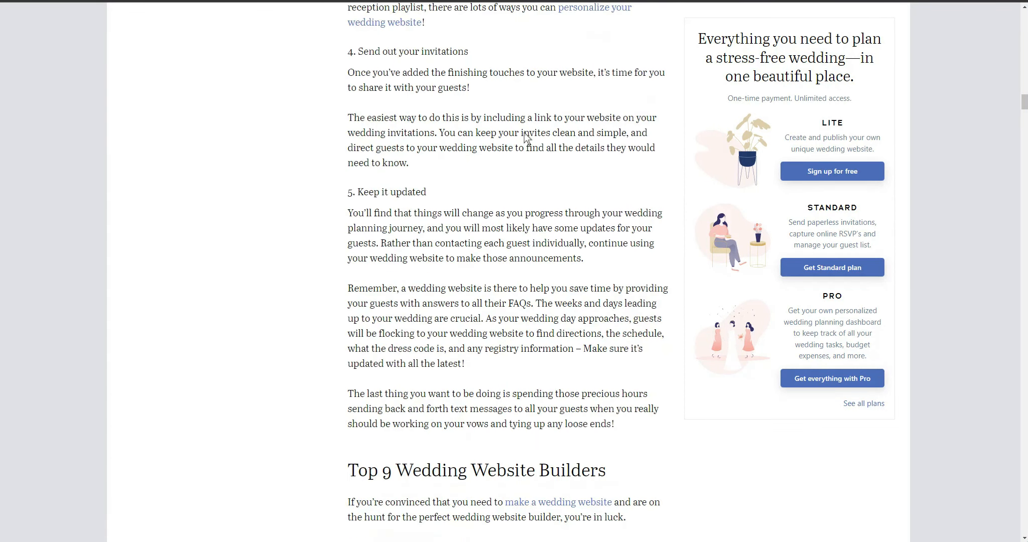
pyautogui.scroll(-3)
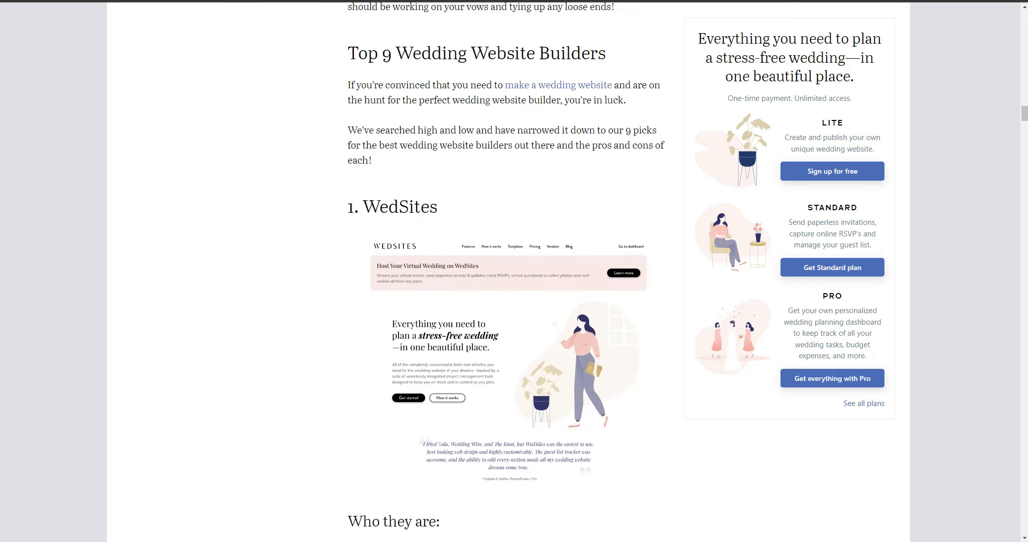
pyautogui.scroll(-3)
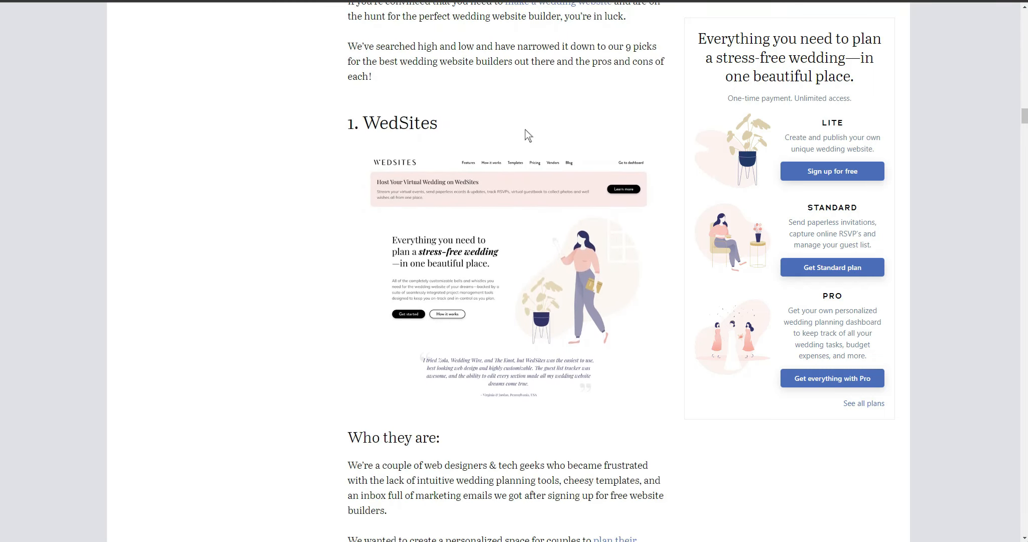
pyautogui.moveTo(554, 138)
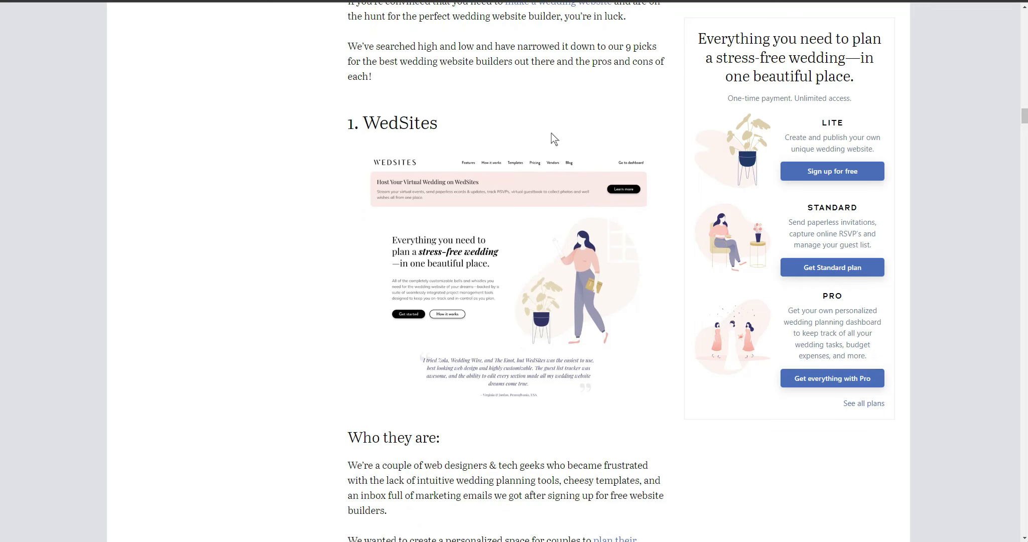
# Step: Continue reading the WedSites entry down to 'The not so great stuff' drawbacks
pyautogui.scroll(-3)
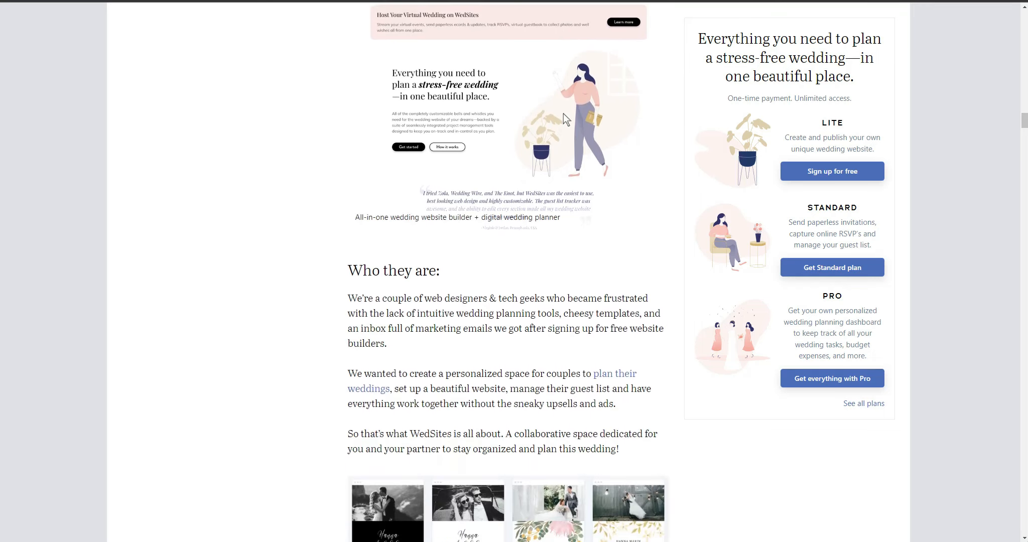
pyautogui.scroll(-3)
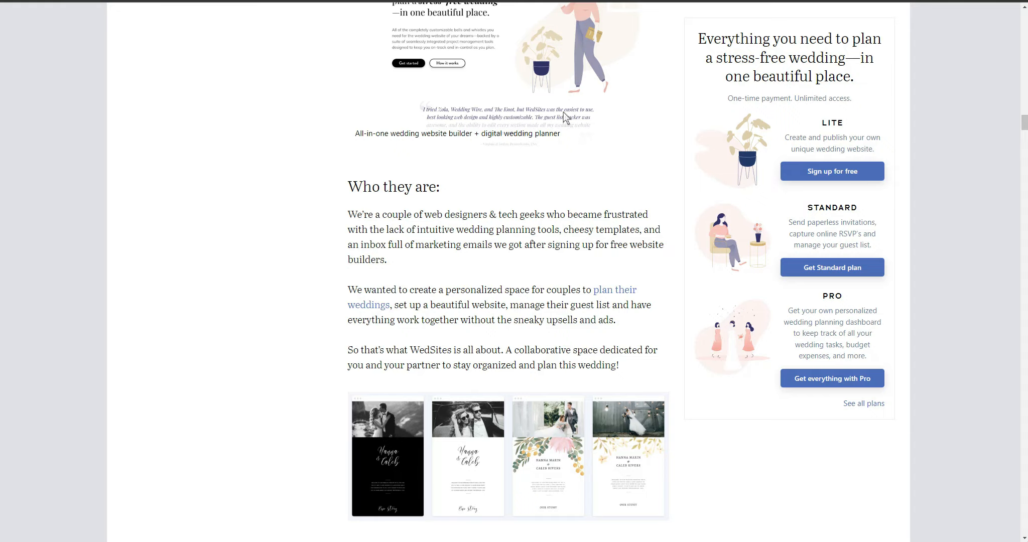
pyautogui.scroll(-3)
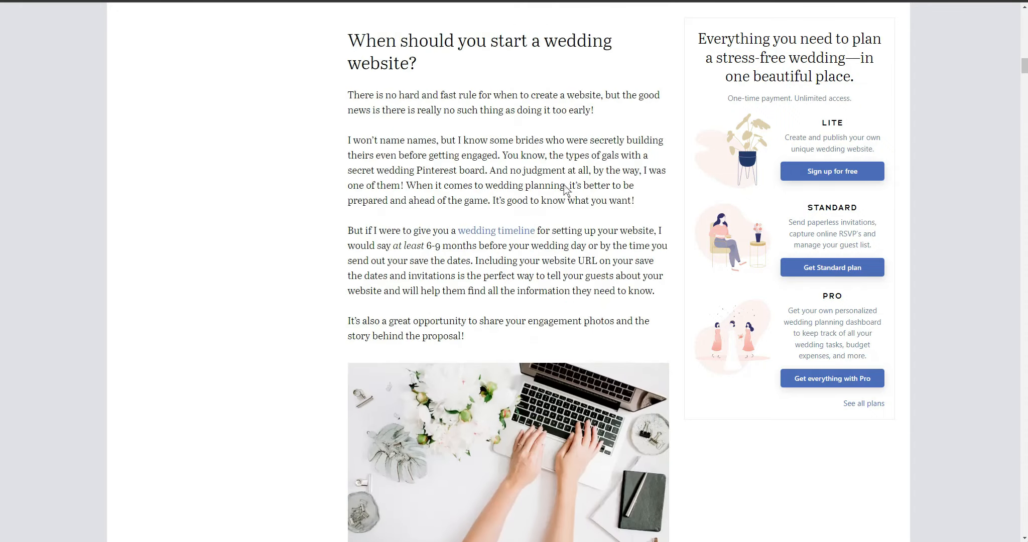
pyautogui.scroll(3)
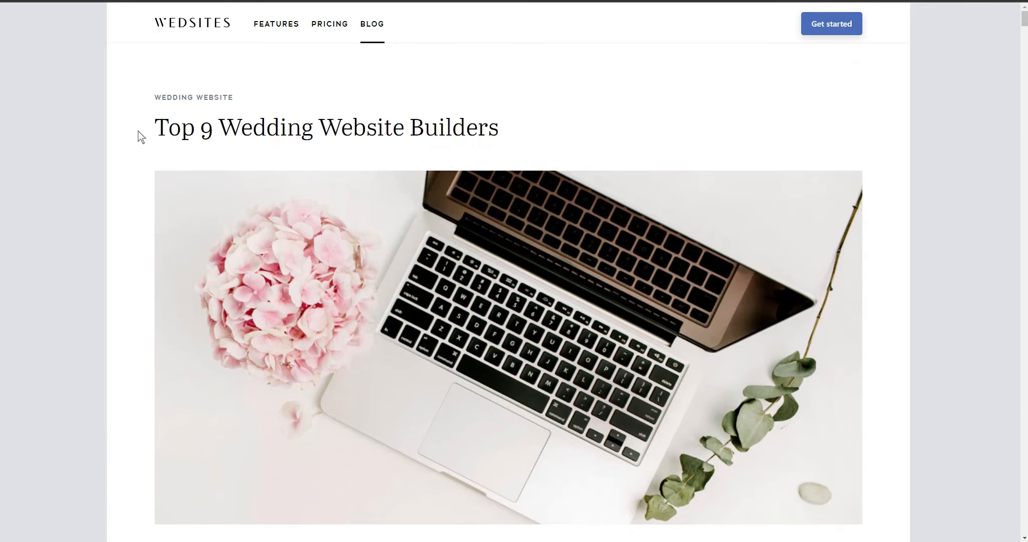
pyautogui.scroll(-3)
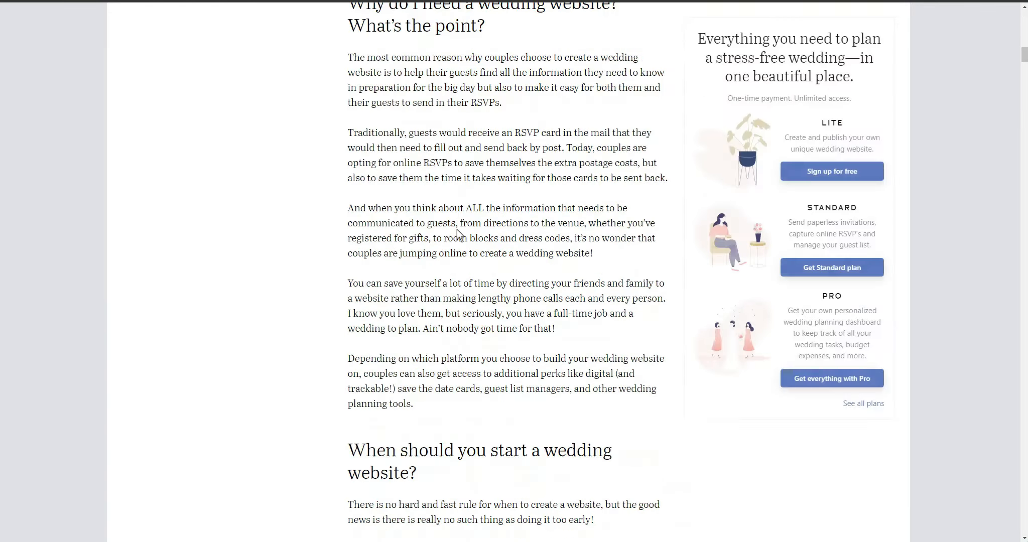
pyautogui.scroll(-3)
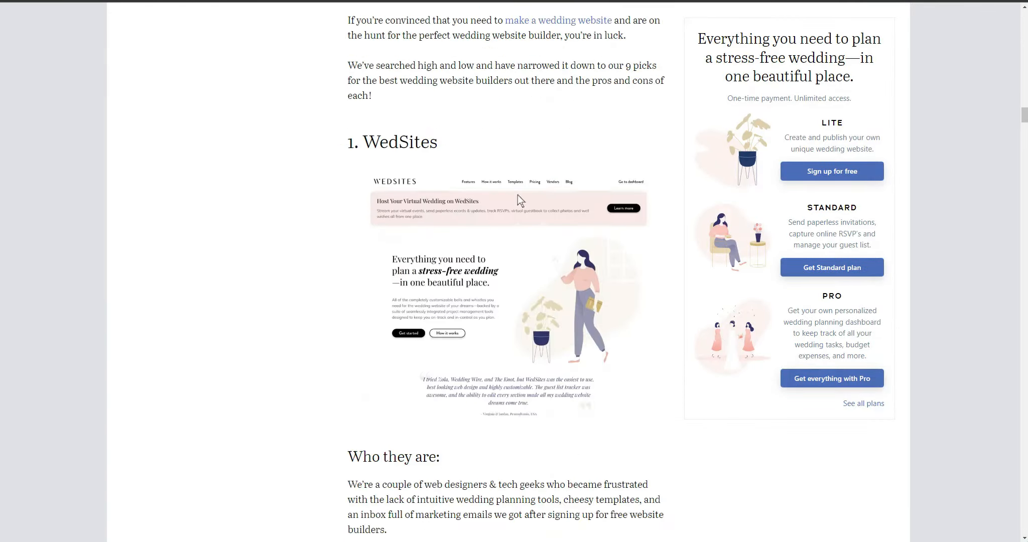
pyautogui.scroll(-3)
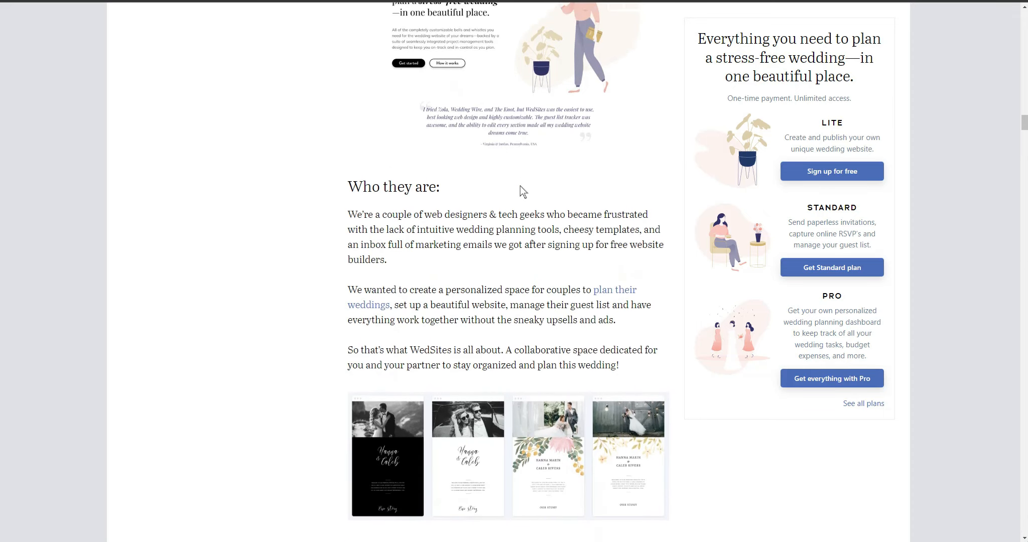
pyautogui.scroll(-3)
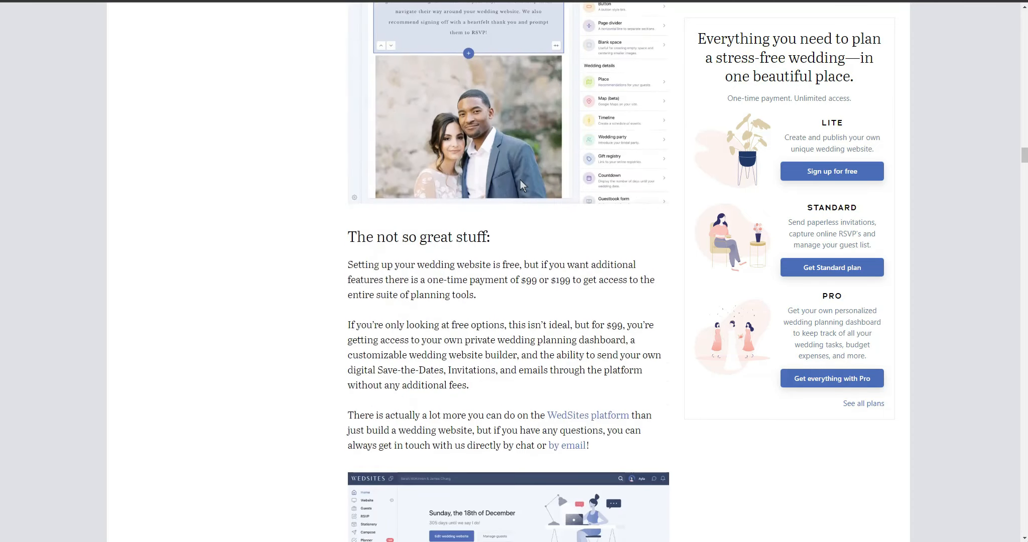
pyautogui.scroll(-3)
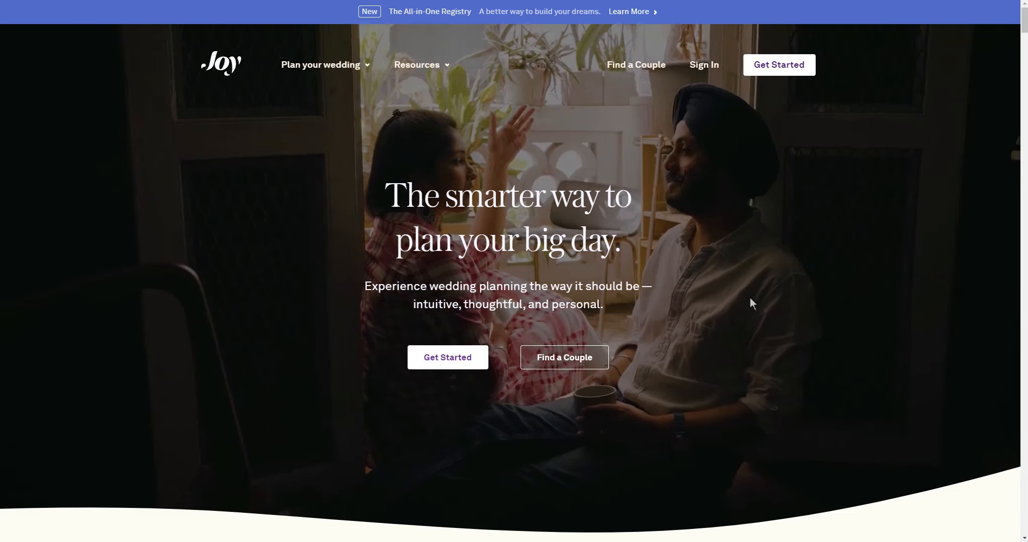
# Step: Scroll the Joy homepage from the hero banner through its planning feature sections
pyautogui.scroll(-3)
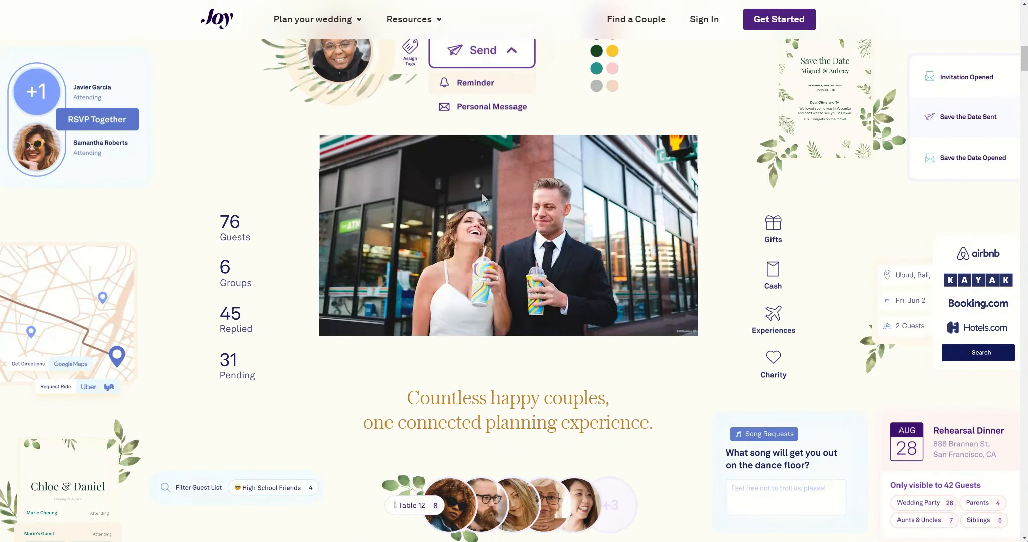
pyautogui.scroll(-3)
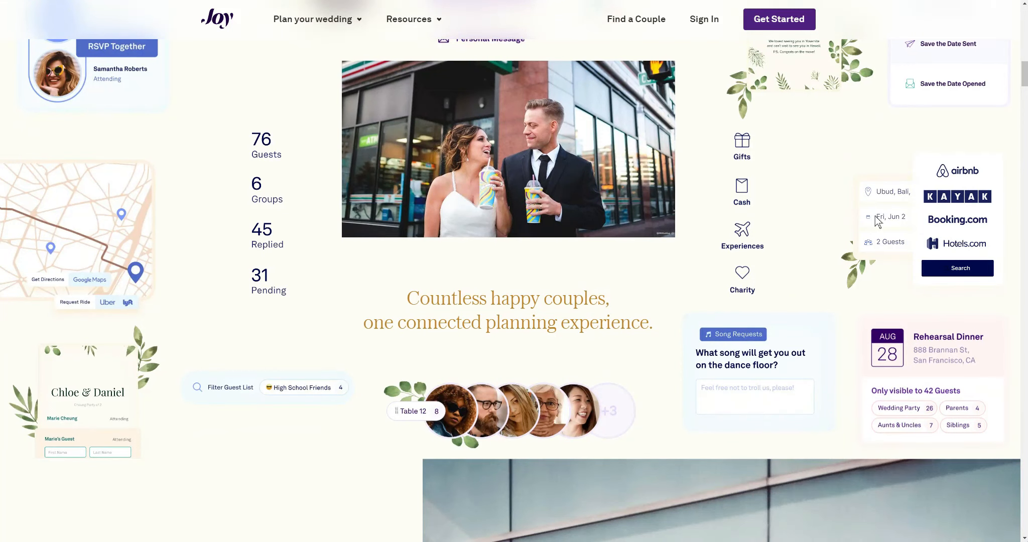
pyautogui.moveTo(199, 228)
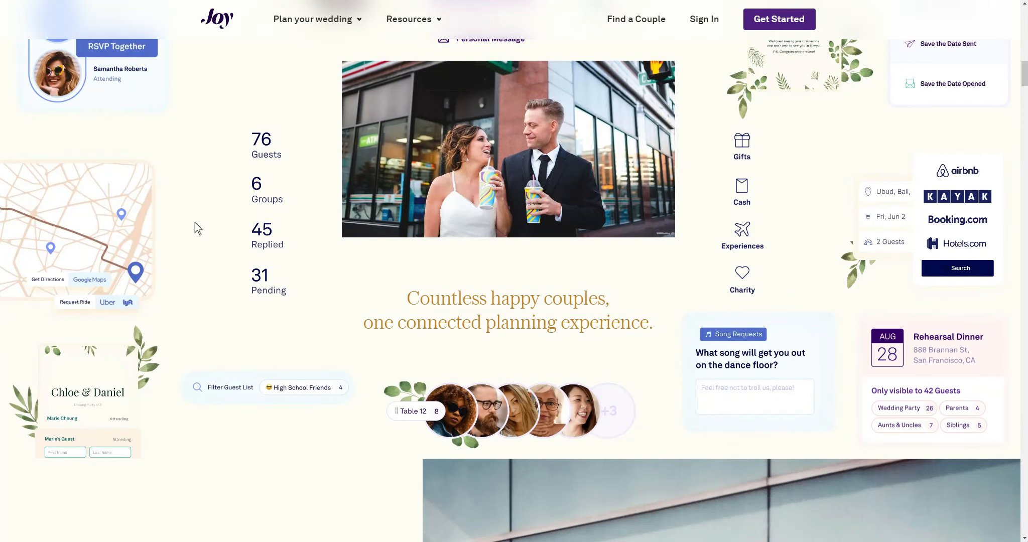
pyautogui.moveTo(88, 241)
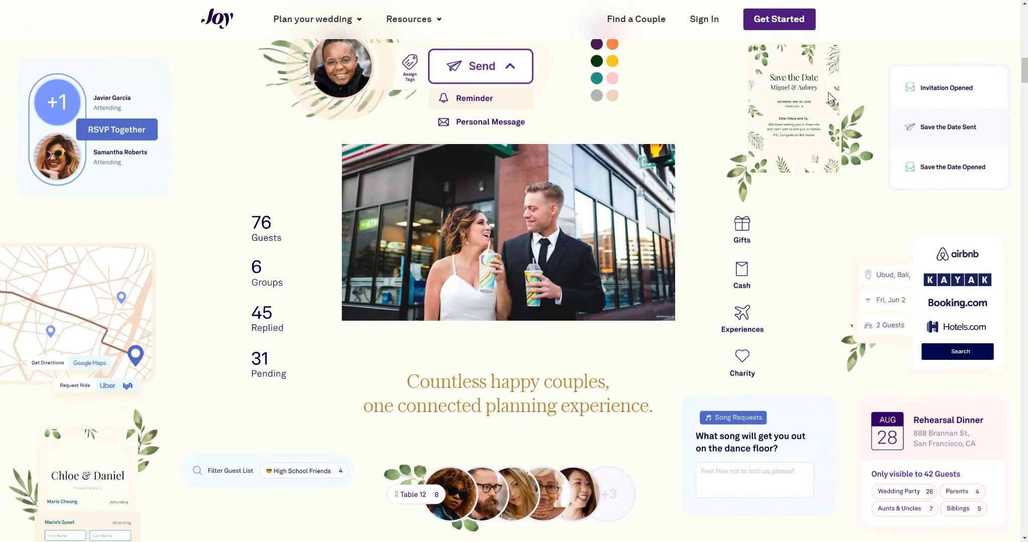
pyautogui.scroll(-3)
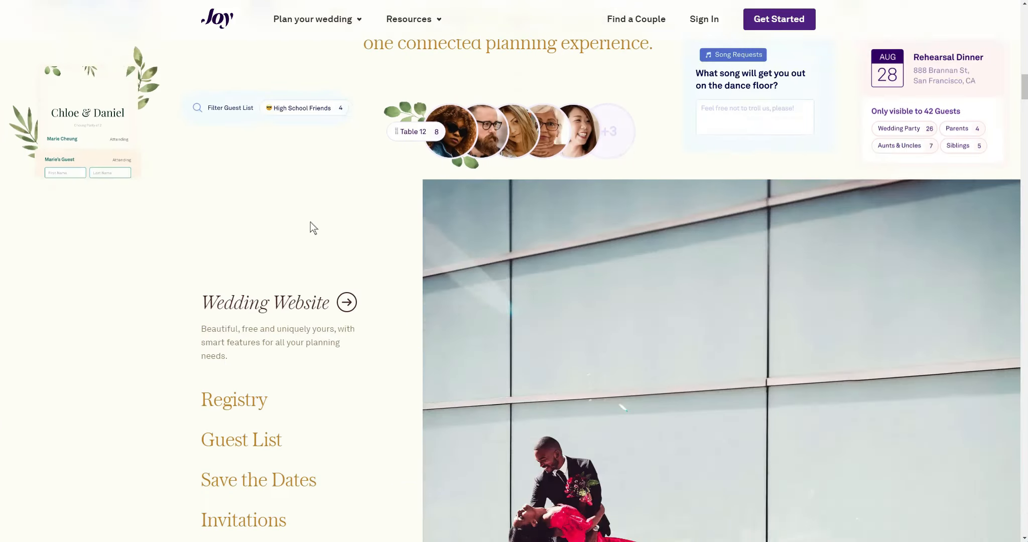
pyautogui.scroll(-3)
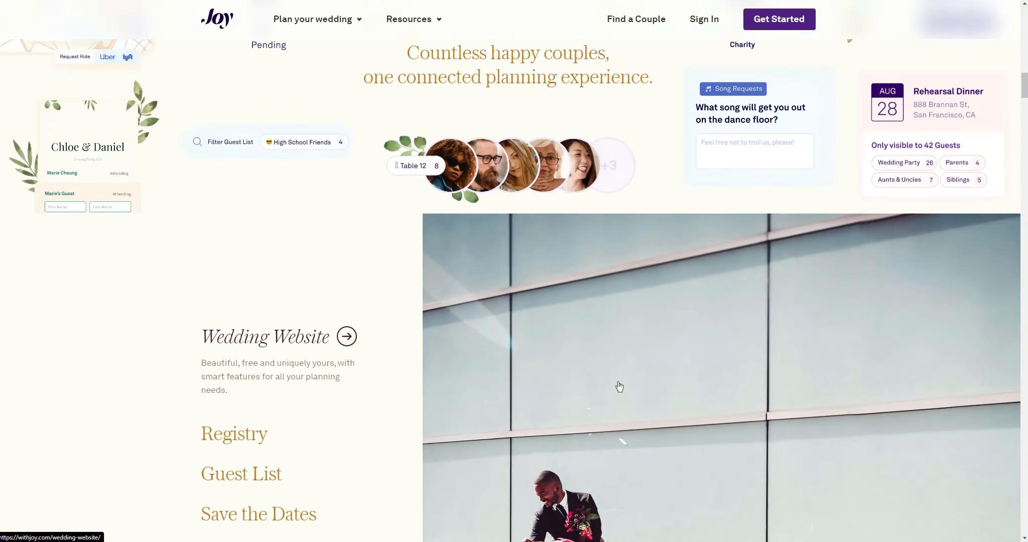
pyautogui.scroll(-3)
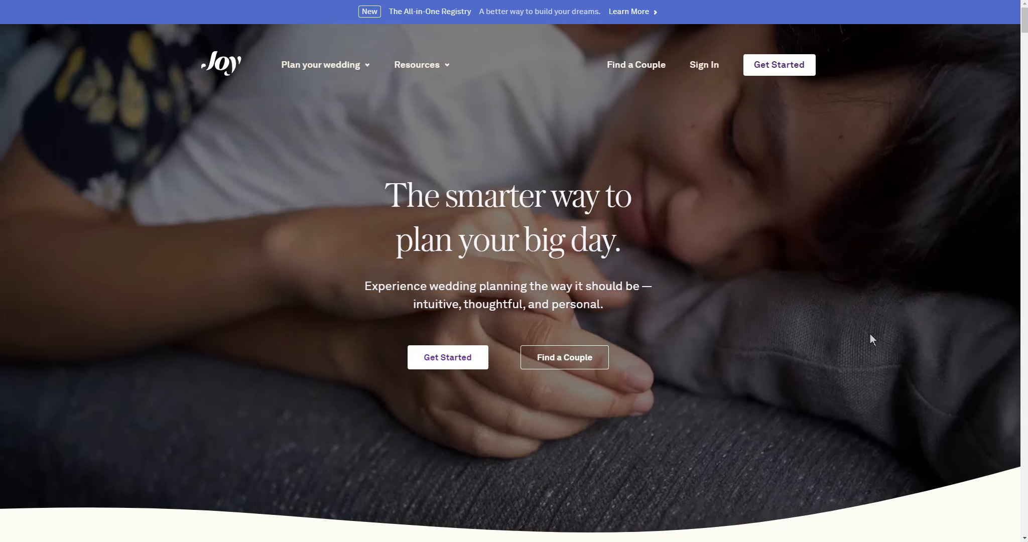
# Step: Continue past the couple photos to the footer listing Wedding Website, Registry and Smart RSVP
pyautogui.scroll(-3)
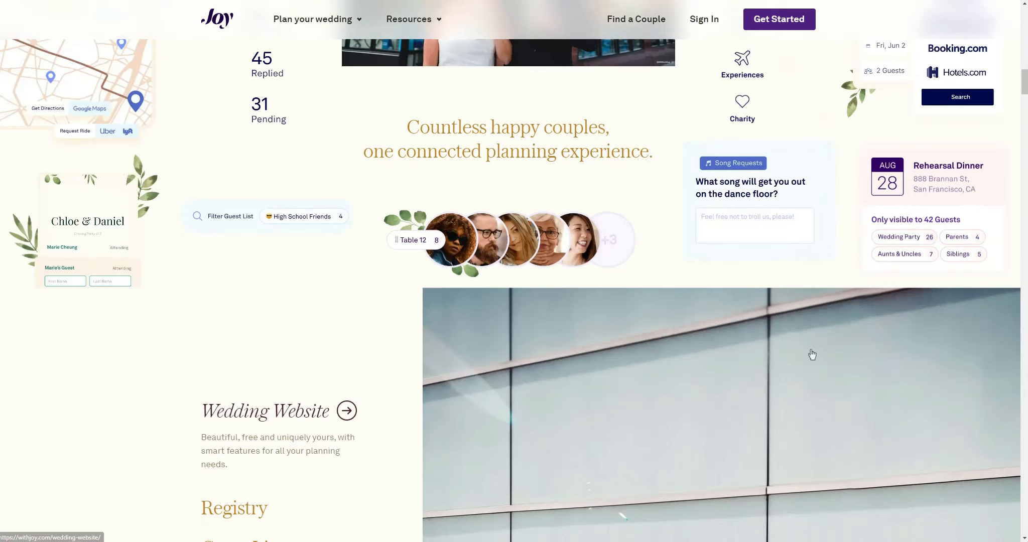
pyautogui.scroll(-3)
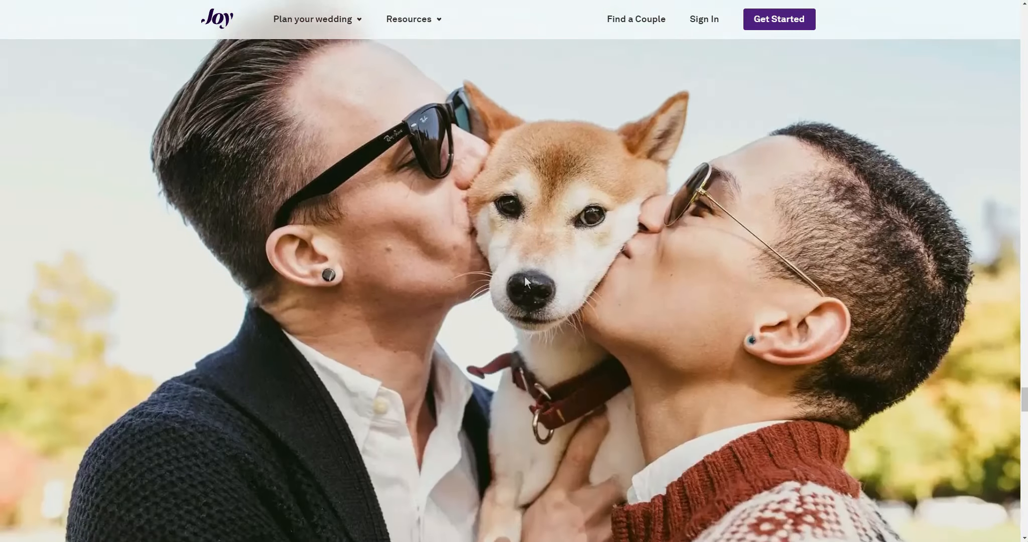
pyautogui.scroll(-3)
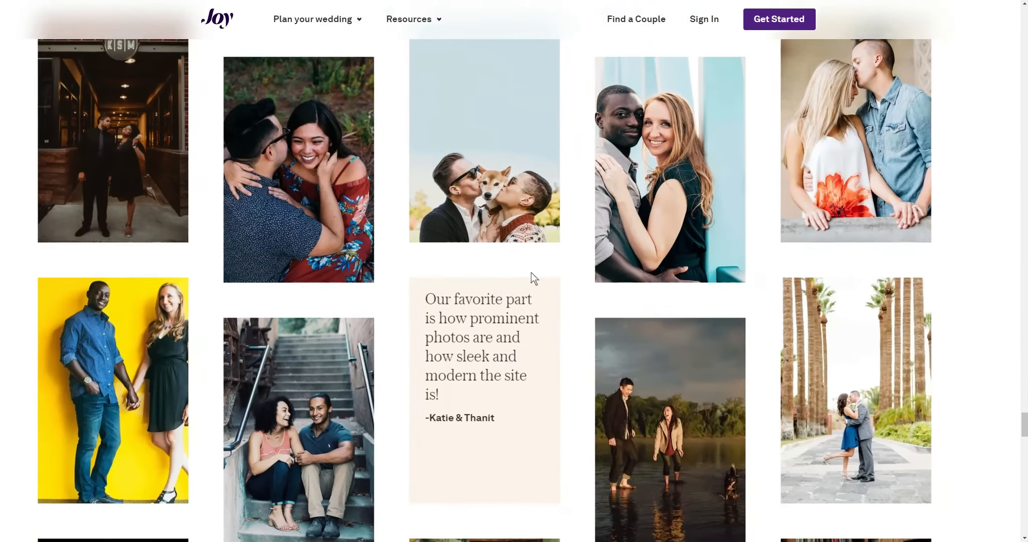
pyautogui.scroll(-3)
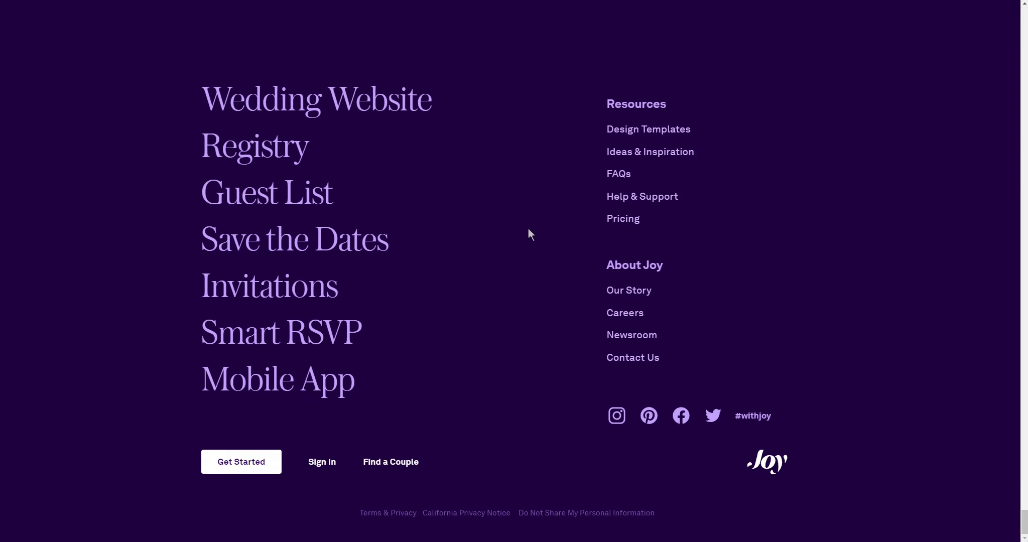
pyautogui.moveTo(565, 235)
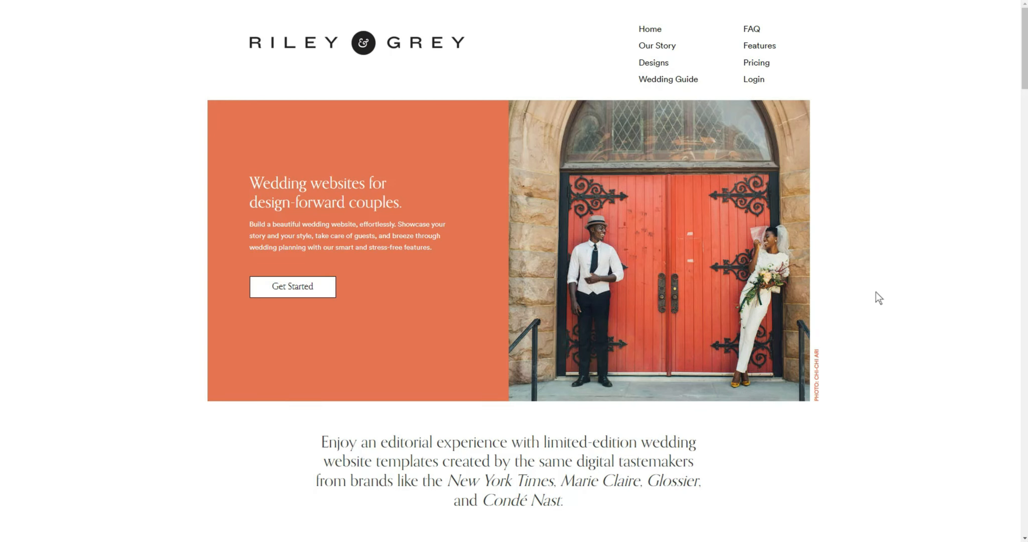
# Step: Scroll down the Riley & Grey homepage through its design-forward wedding website sections
pyautogui.scroll(-3)
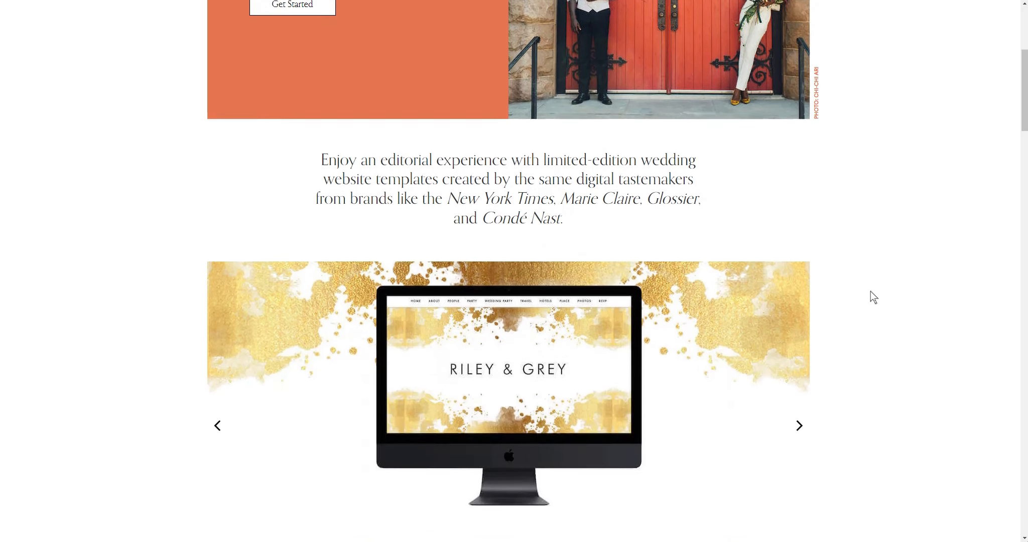
pyautogui.scroll(-3)
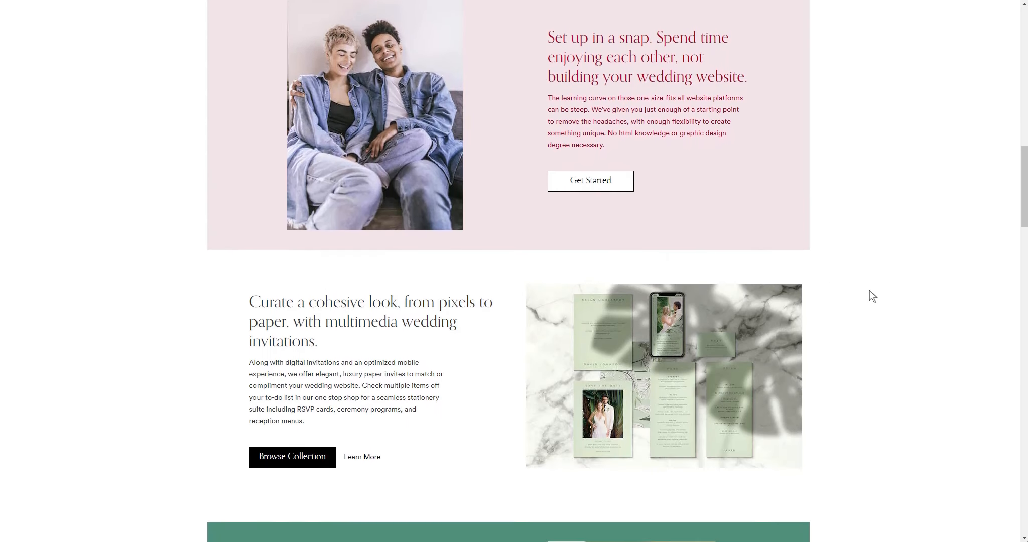
pyautogui.scroll(-3)
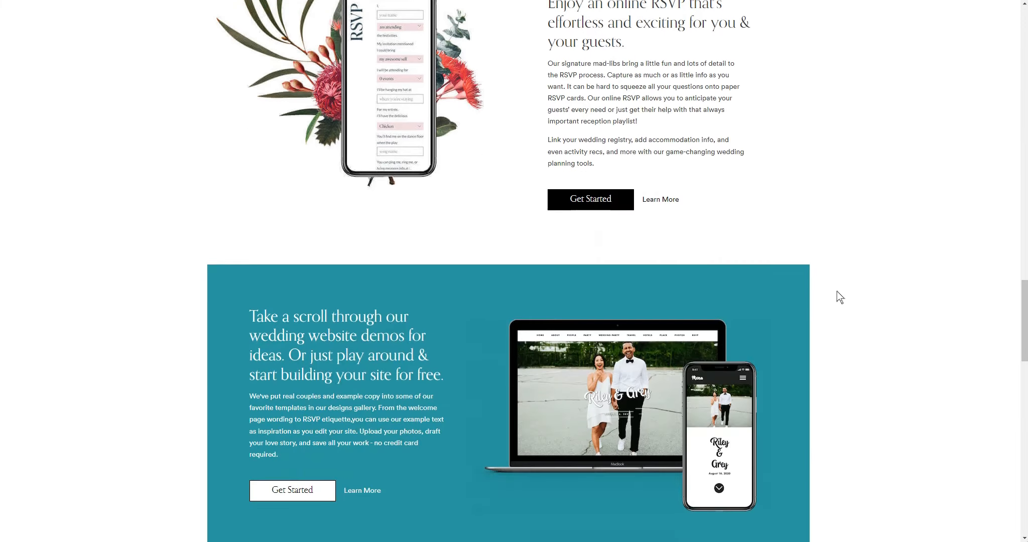
pyautogui.scroll(-3)
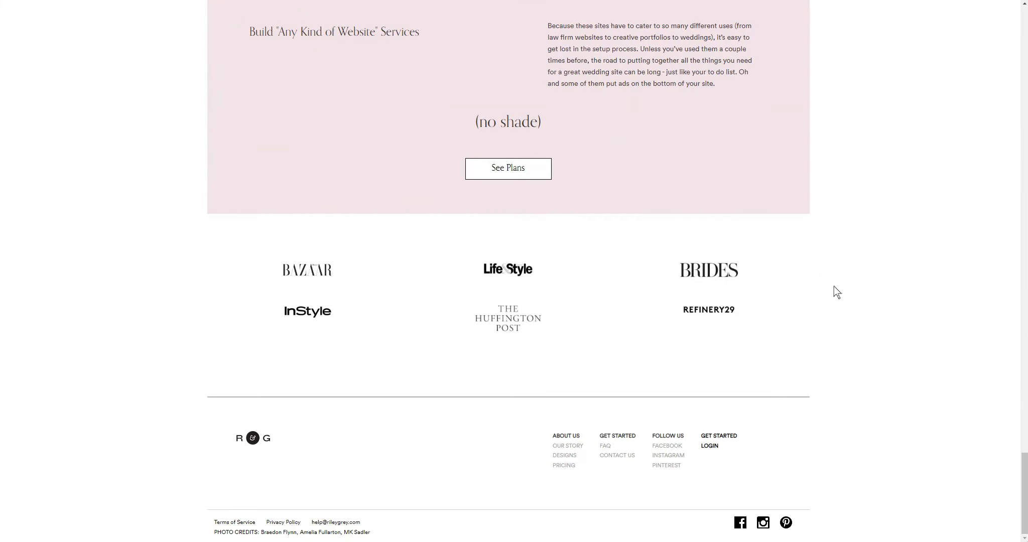
pyautogui.scroll(3)
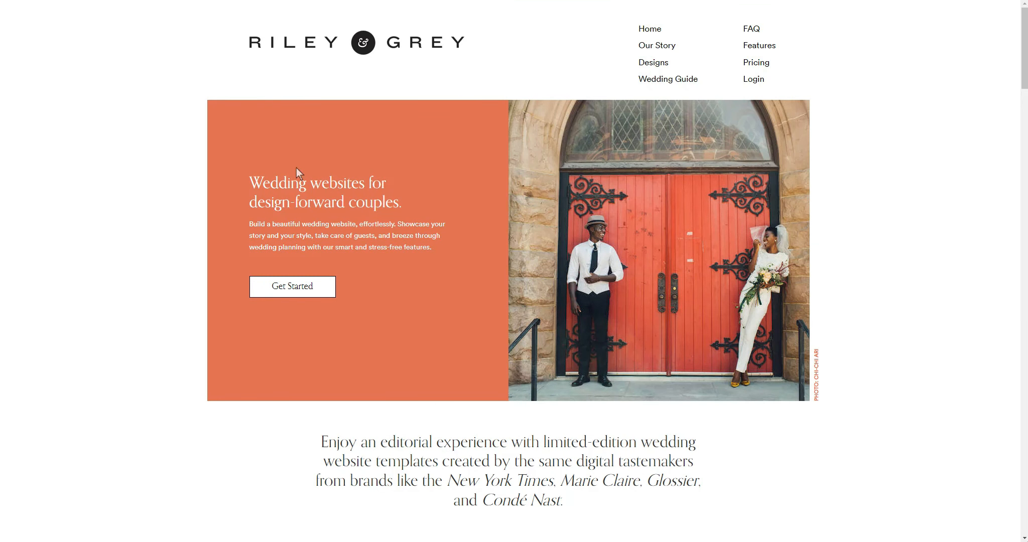
pyautogui.moveTo(842, 245)
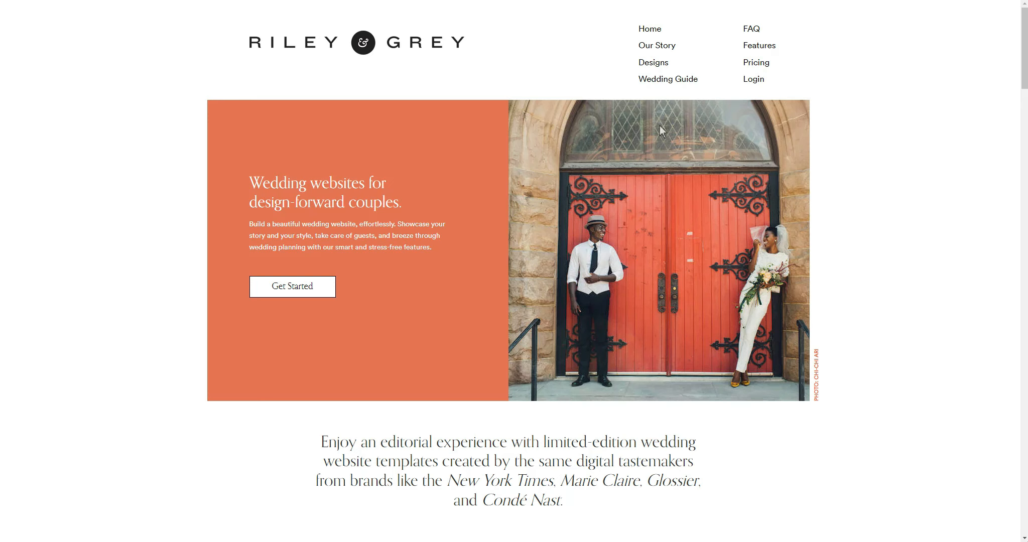
# Step: Continue to the Riley & Grey footer and back up toward the hero banner
pyautogui.scroll(-3)
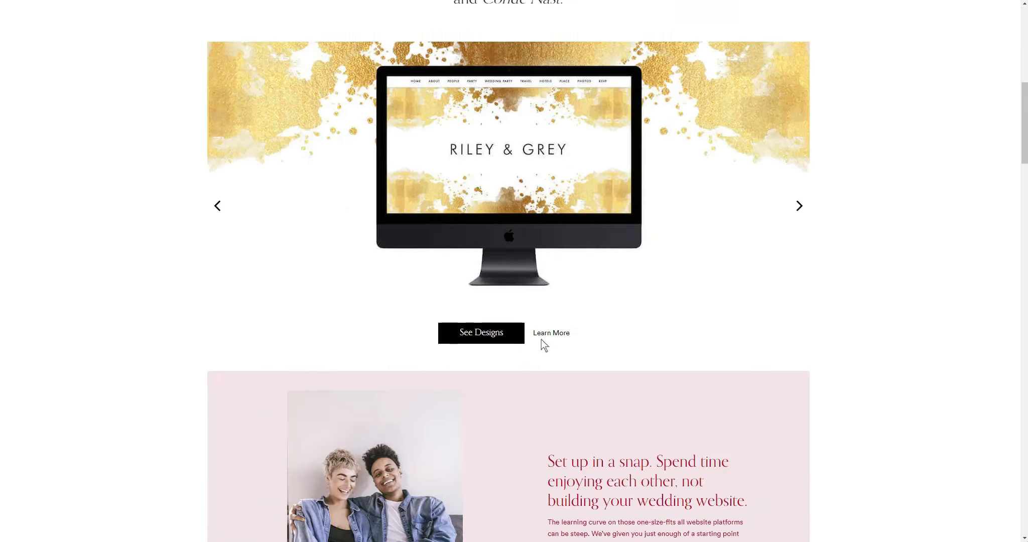
pyautogui.scroll(-3)
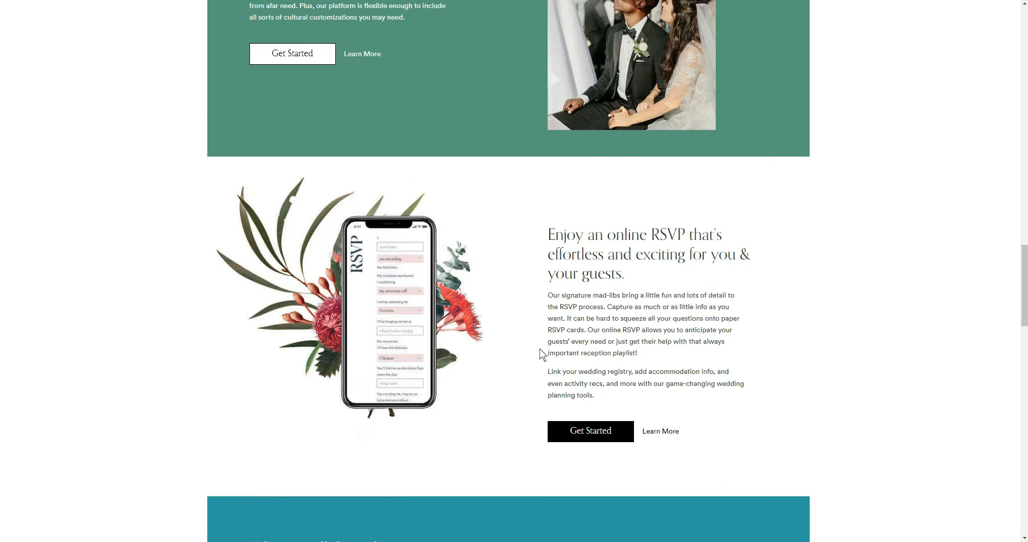
pyautogui.scroll(-3)
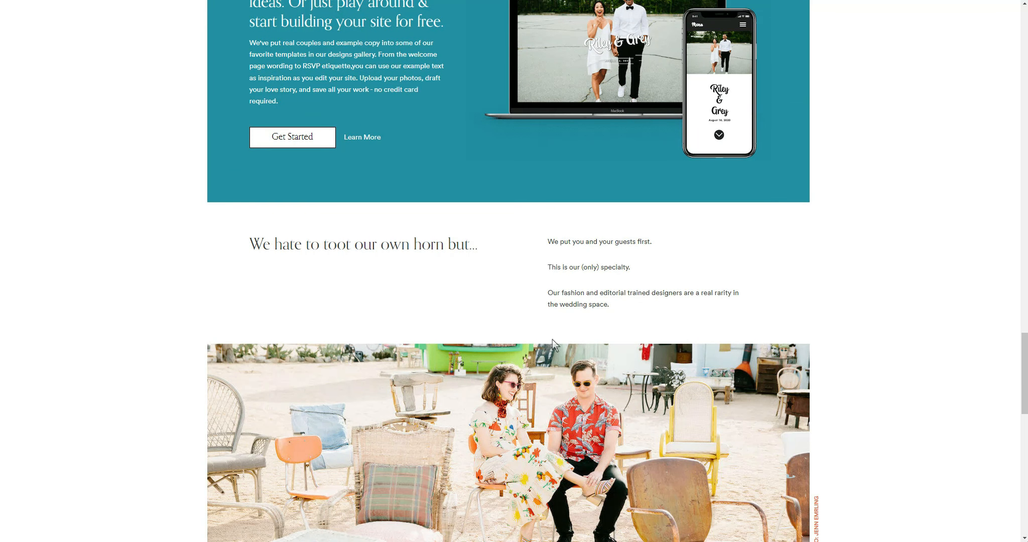
pyautogui.moveTo(566, 341)
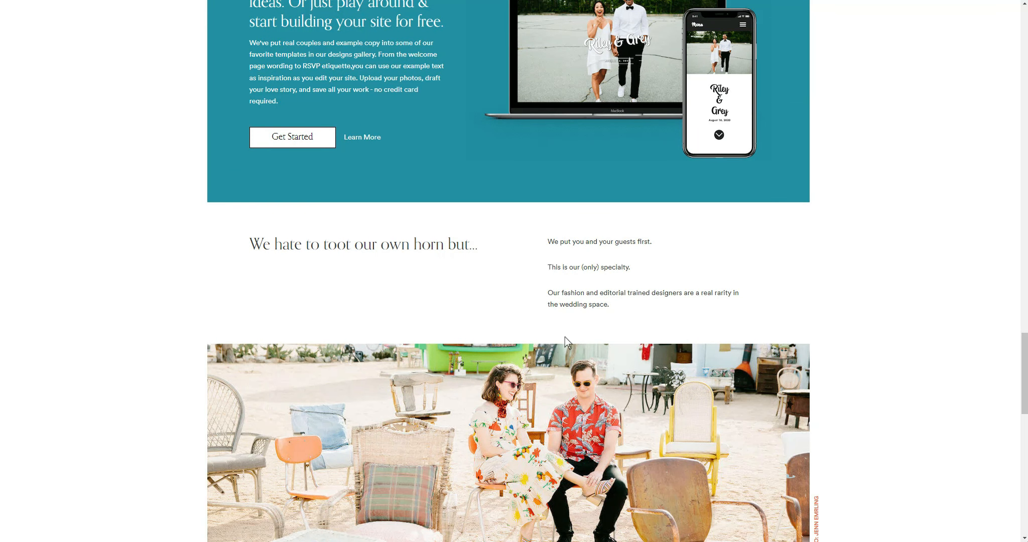
pyautogui.moveTo(179, 343)
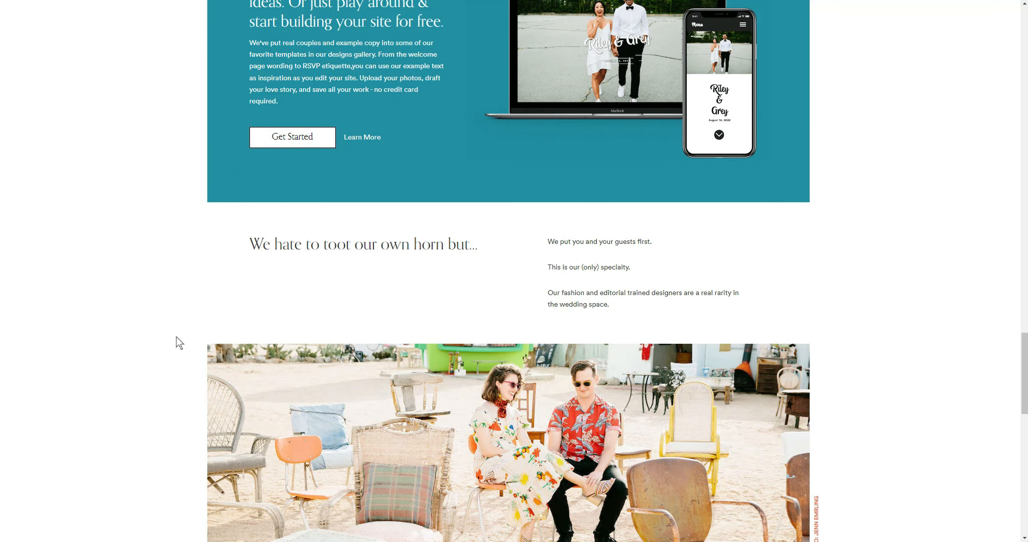
pyautogui.moveTo(923, 247)
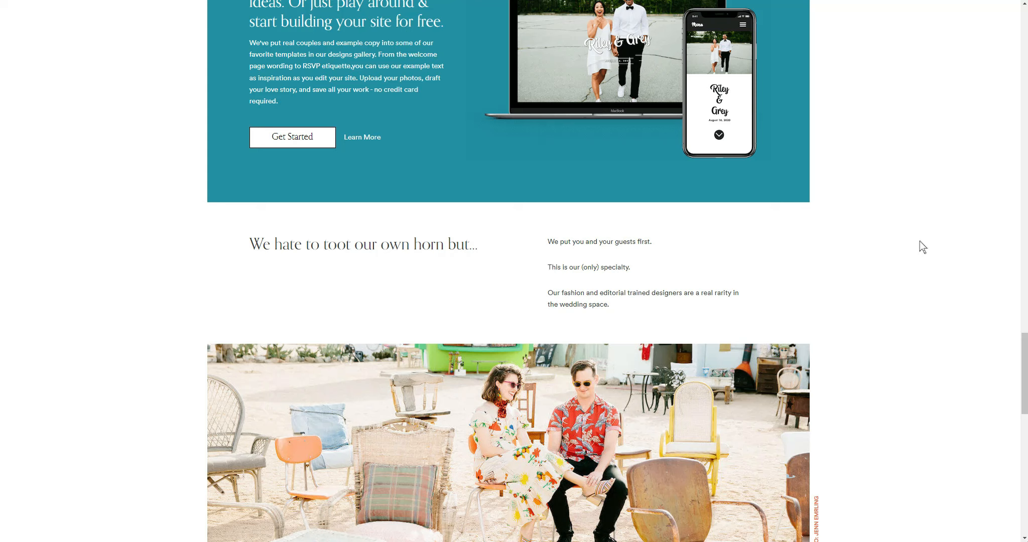
pyautogui.scroll(-3)
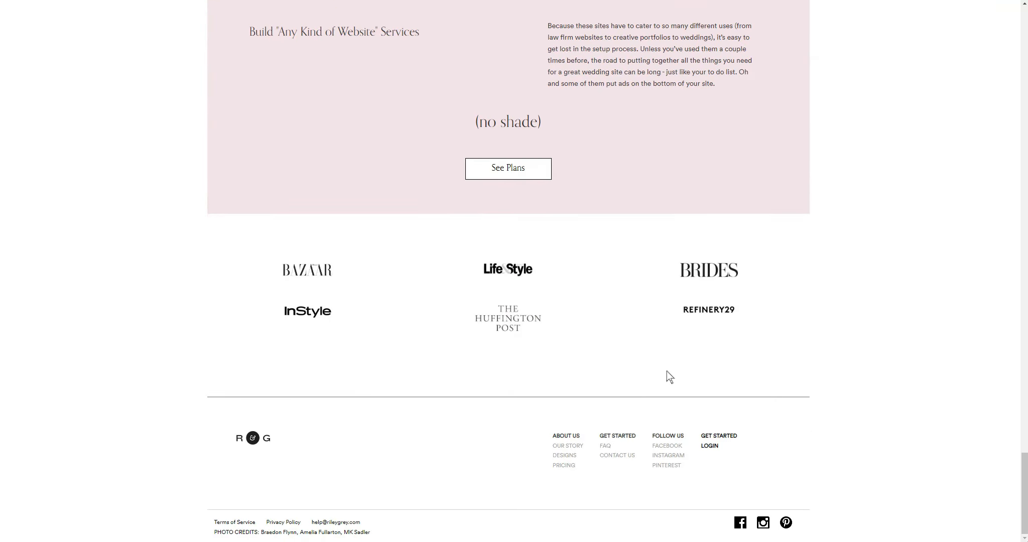
pyautogui.scroll(3)
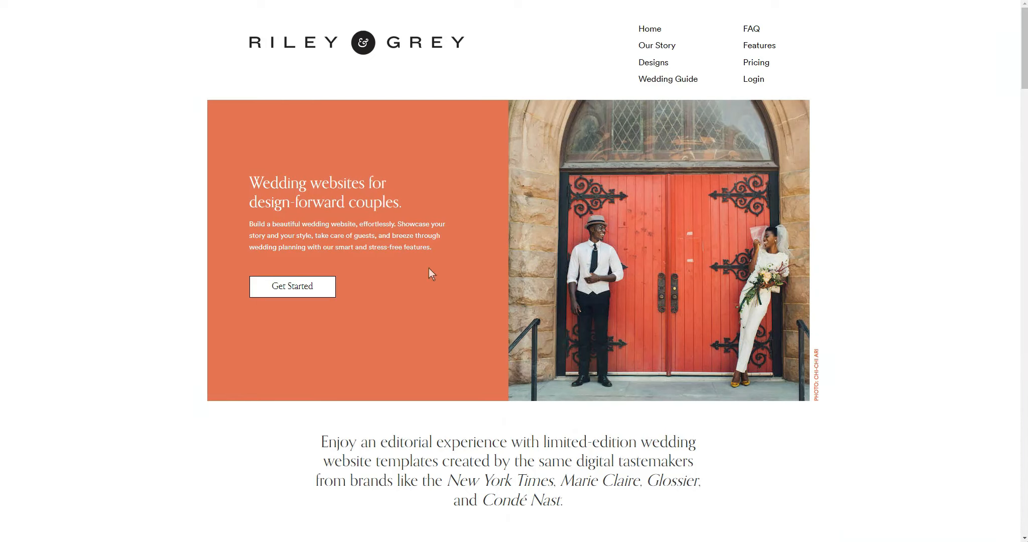
pyautogui.moveTo(657, 72)
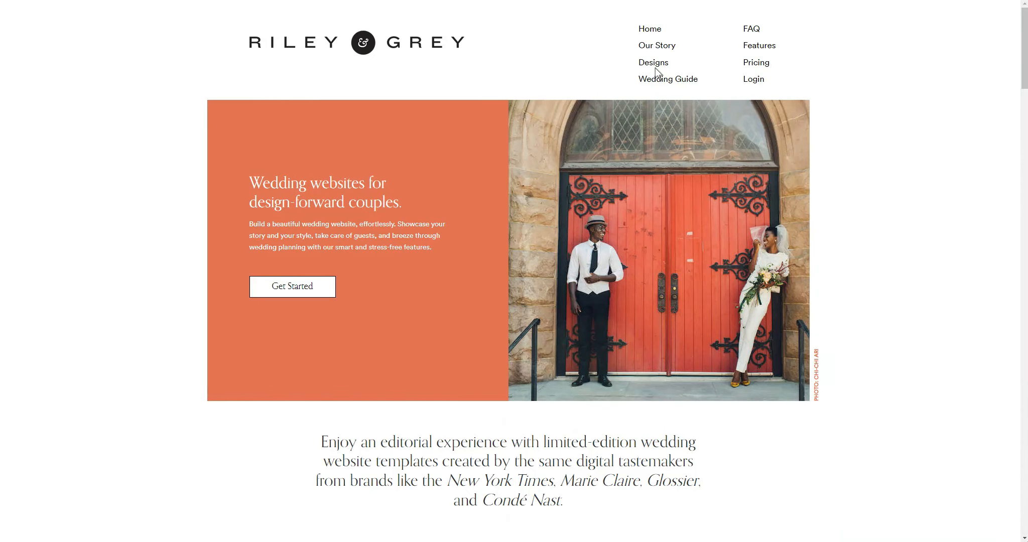
# Step: Open Riley & Grey's Our designs gallery showing its email sign-up prompt
pyautogui.click(653, 63)
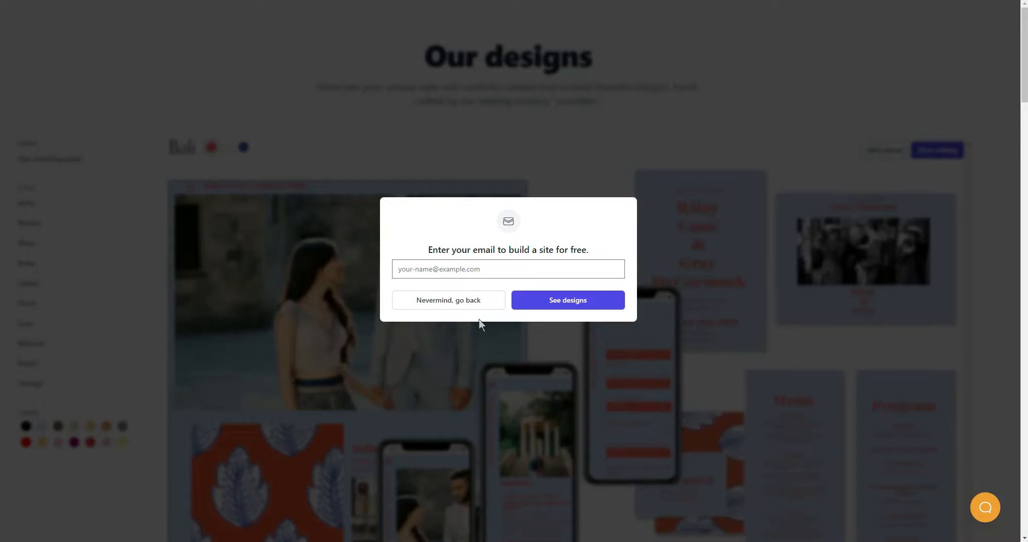
pyautogui.moveTo(558, 301)
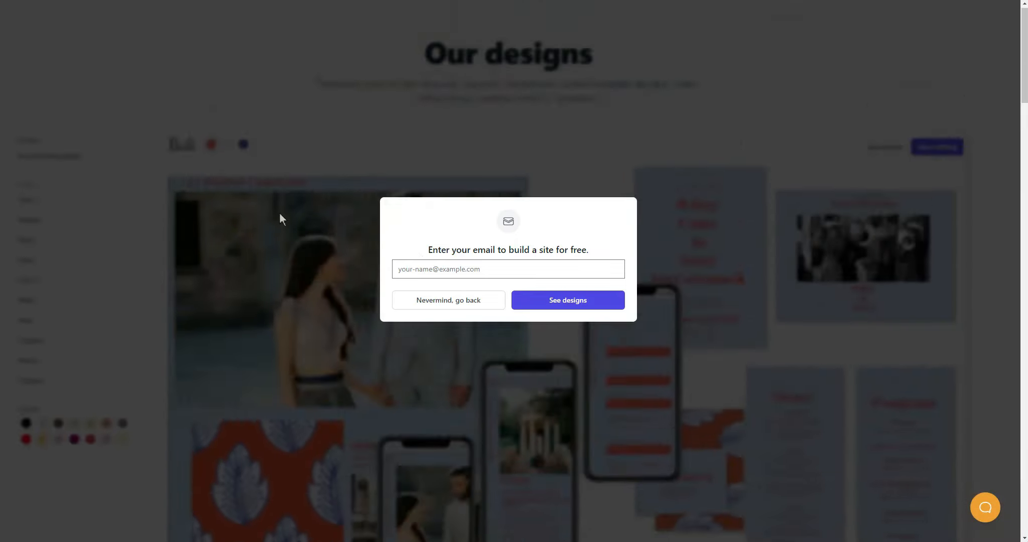
pyautogui.scroll(-3)
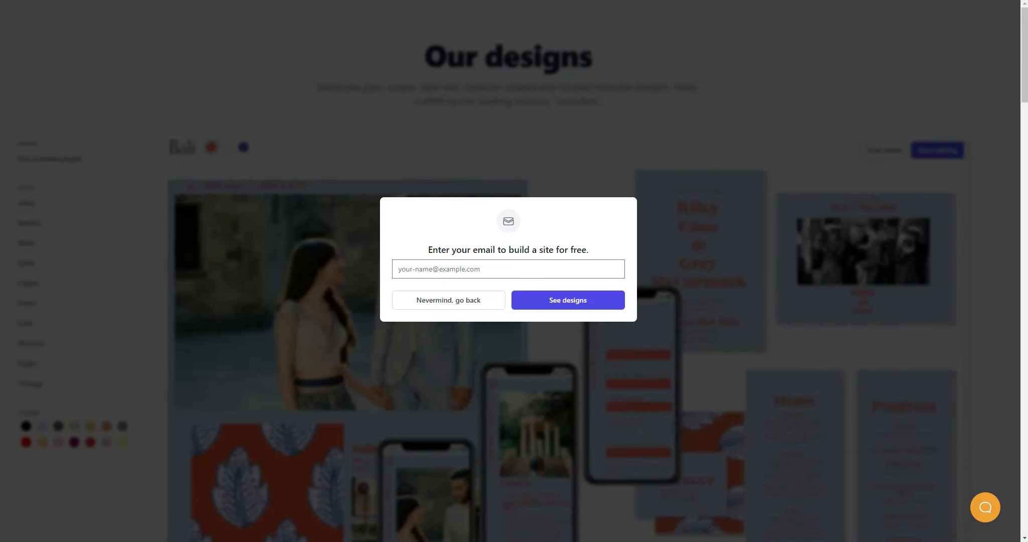
# Step: Switch to The Knot's Best Wedding Website Builders of 2022 article and read down to '1. The Knot'
pyautogui.click(449, 299)
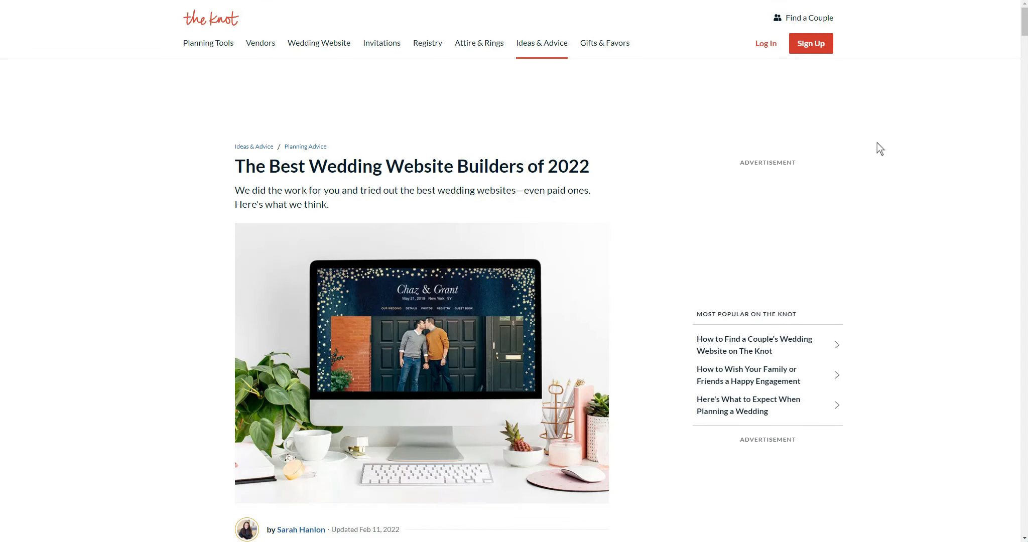
pyautogui.moveTo(468, 97)
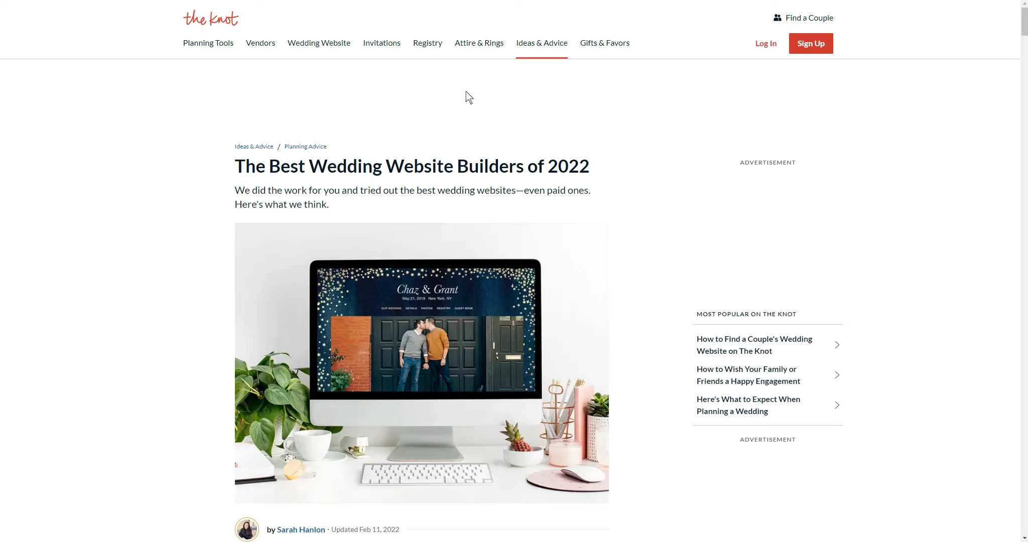
pyautogui.moveTo(851, 340)
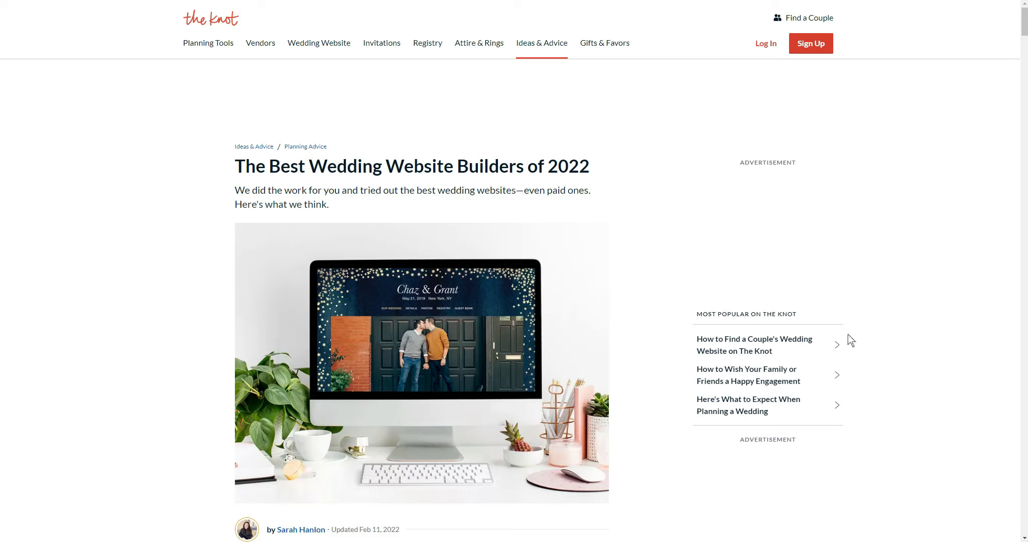
pyautogui.moveTo(573, 340)
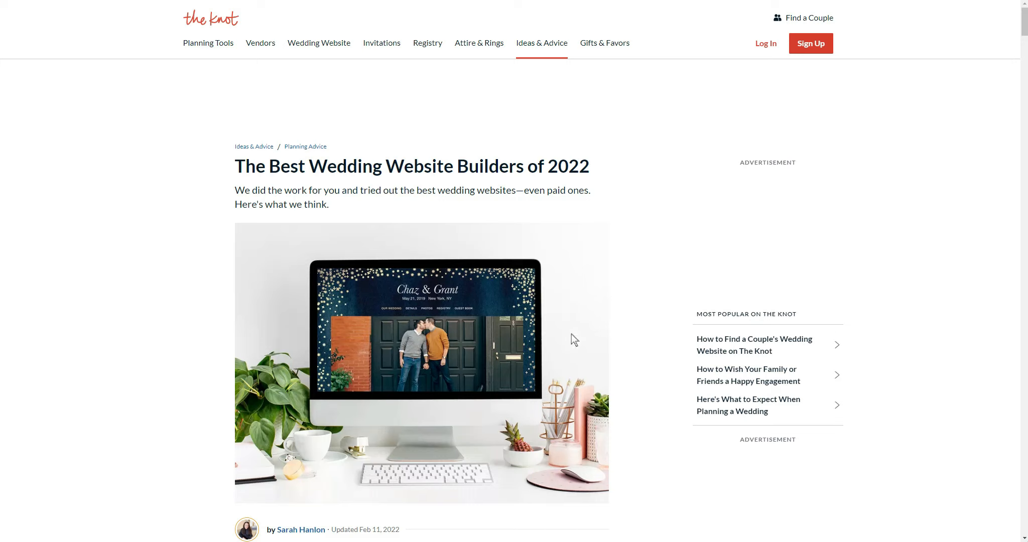
pyautogui.moveTo(207, 27)
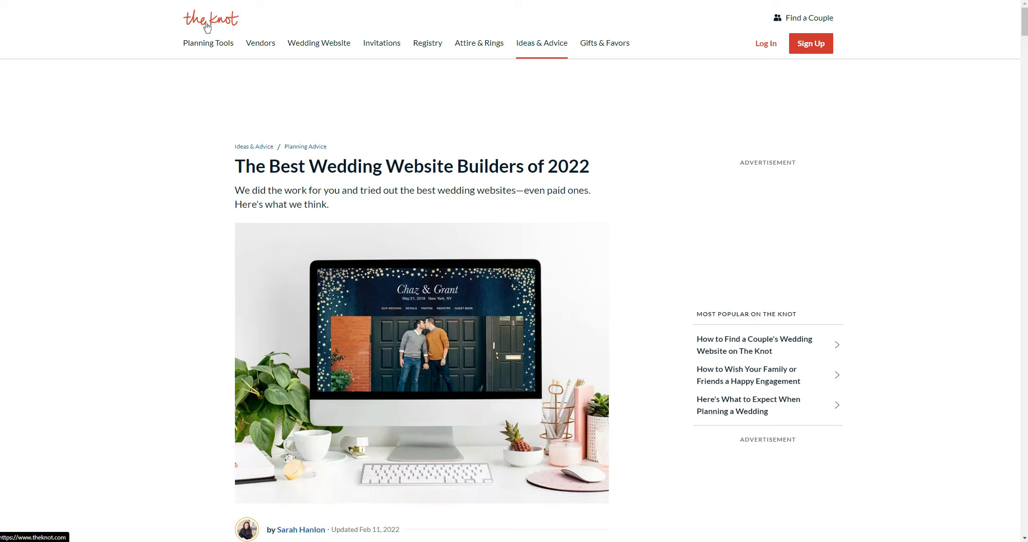
pyautogui.moveTo(895, 147)
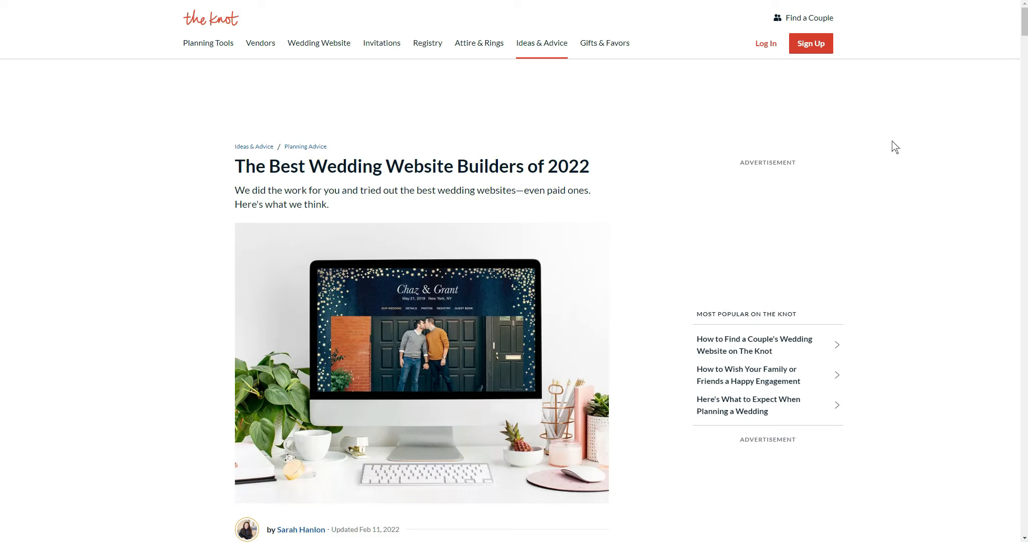
pyautogui.moveTo(874, 163)
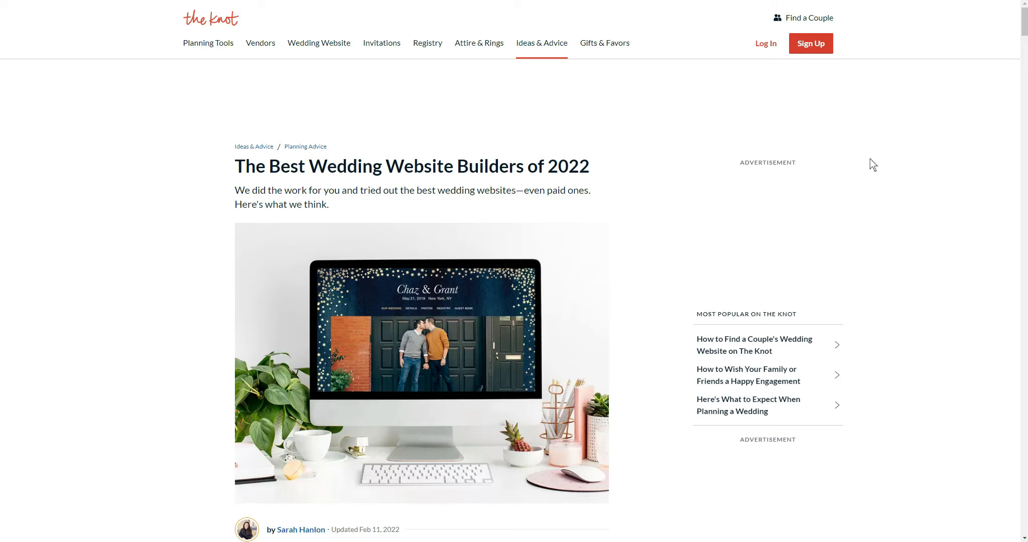
pyautogui.scroll(-3)
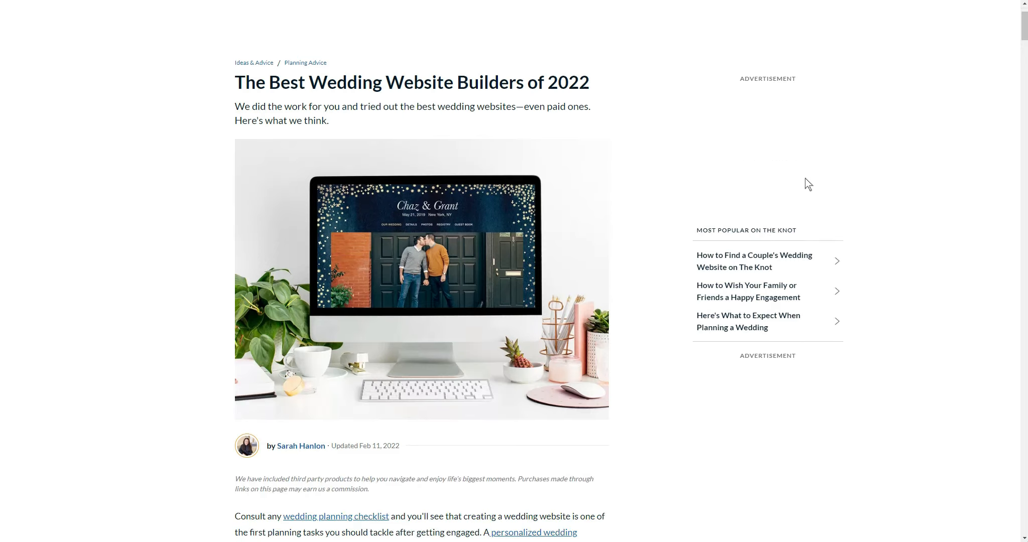
pyautogui.moveTo(780, 193)
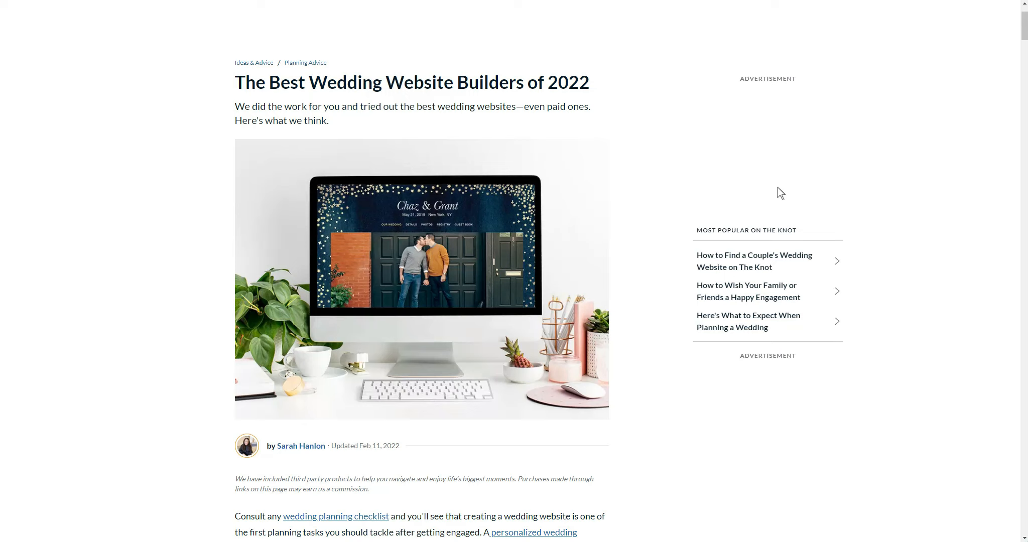
pyautogui.moveTo(631, 263)
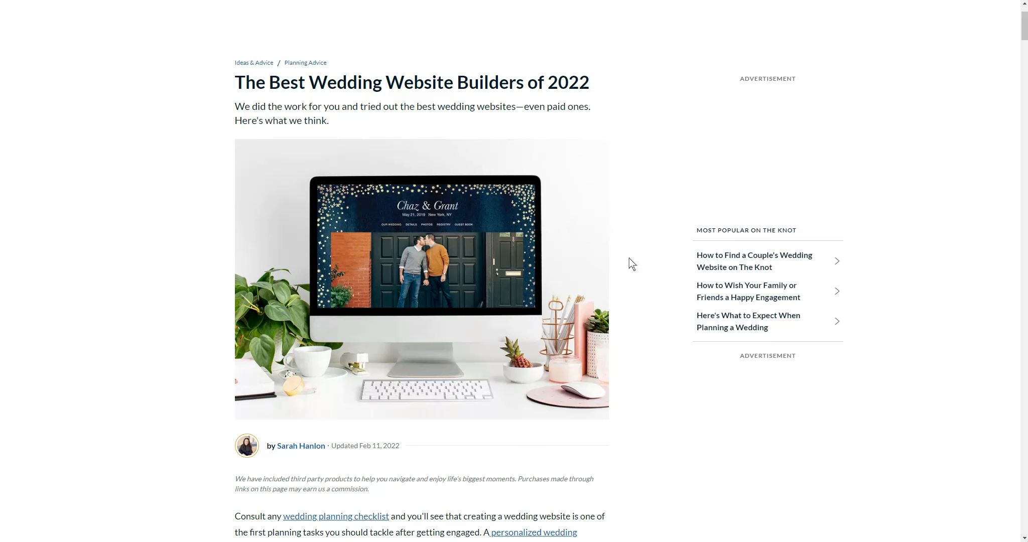
pyautogui.scroll(-3)
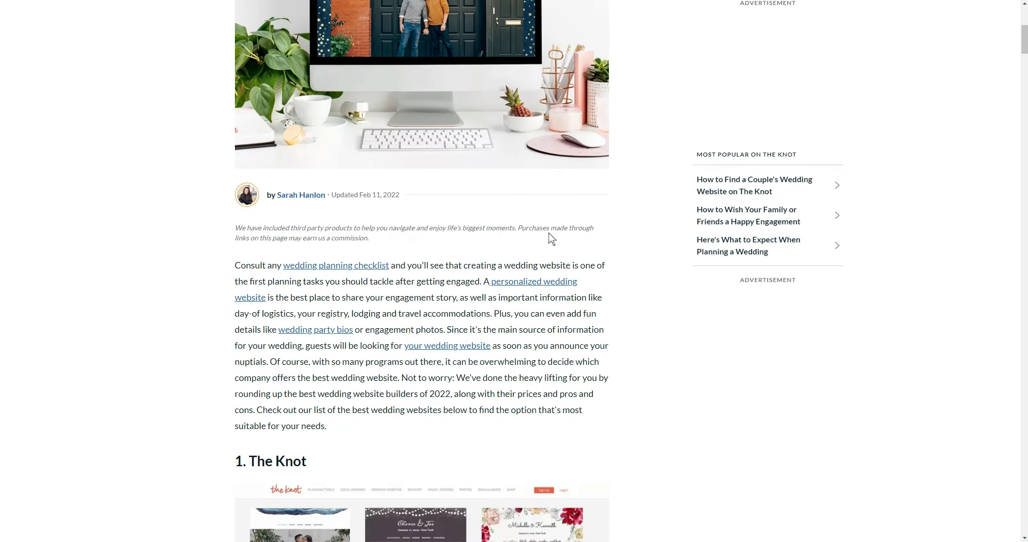
pyautogui.scroll(-3)
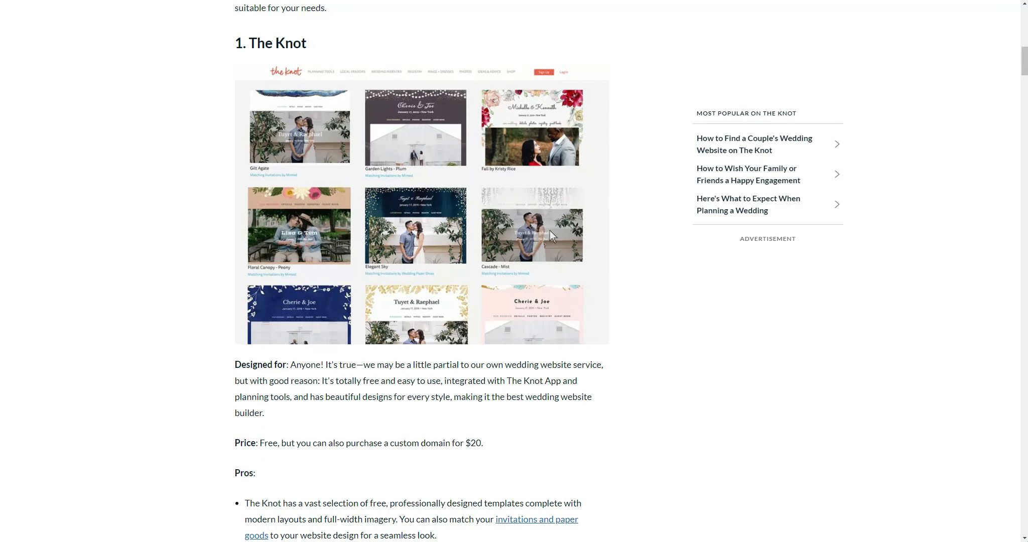
pyautogui.scroll(-3)
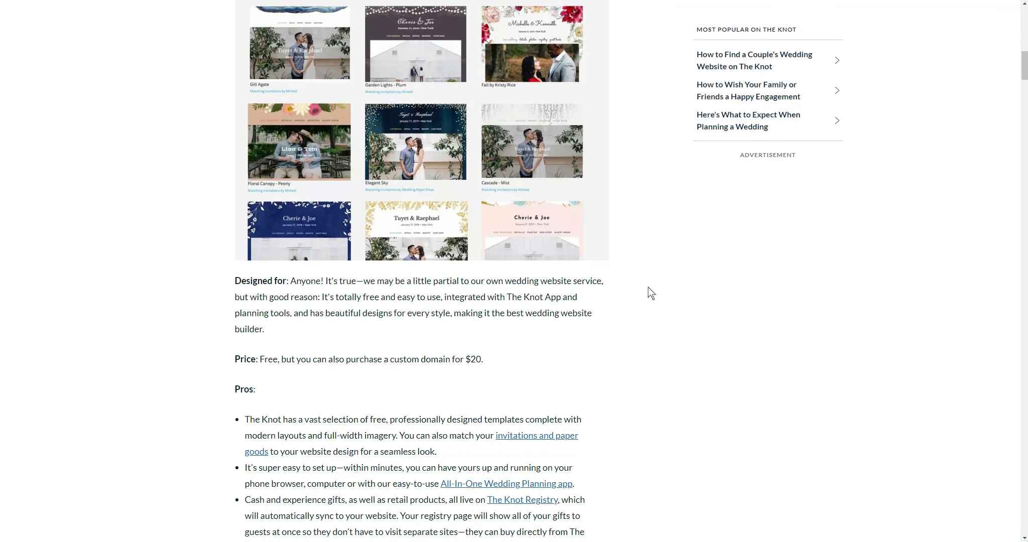
pyautogui.scroll(3)
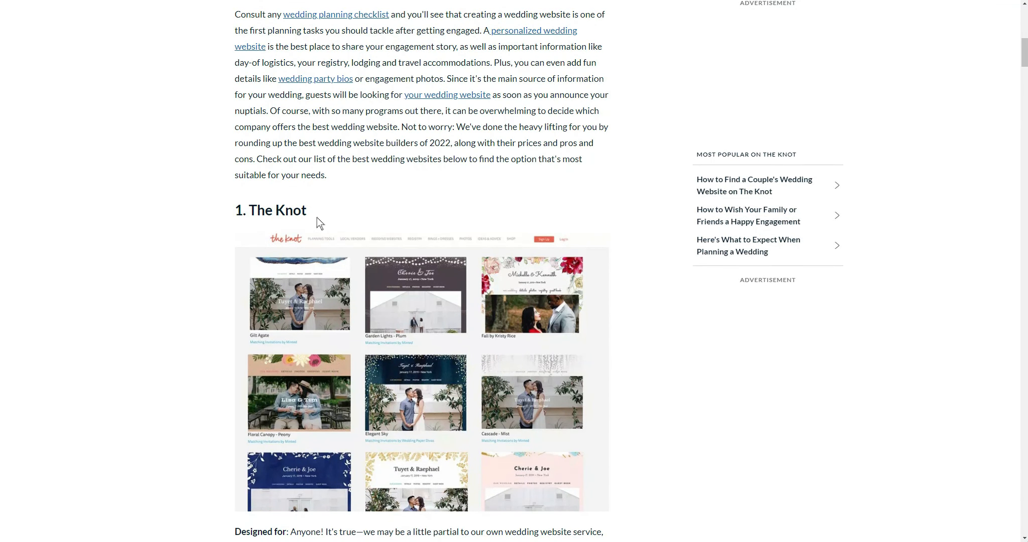
pyautogui.scroll(-3)
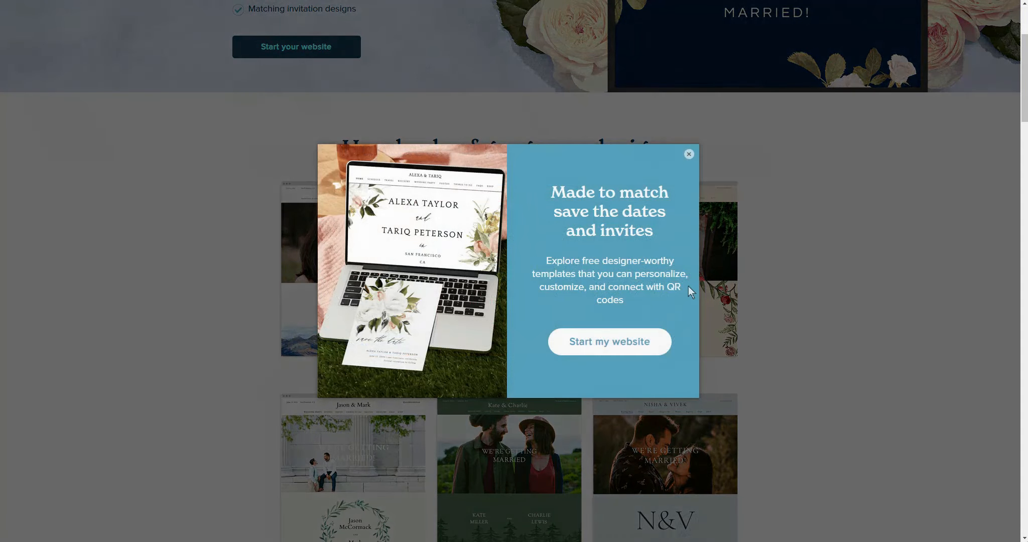
# Step: Dismiss Zola's save-the-dates popup and browse the design thumbnails and 'Plan in one place' section
pyautogui.click(688, 154)
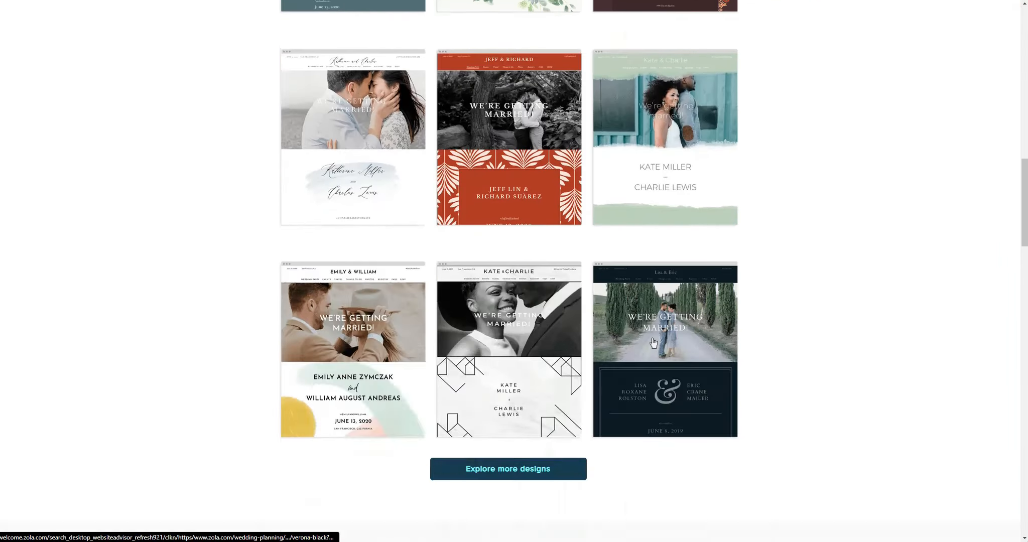
pyautogui.scroll(-3)
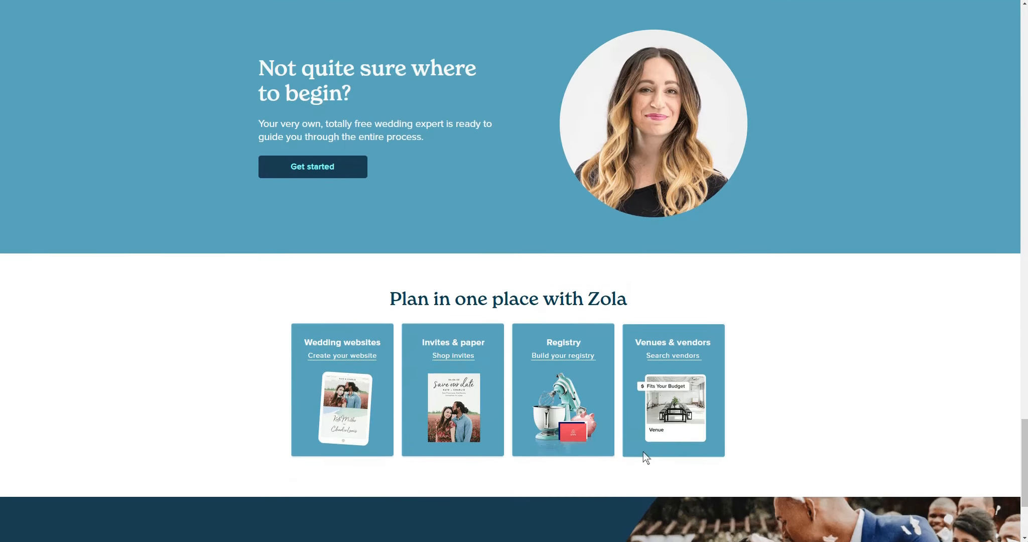
pyautogui.scroll(-3)
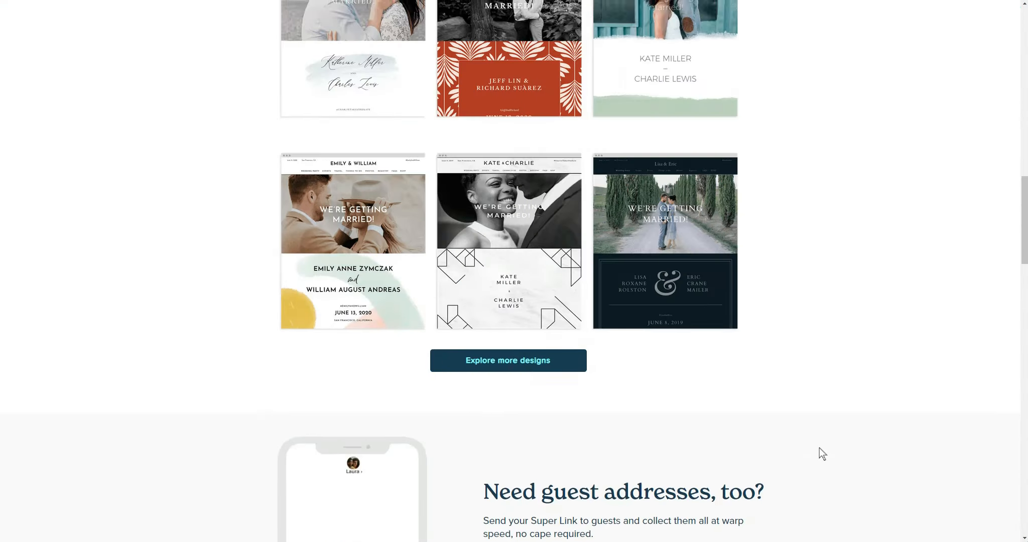
pyautogui.scroll(3)
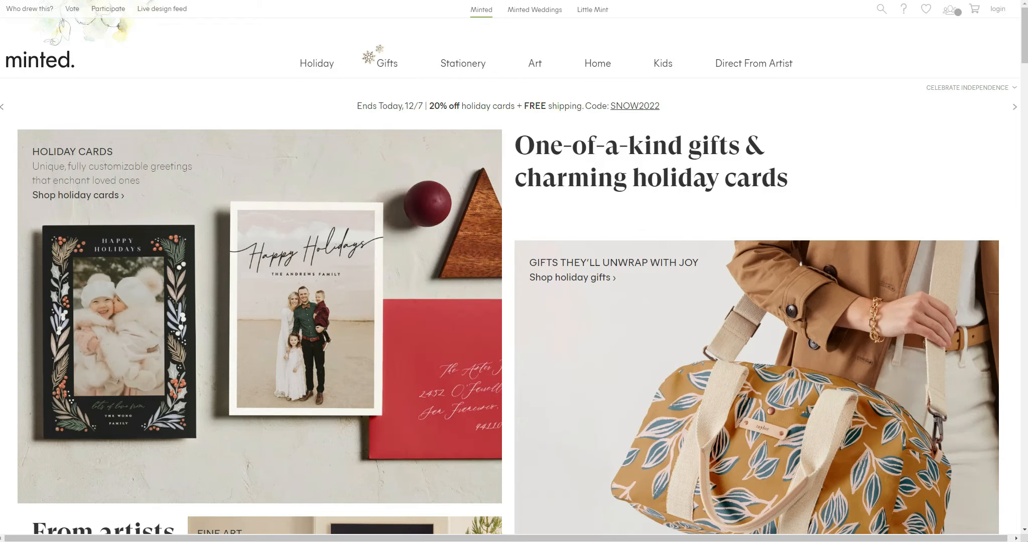
pyautogui.moveTo(522, 363)
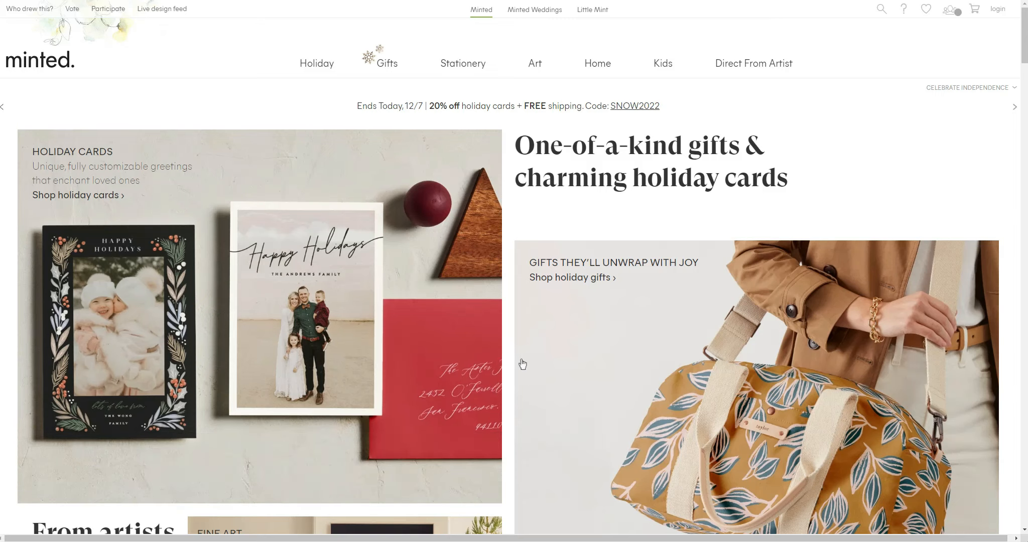
pyautogui.moveTo(102, 184)
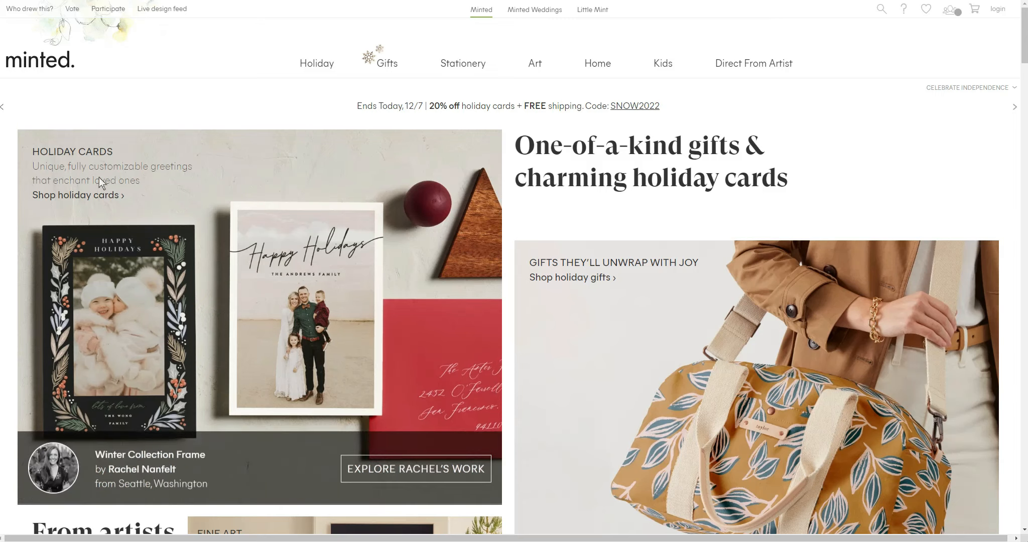
# Step: Scroll the Minted homepage through Shop All Gifts and Discover More fine art sections
pyautogui.scroll(-3)
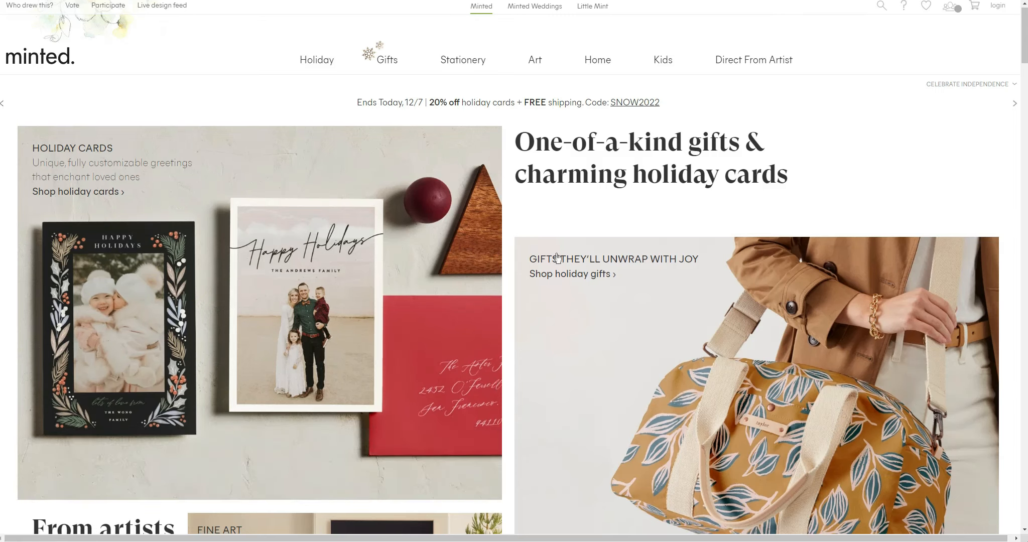
pyautogui.scroll(-3)
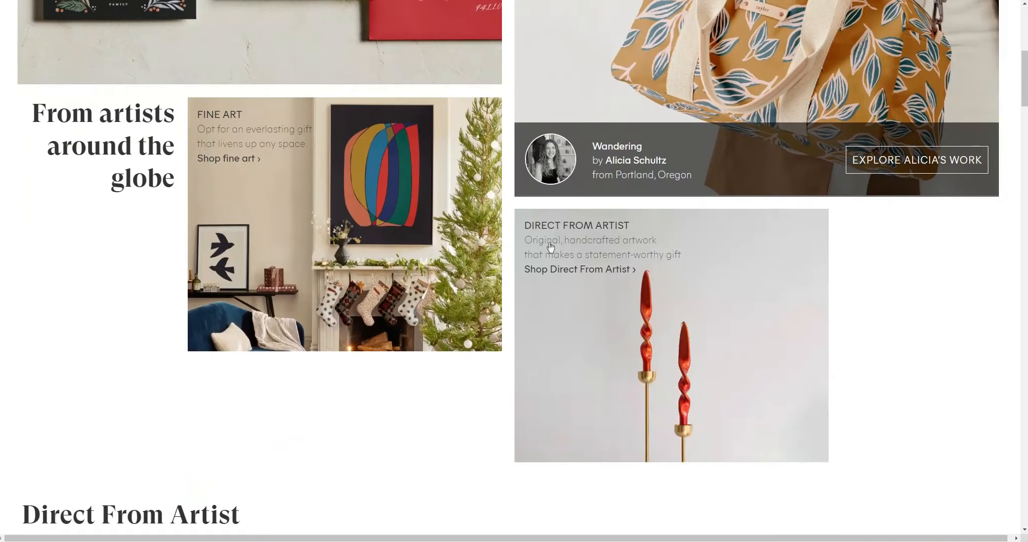
pyautogui.scroll(-3)
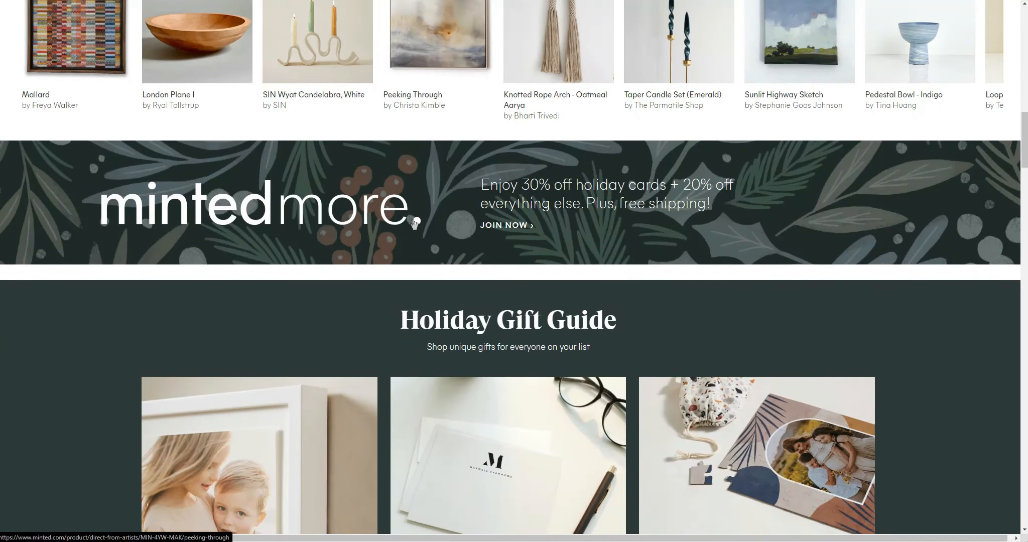
pyautogui.scroll(-3)
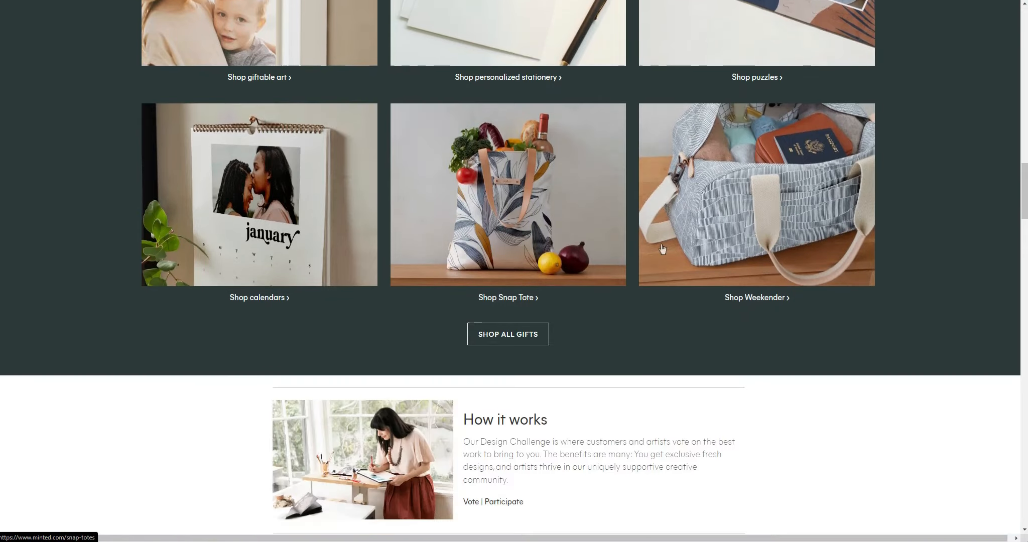
pyautogui.scroll(-3)
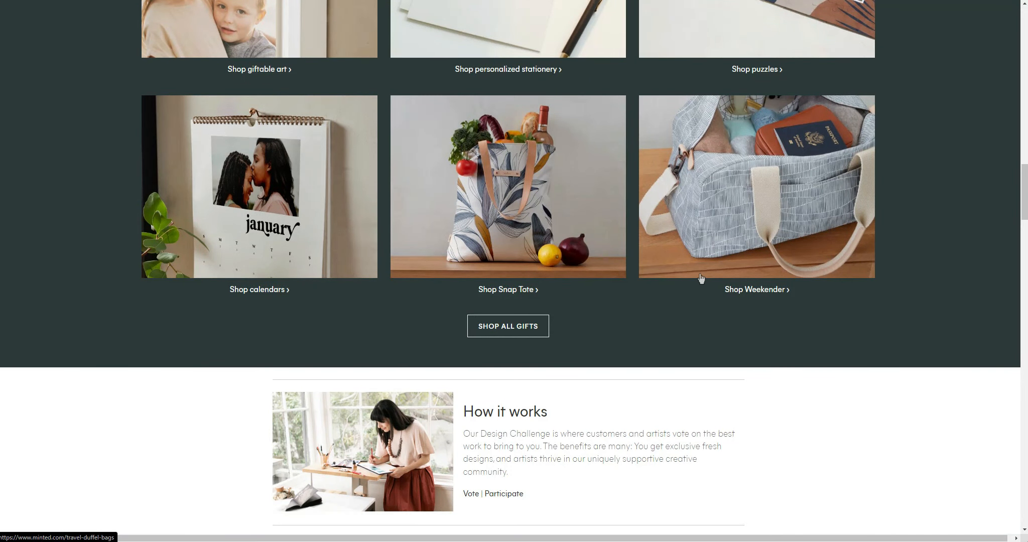
pyautogui.moveTo(331, 198)
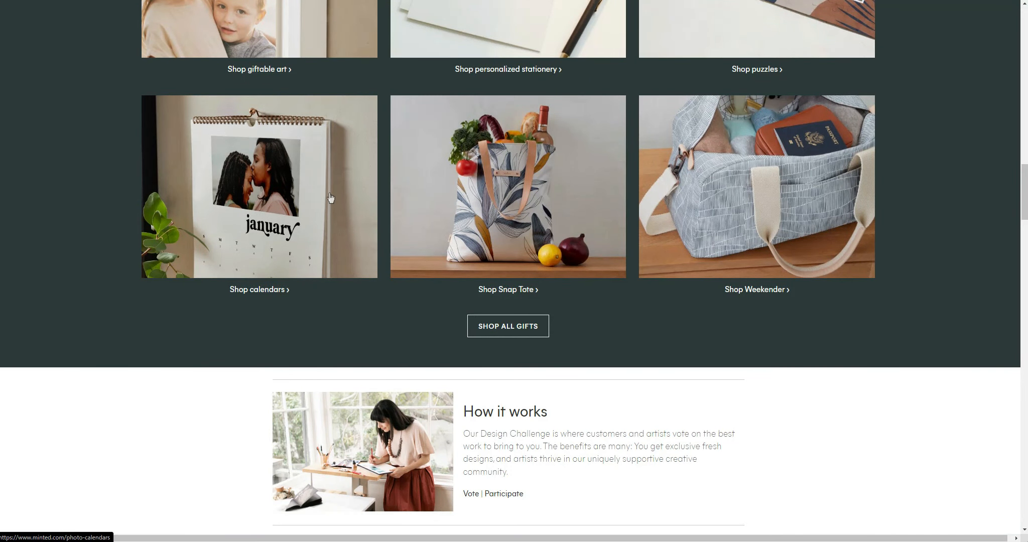
pyautogui.scroll(-3)
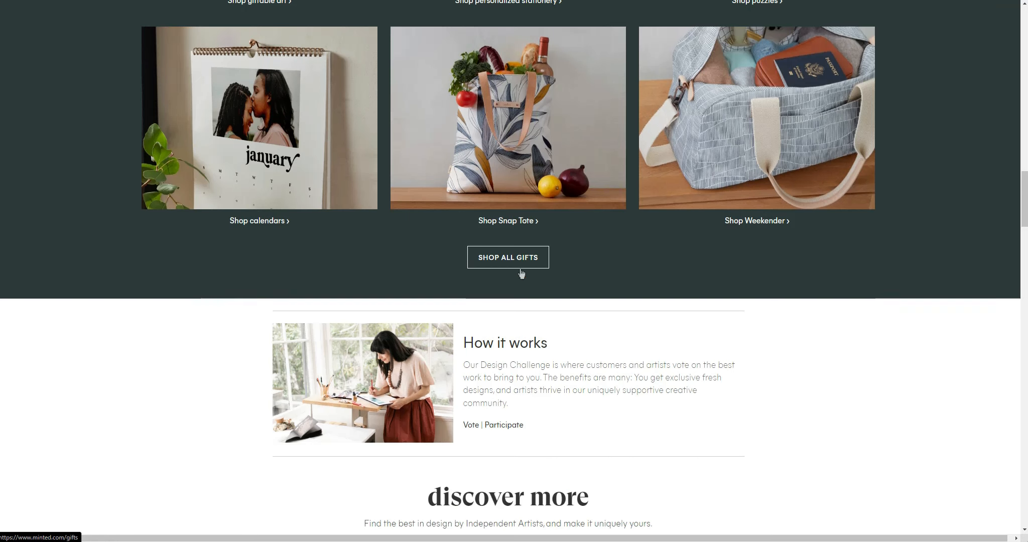
# Step: Continue past Shop by Artist and the design challenge to the Minted footer
pyautogui.scroll(-3)
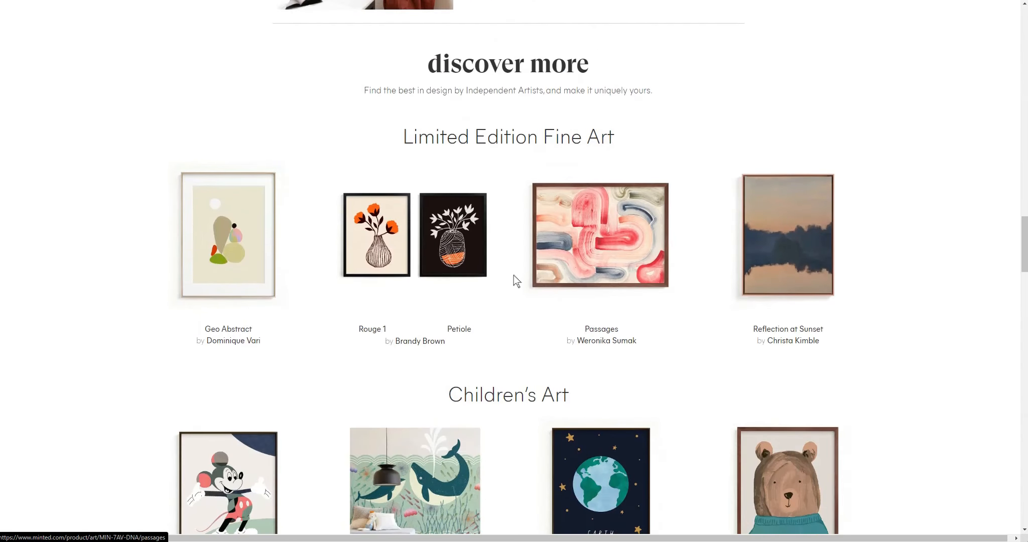
pyautogui.scroll(-3)
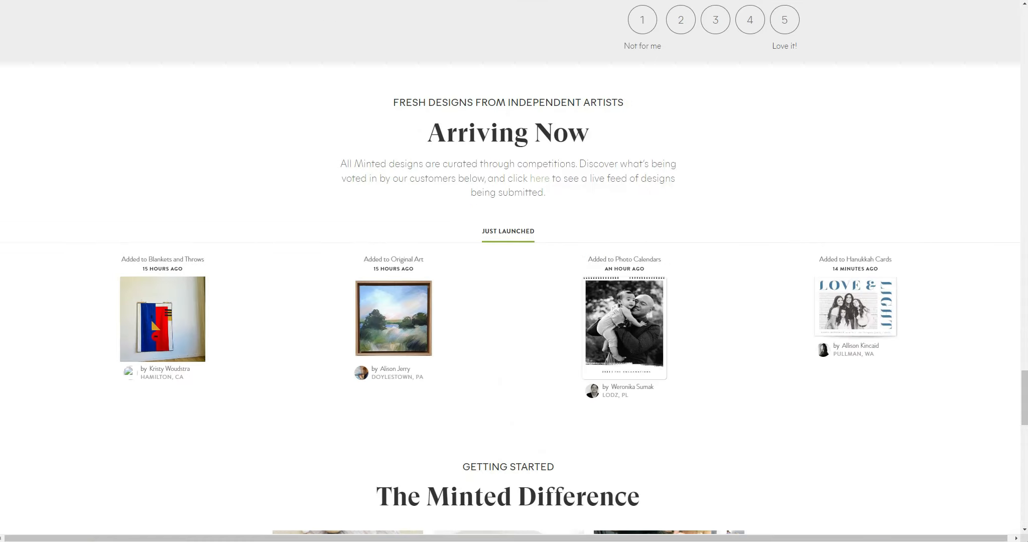
pyautogui.scroll(-3)
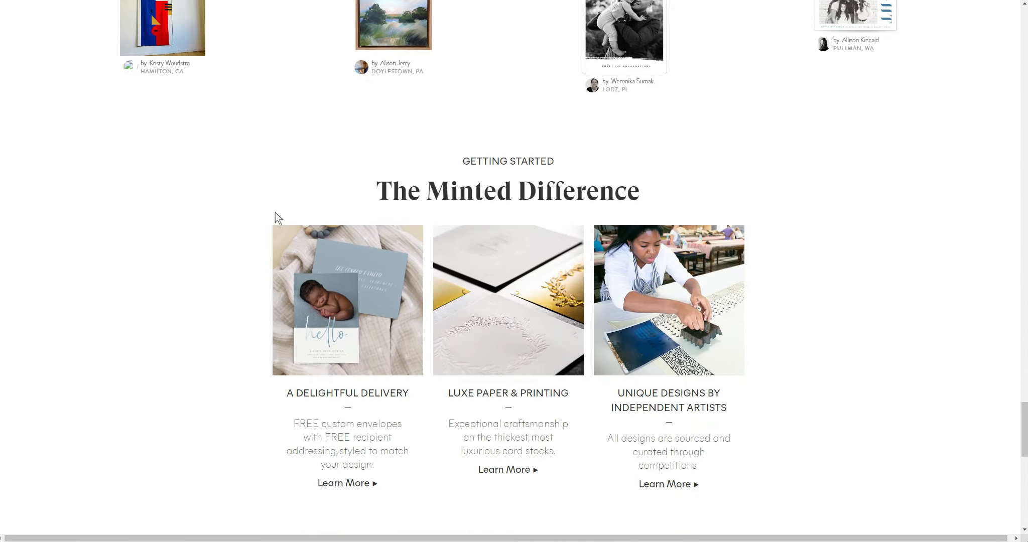
pyautogui.moveTo(752, 378)
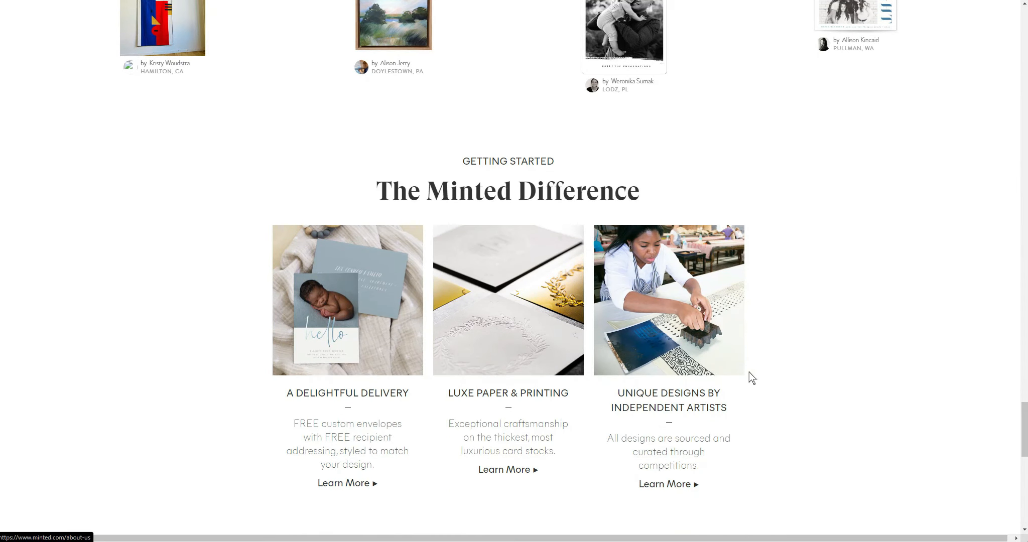
pyautogui.scroll(-3)
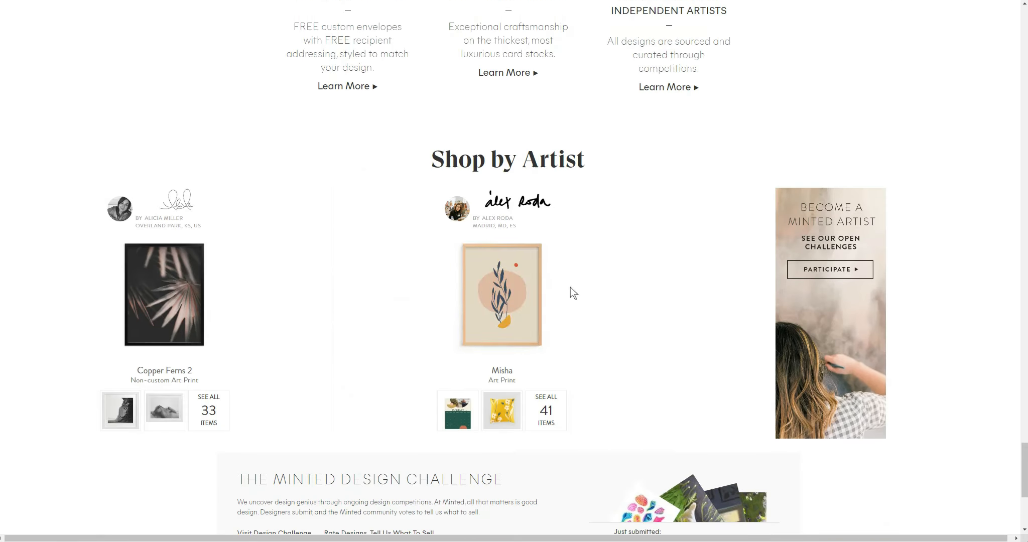
pyautogui.scroll(-3)
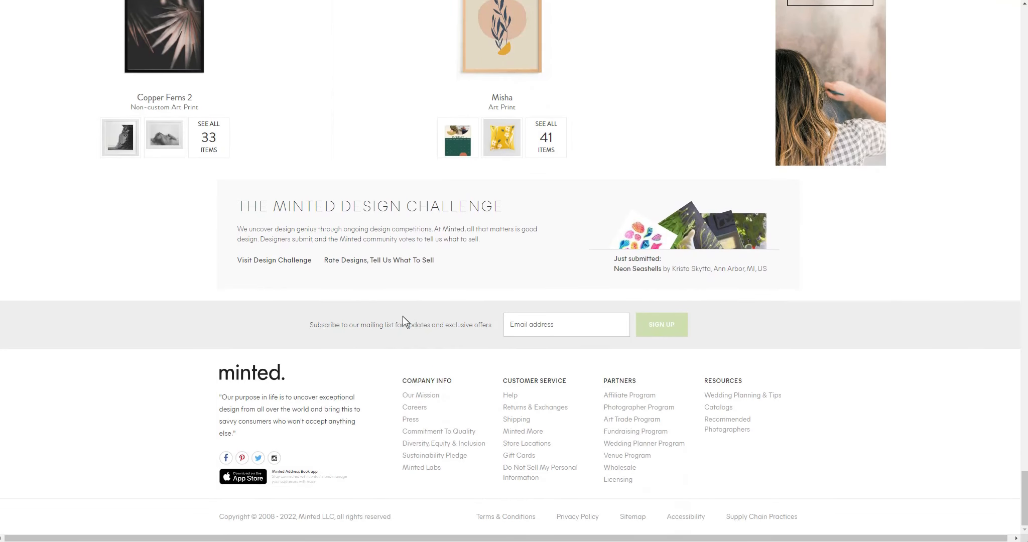
pyautogui.moveTo(637, 406)
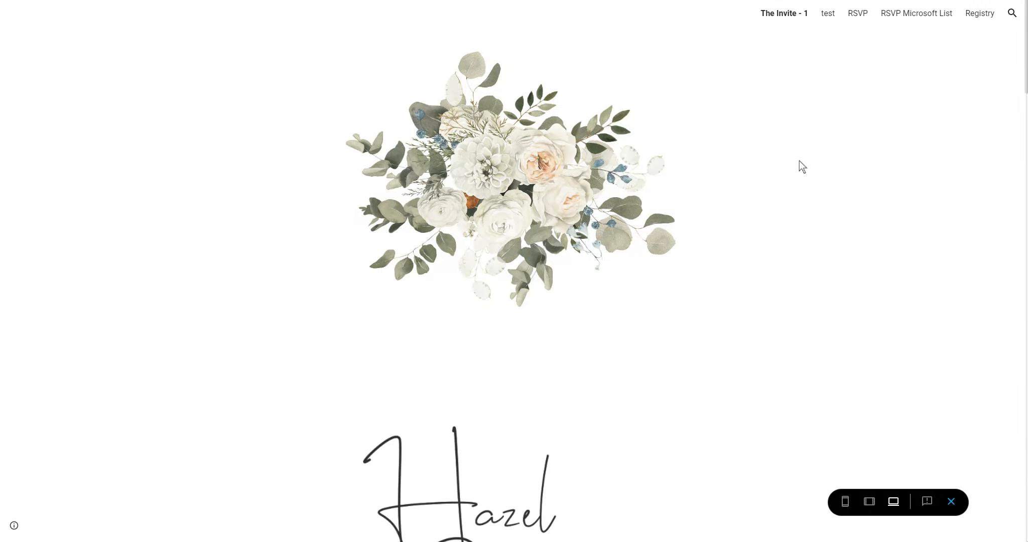
# Step: Scroll the desktop preview down through the invitation, timeline, story and RSVP sections
pyautogui.scroll(-3)
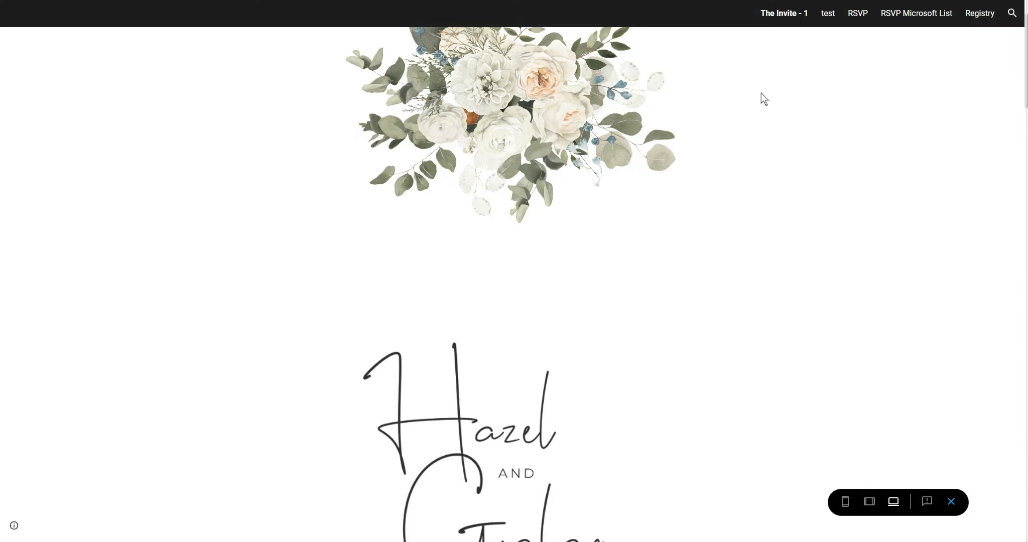
pyautogui.scroll(-3)
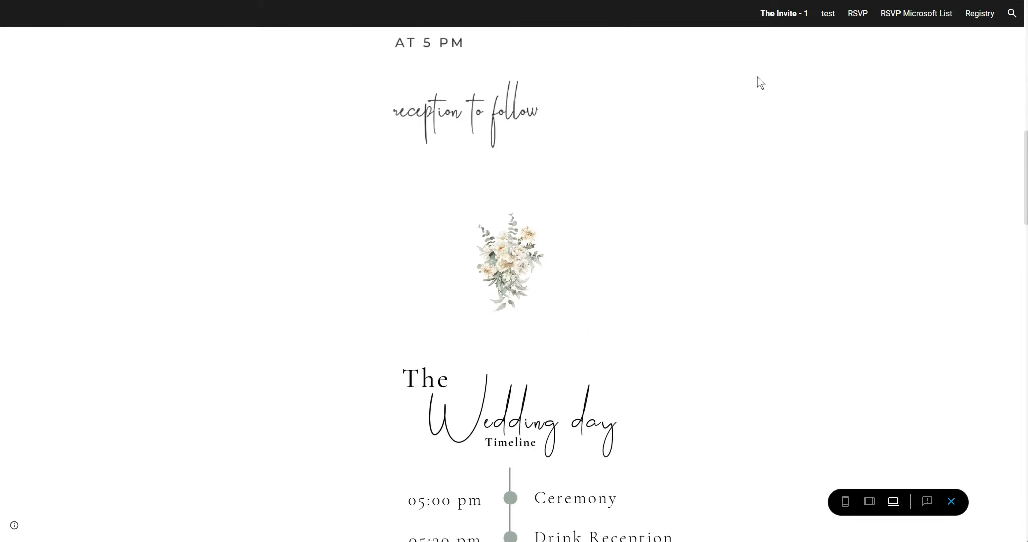
pyautogui.scroll(-3)
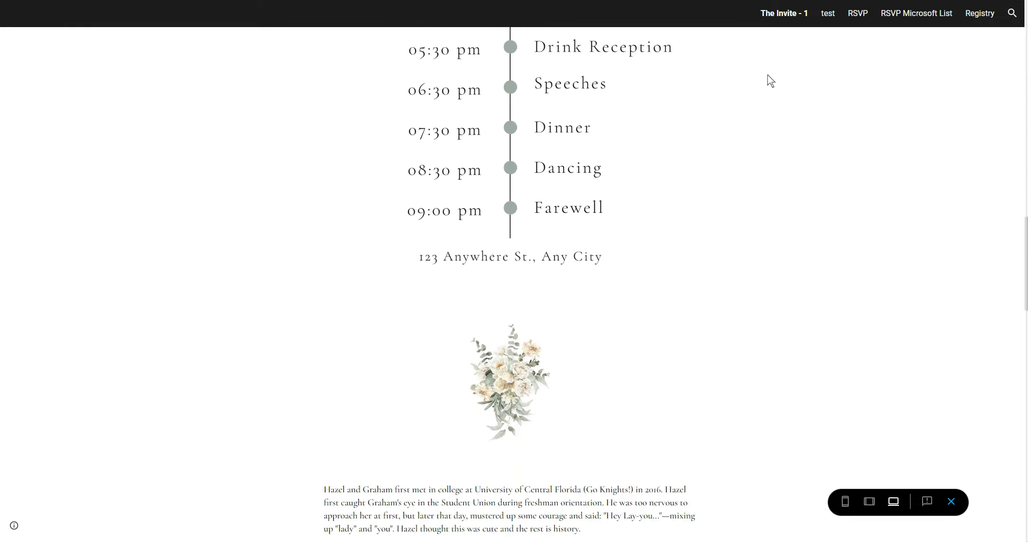
pyautogui.scroll(-3)
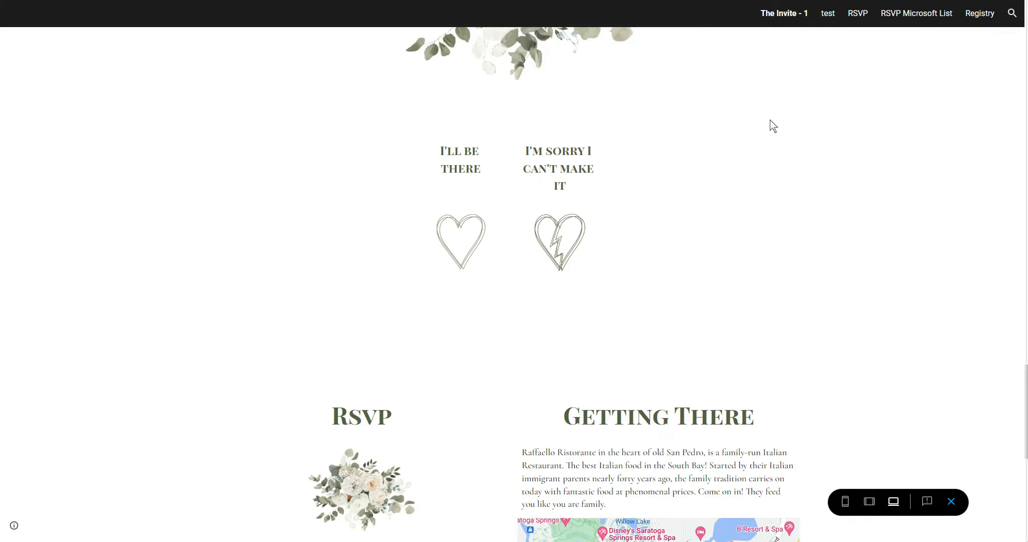
pyautogui.scroll(-3)
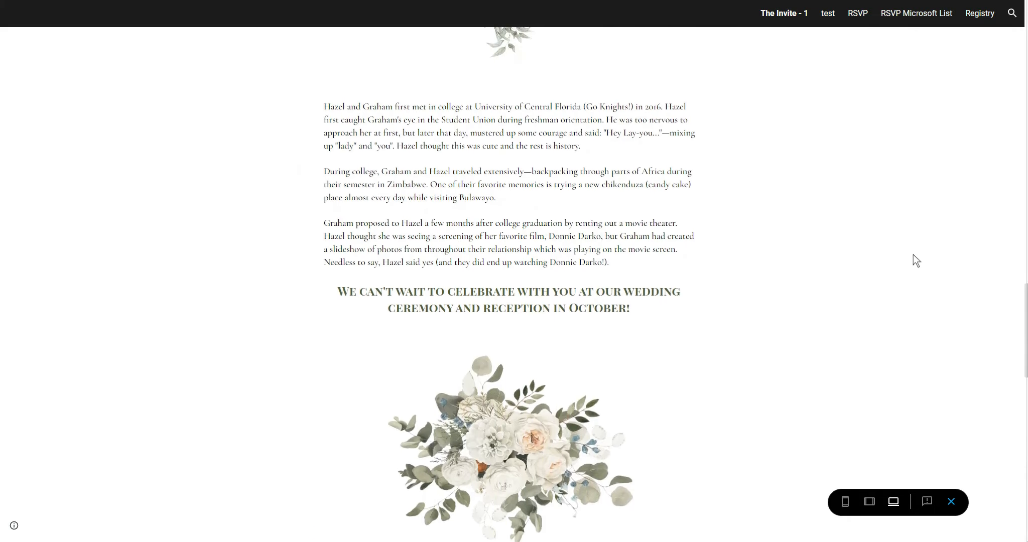
# Step: Switch the Hazel and Graham wedding site preview to phone size
pyautogui.click(858, 13)
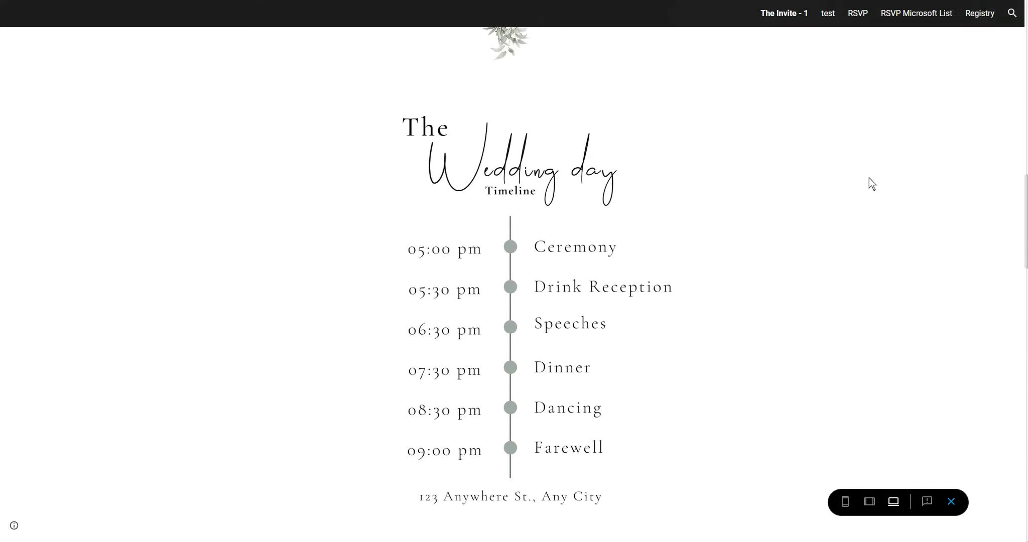
pyautogui.scroll(-3)
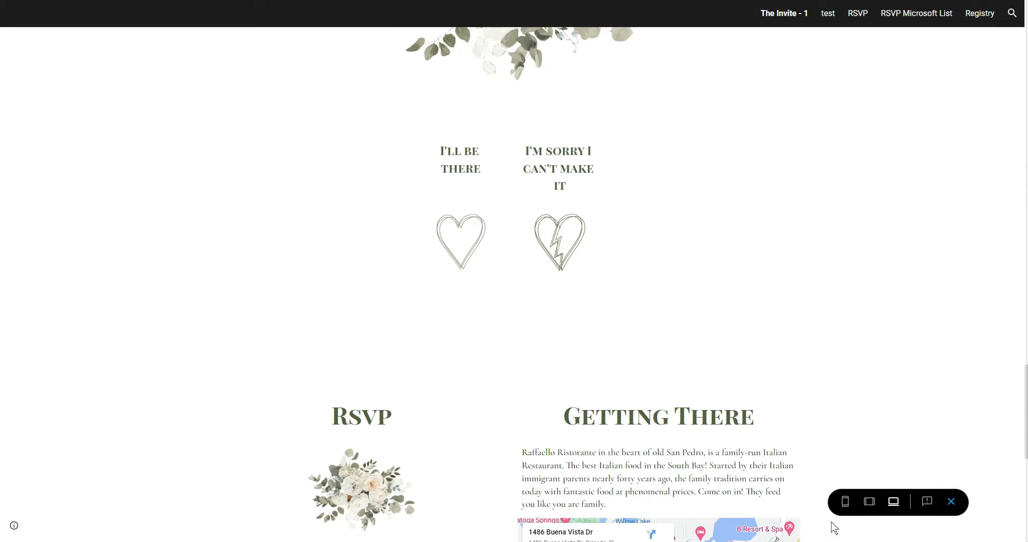
pyautogui.click(845, 502)
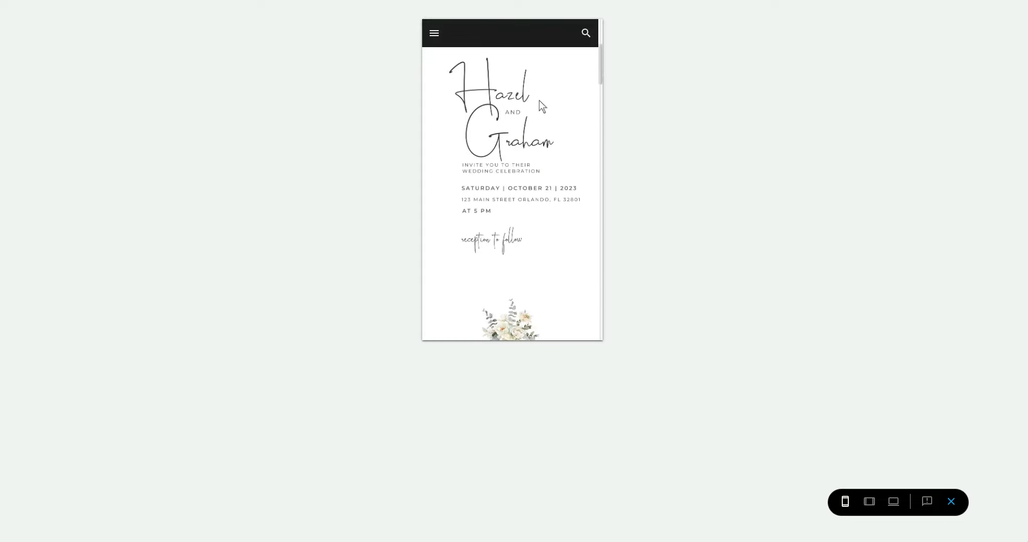
# Step: Scroll the phone preview past the timeline and story to the two RSVP attendance hearts
pyautogui.scroll(-3)
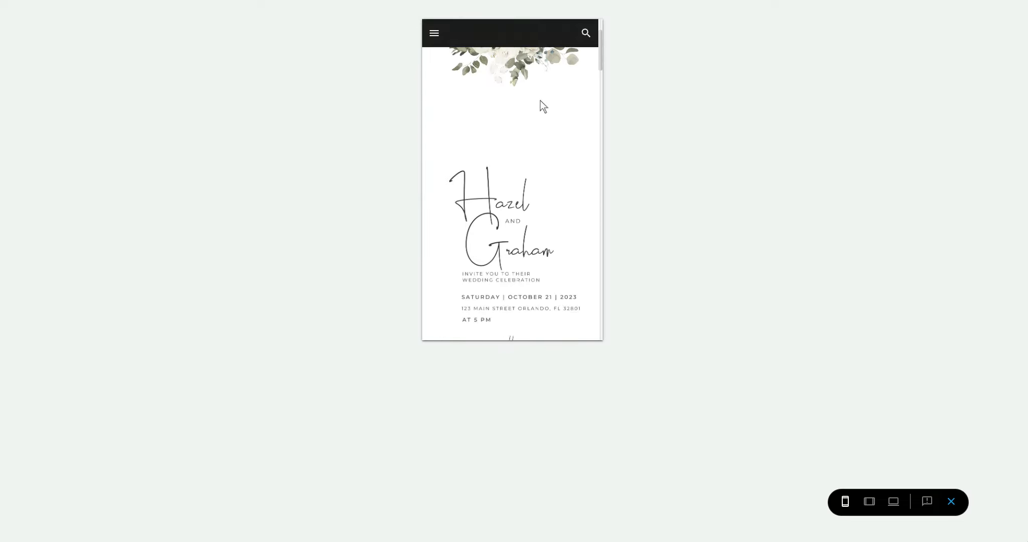
pyautogui.scroll(-3)
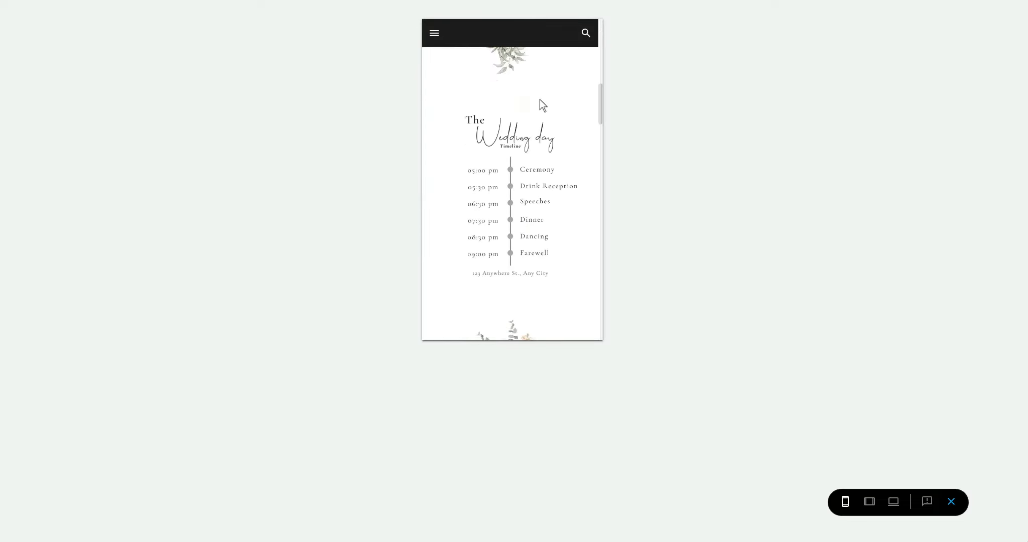
pyautogui.scroll(-3)
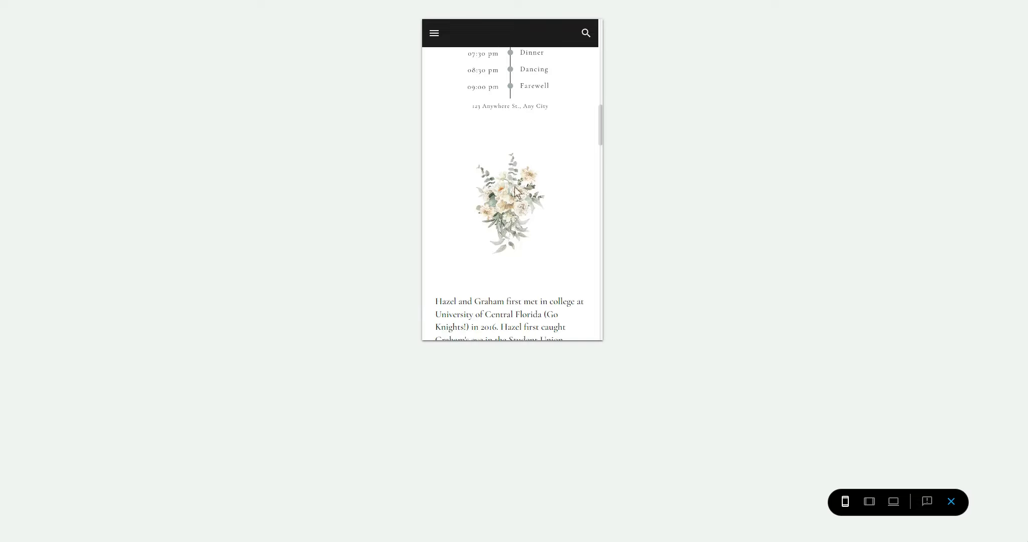
pyautogui.moveTo(492, 92)
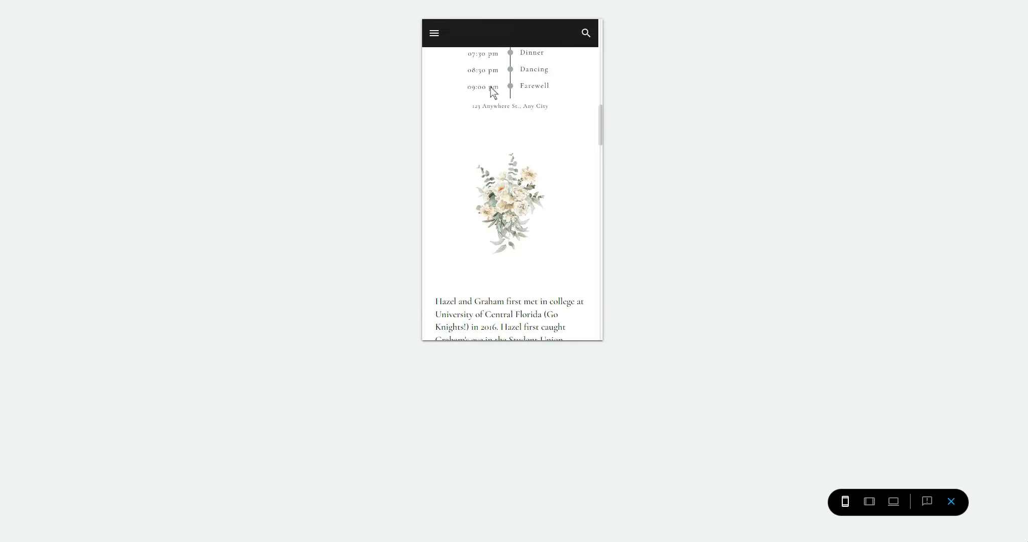
pyautogui.moveTo(520, 65)
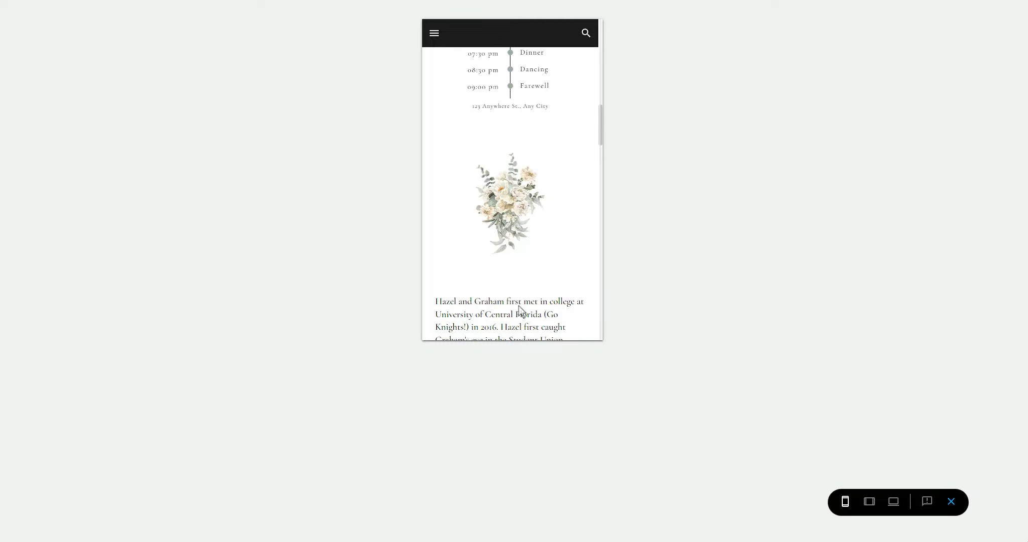
pyautogui.scroll(-3)
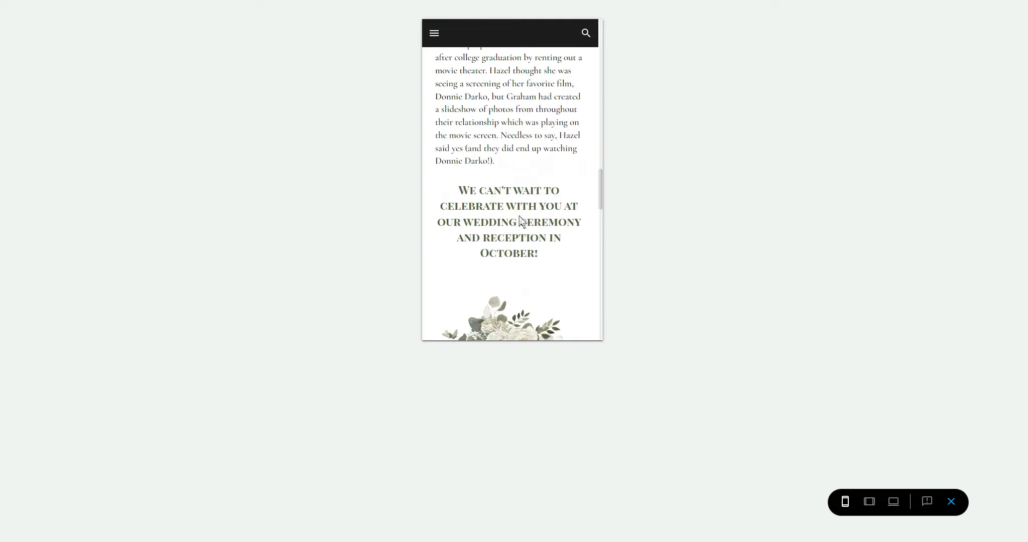
pyautogui.scroll(-3)
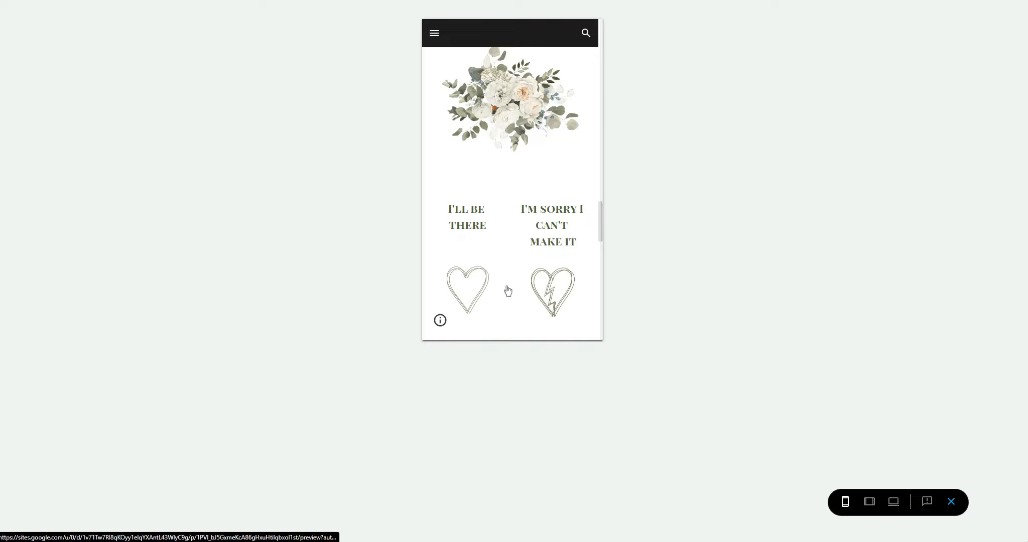
pyautogui.click(551, 291)
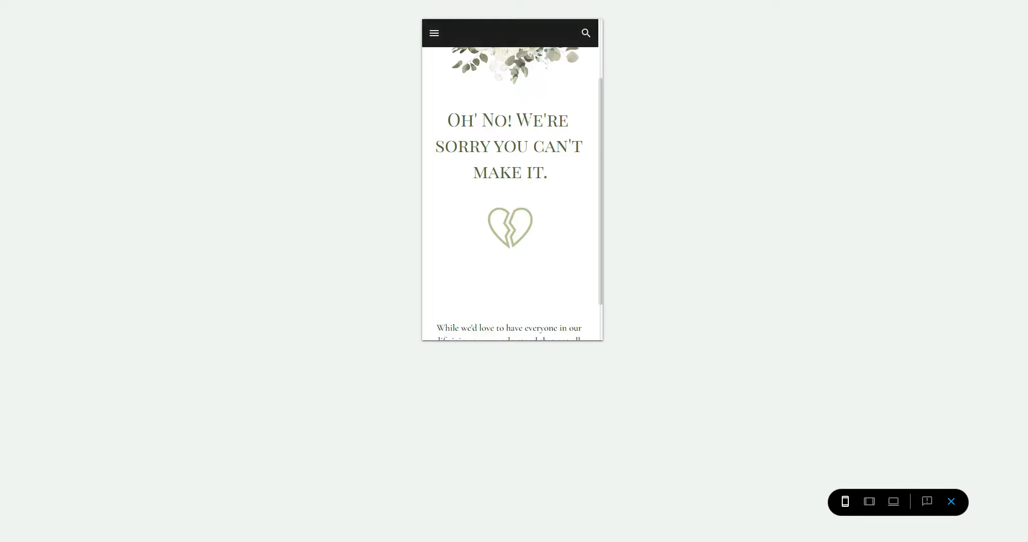
pyautogui.scroll(-3)
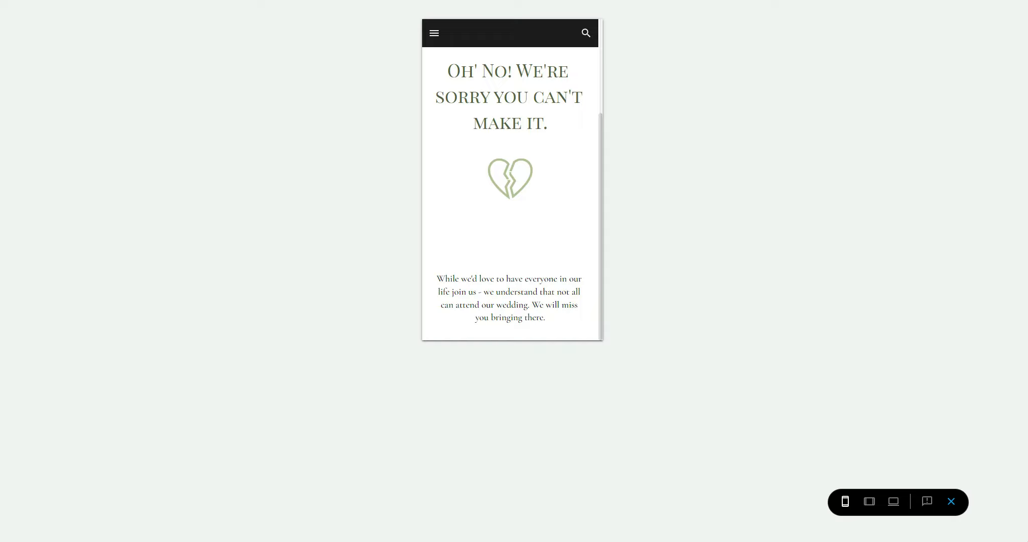
pyautogui.moveTo(587, 212)
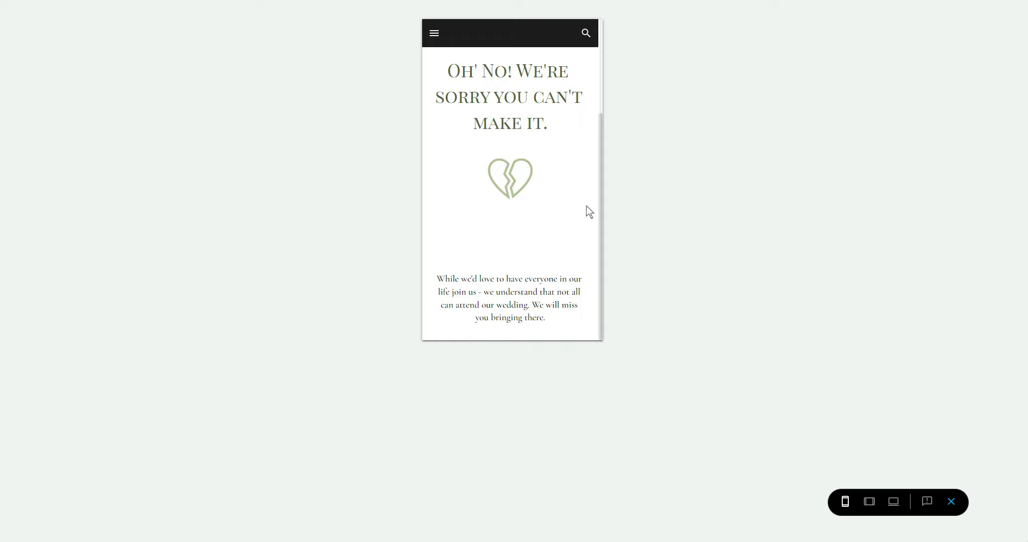
pyautogui.moveTo(814, 141)
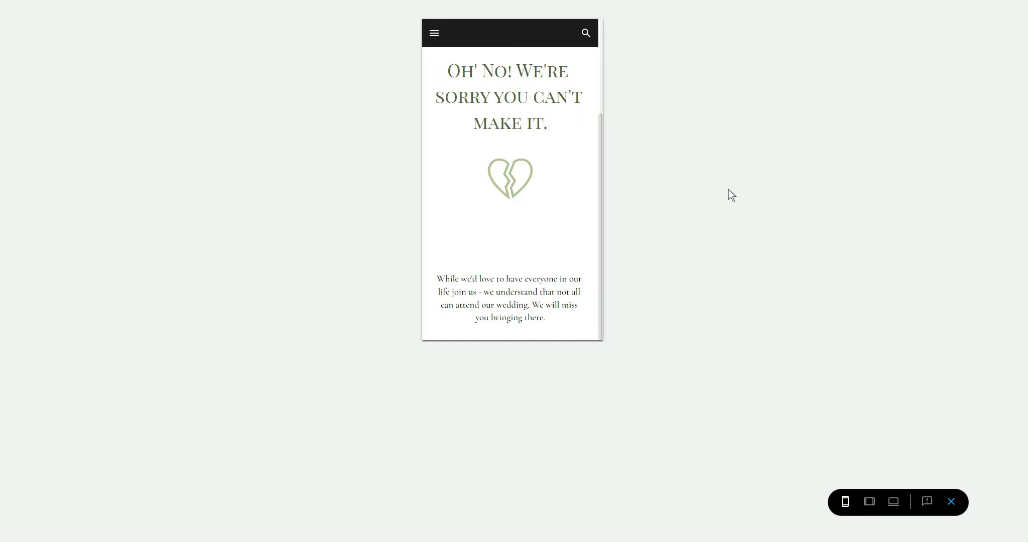
pyautogui.moveTo(894, 198)
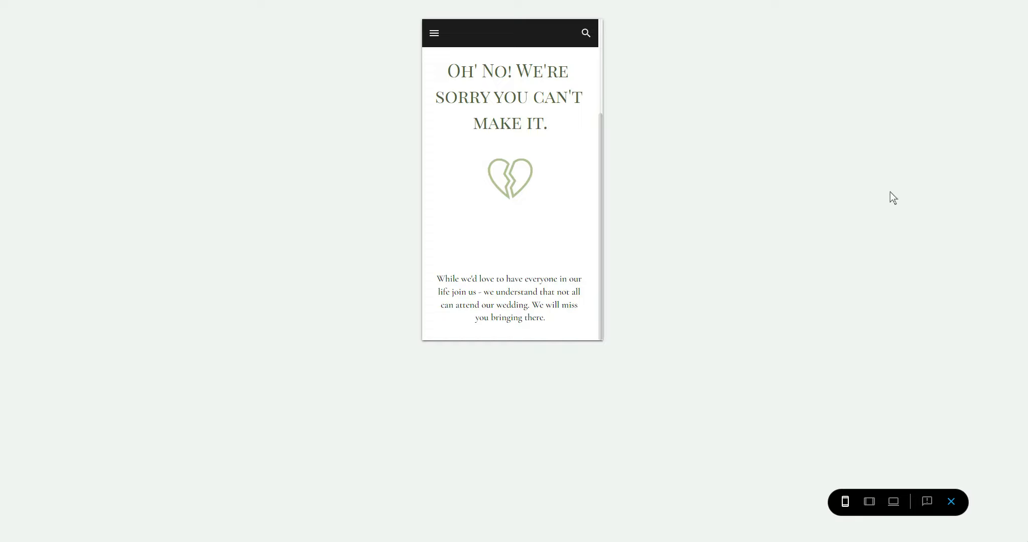
pyautogui.moveTo(515, 157)
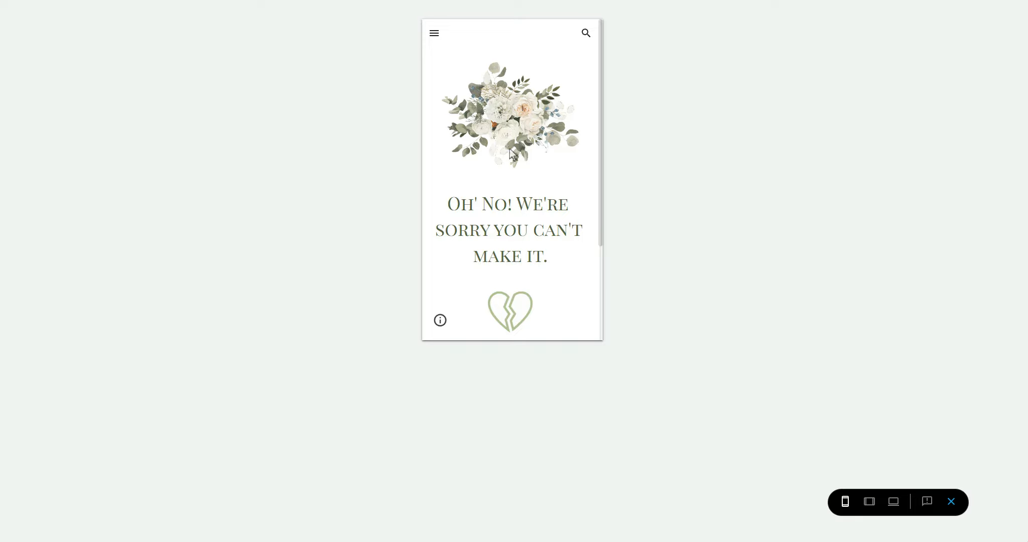
pyautogui.scroll(-3)
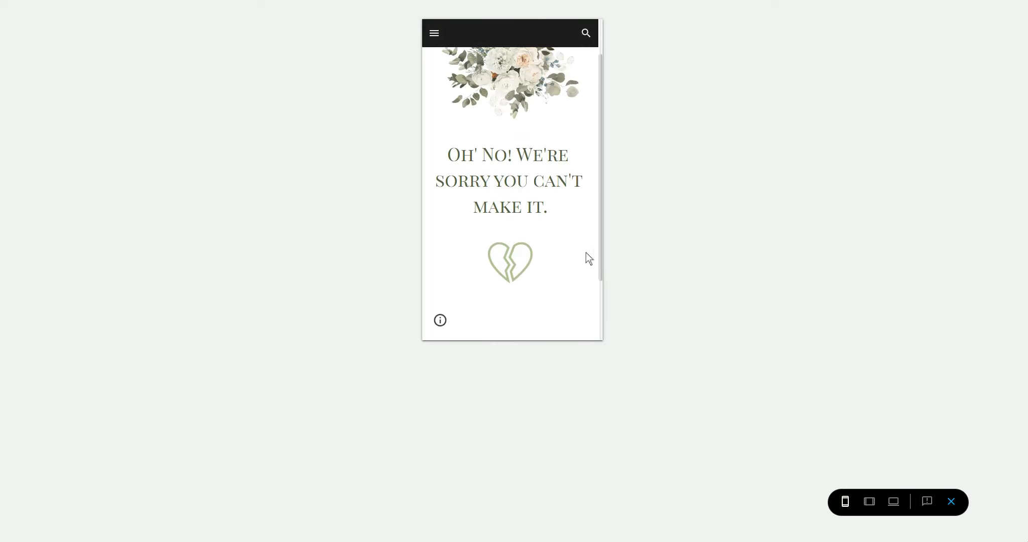
pyautogui.scroll(-3)
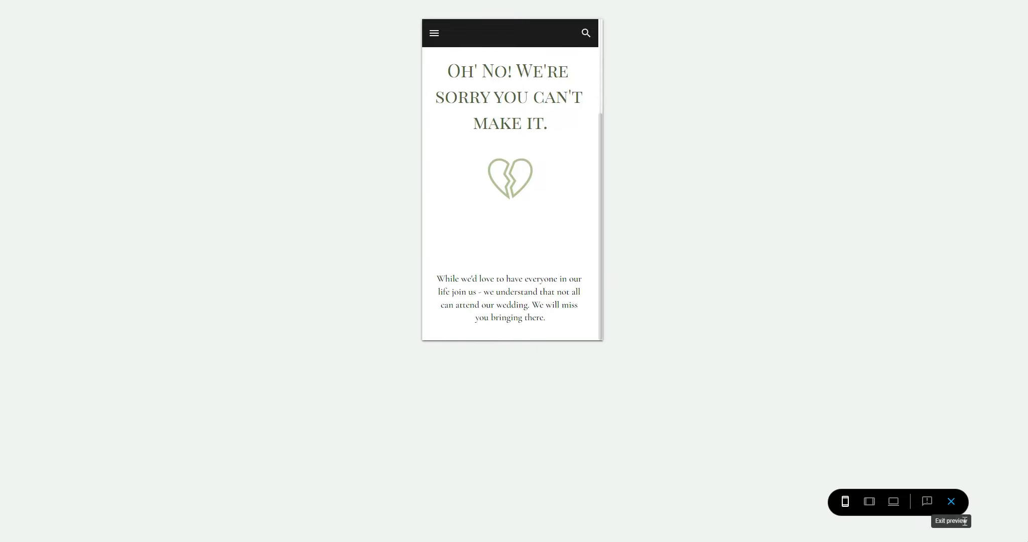
pyautogui.moveTo(892, 502)
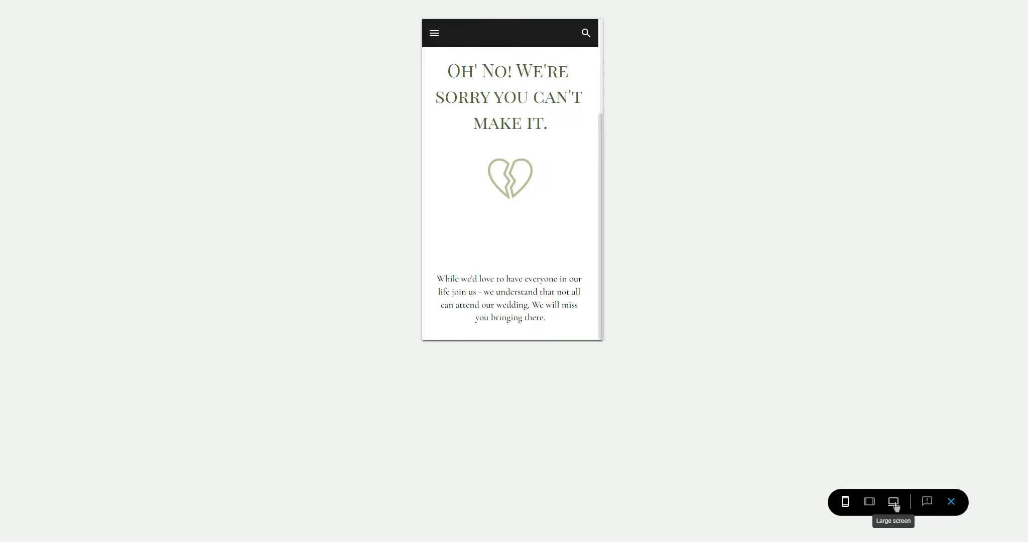
# Step: Show the RSVP page with its reply form and Getting There map at large-screen size
pyautogui.click(893, 502)
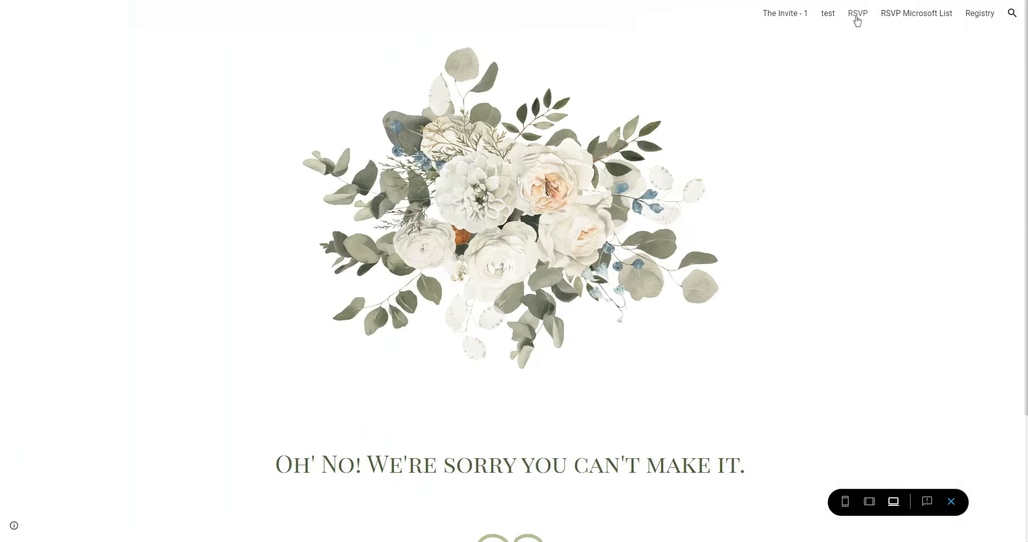
pyautogui.click(783, 13)
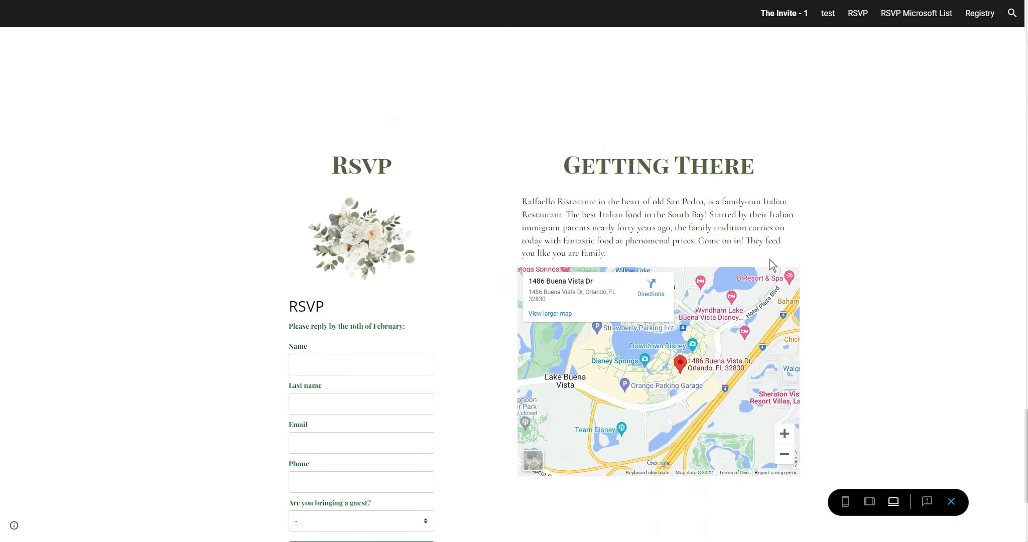
pyautogui.scroll(-3)
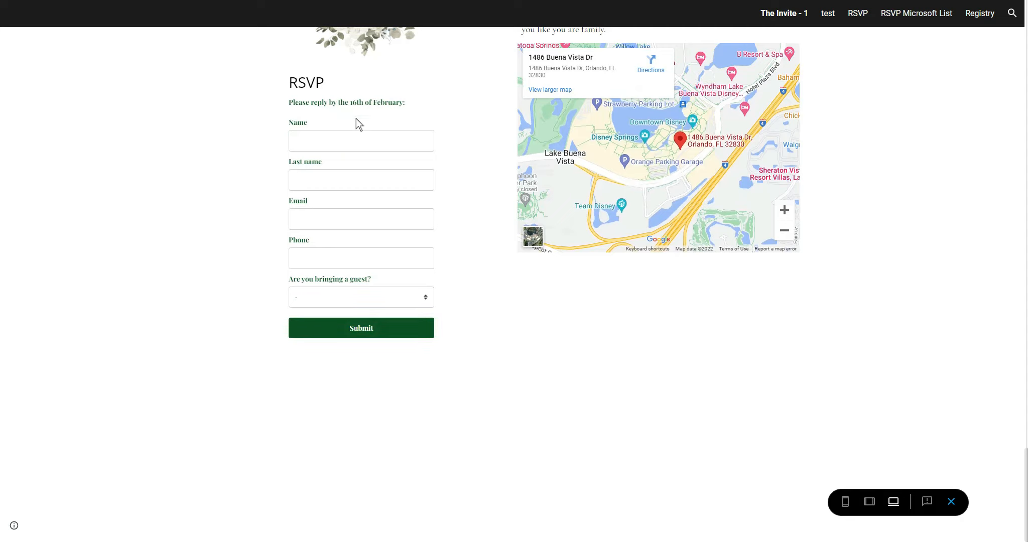
pyautogui.moveTo(409, 318)
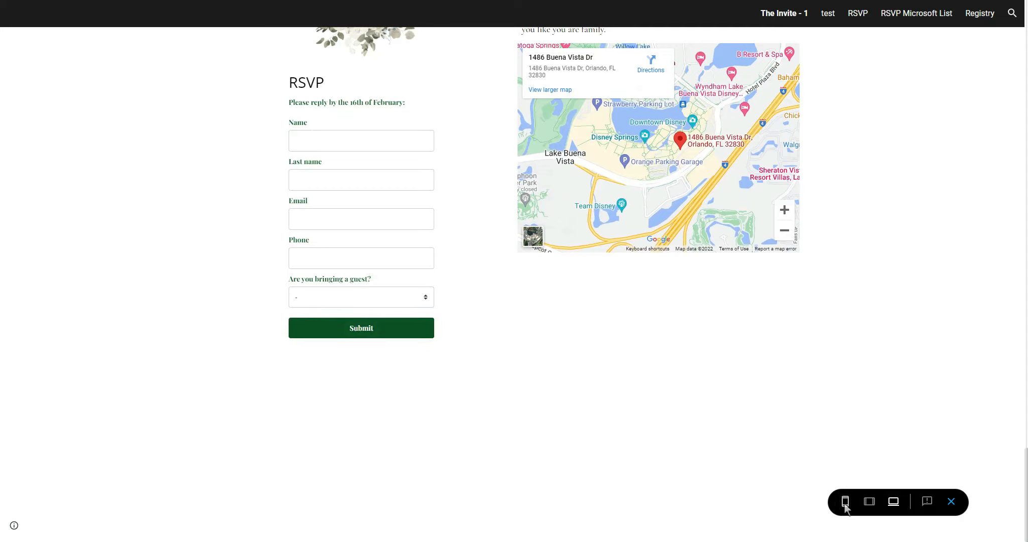
# Step: Review the RSVP form at phone size and reach the Save-the-date Headcount form page
pyautogui.click(845, 501)
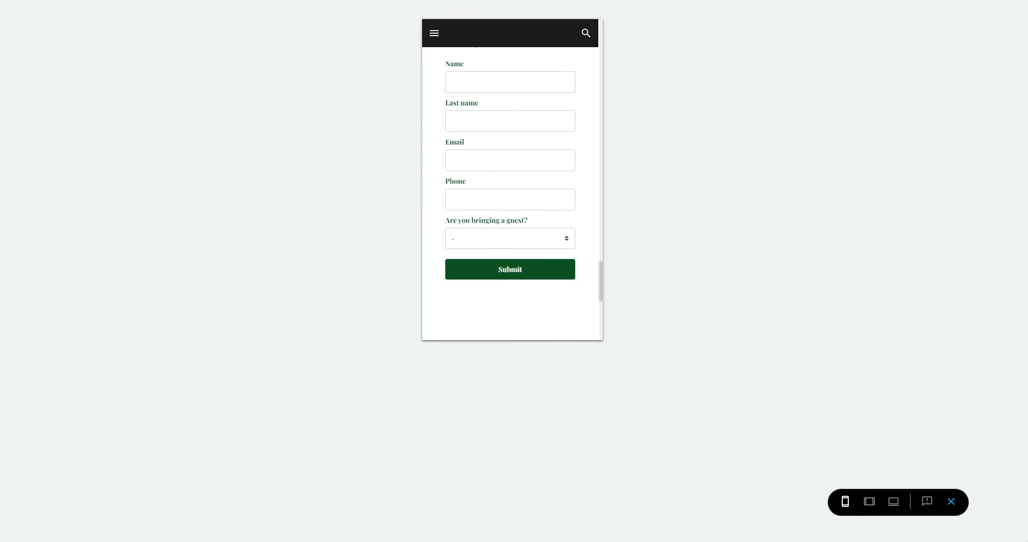
pyautogui.scroll(-3)
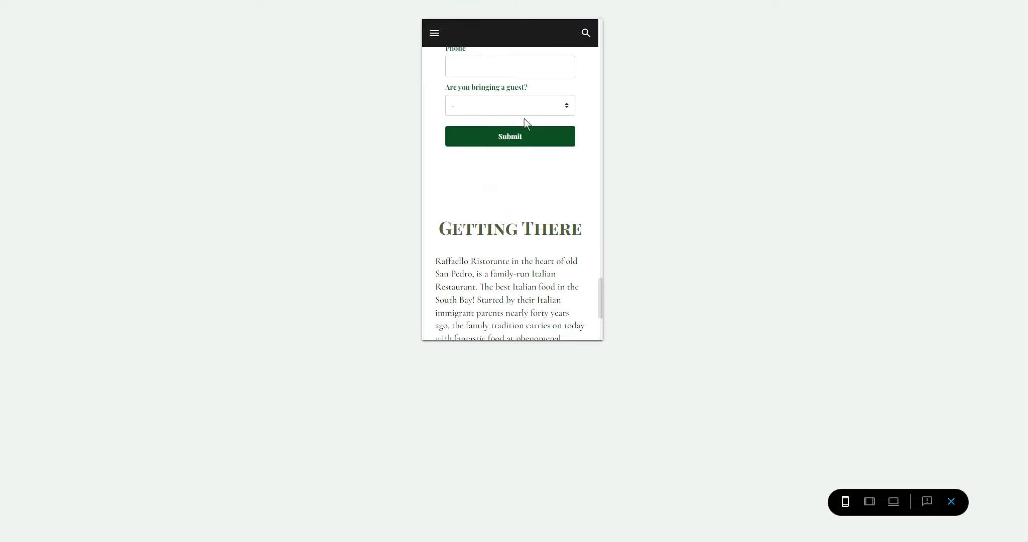
pyautogui.scroll(3)
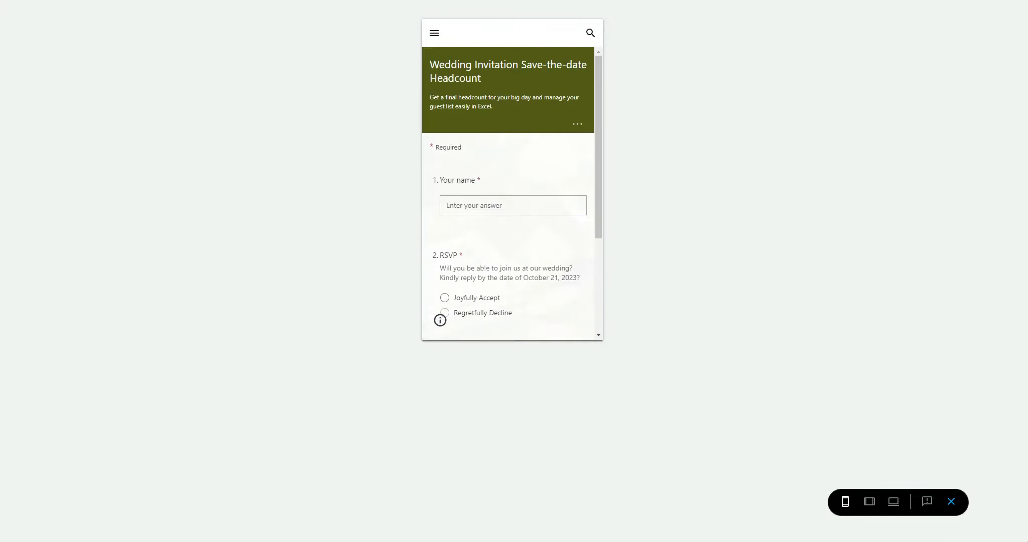
# Step: View the RSVP Microsoft List page at desktop size, highlighting then clearing the form title text
pyautogui.scroll(-3)
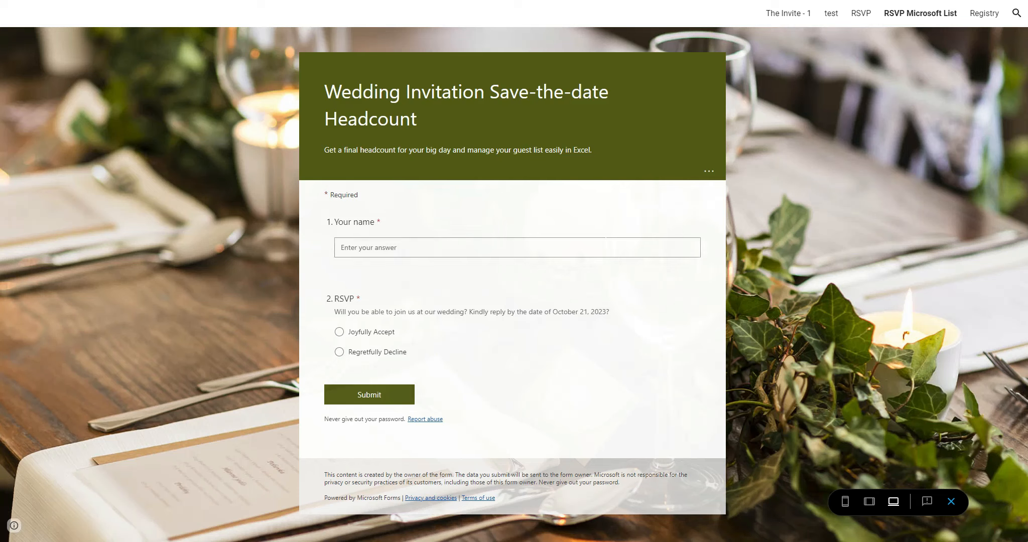
pyautogui.moveTo(326, 91); pyautogui.dragTo(489, 150)
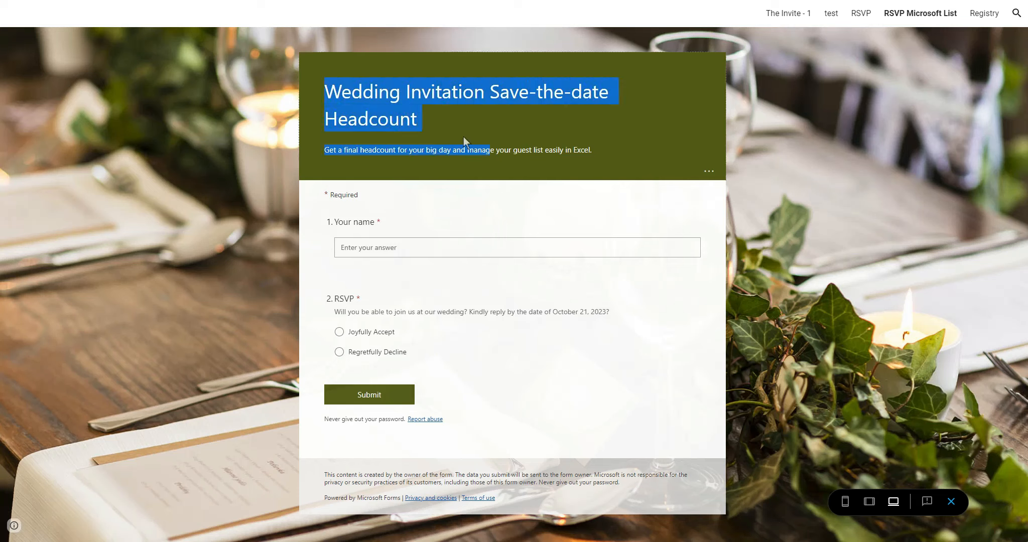
pyautogui.click(347, 290)
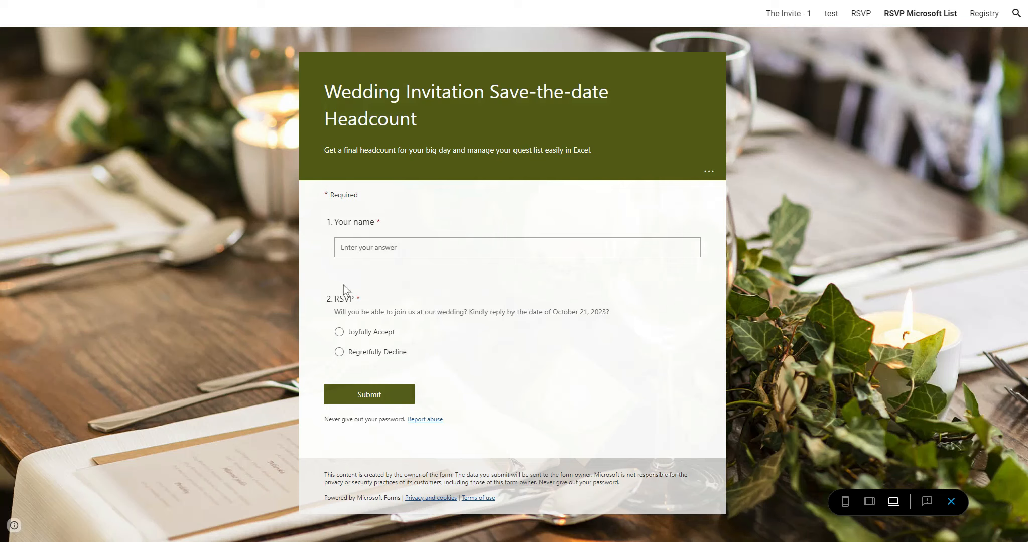
pyautogui.moveTo(904, 357)
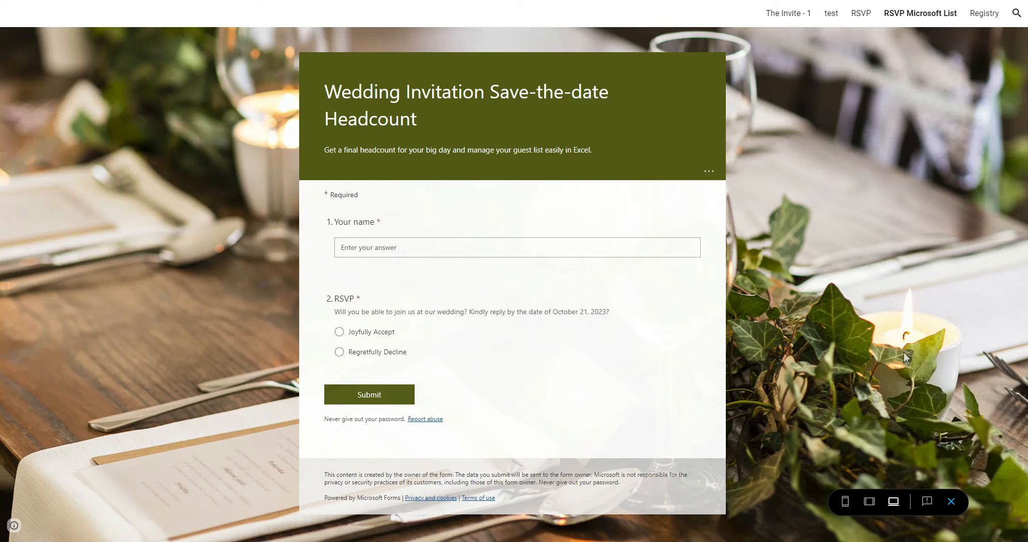
pyautogui.moveTo(24, 88)
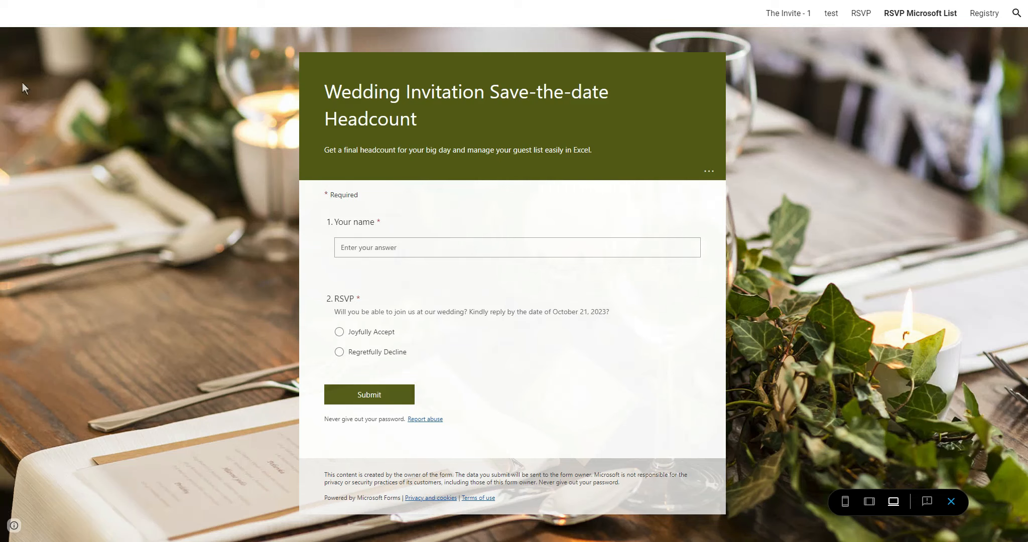
pyautogui.moveTo(825, 311)
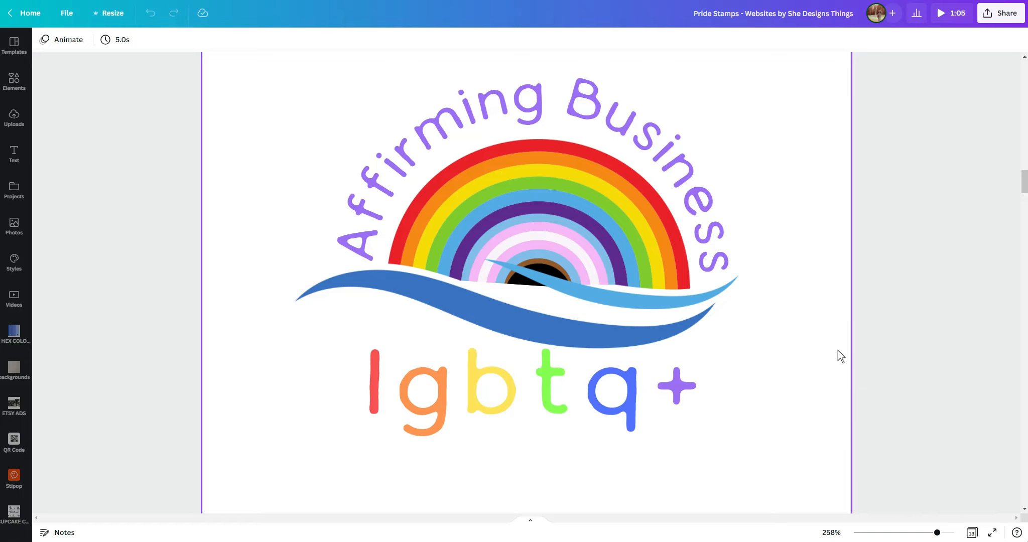
# Step: Select the rainbow artwork on the Affirming Business lgbtq+ Pride Stamps design
pyautogui.click(596, 164)
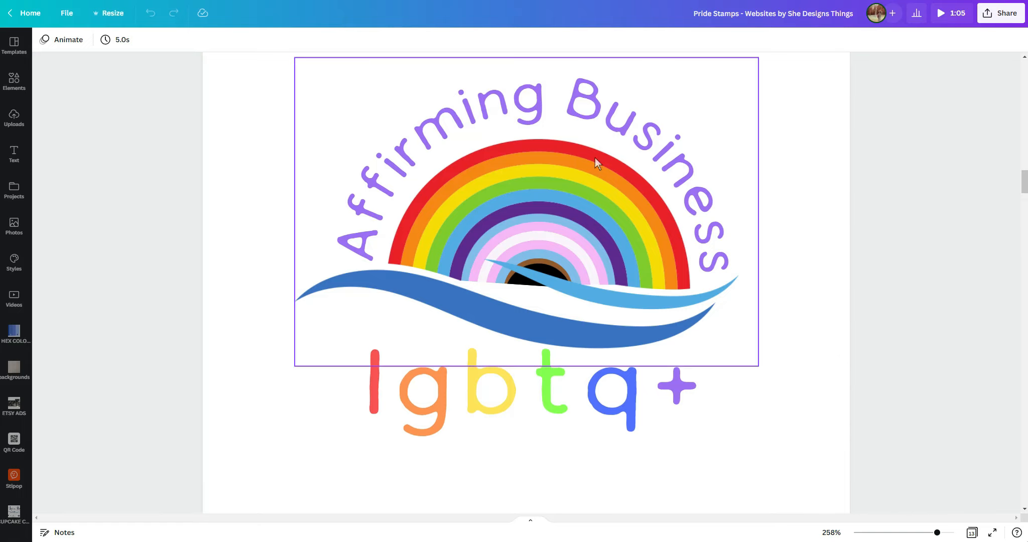
pyautogui.moveTo(712, 248)
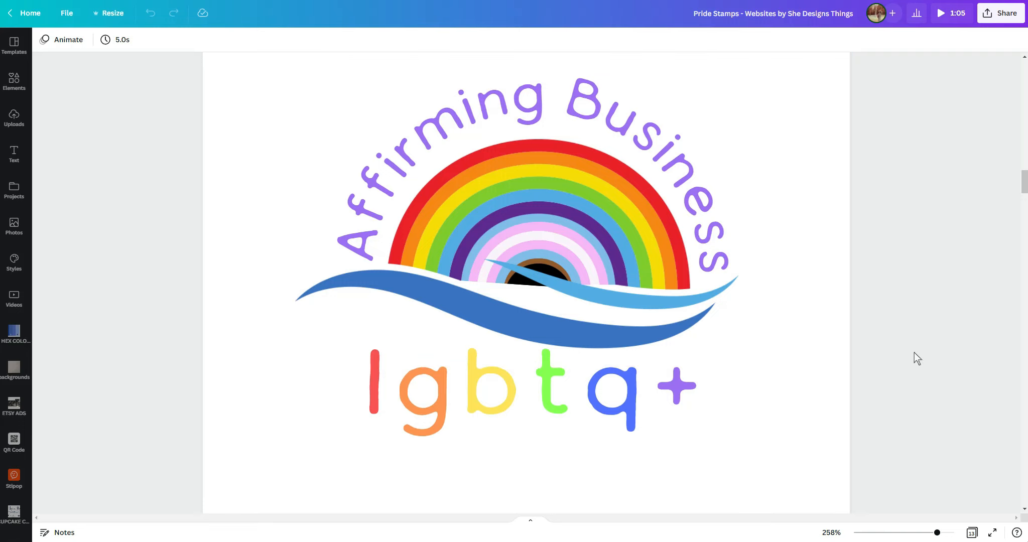
pyautogui.moveTo(895, 323)
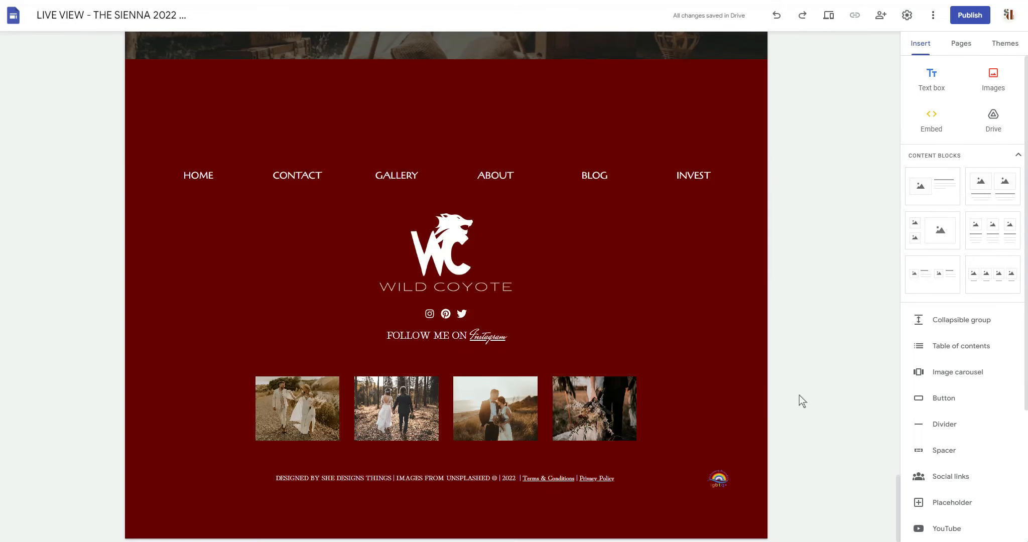
pyautogui.moveTo(824, 382)
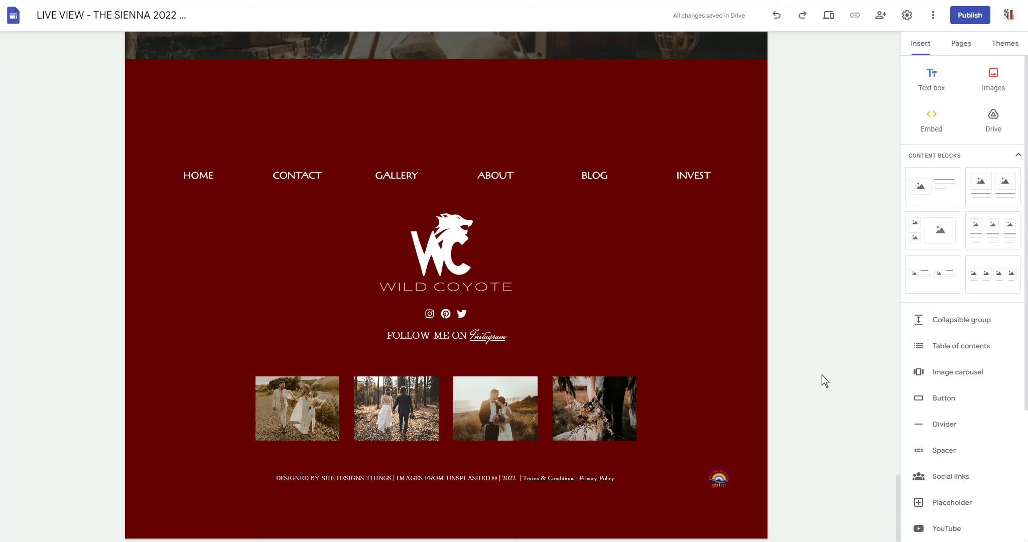
pyautogui.moveTo(785, 394)
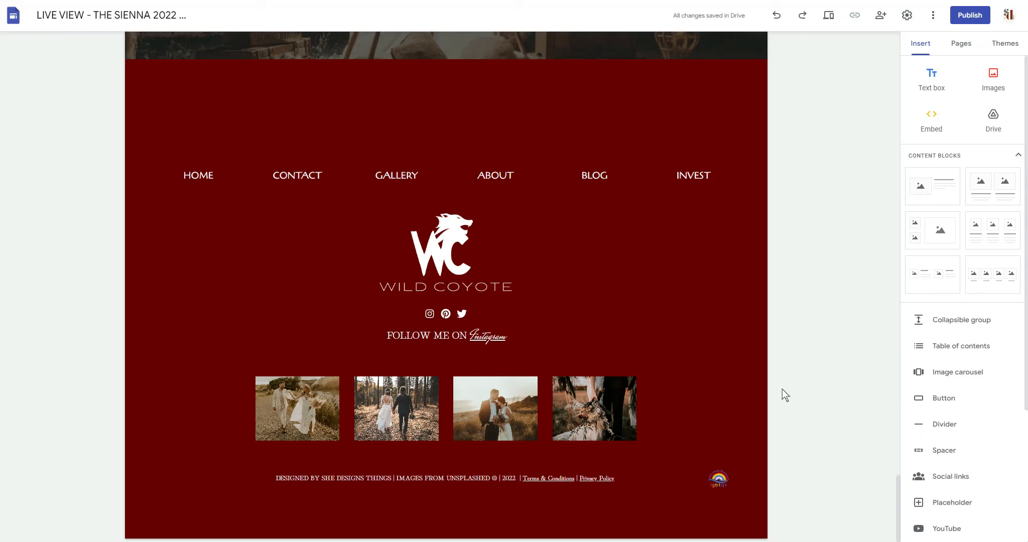
pyautogui.moveTo(828, 209)
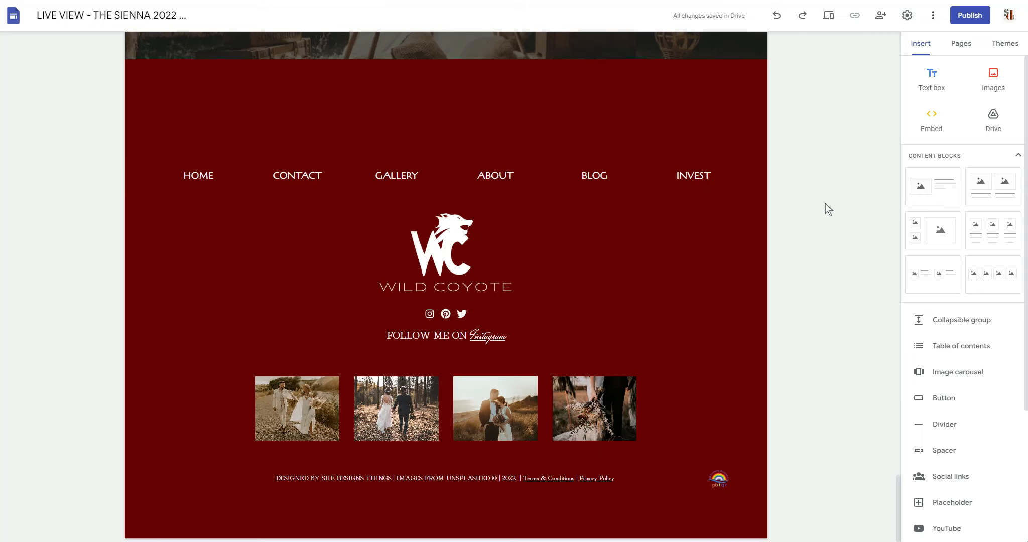